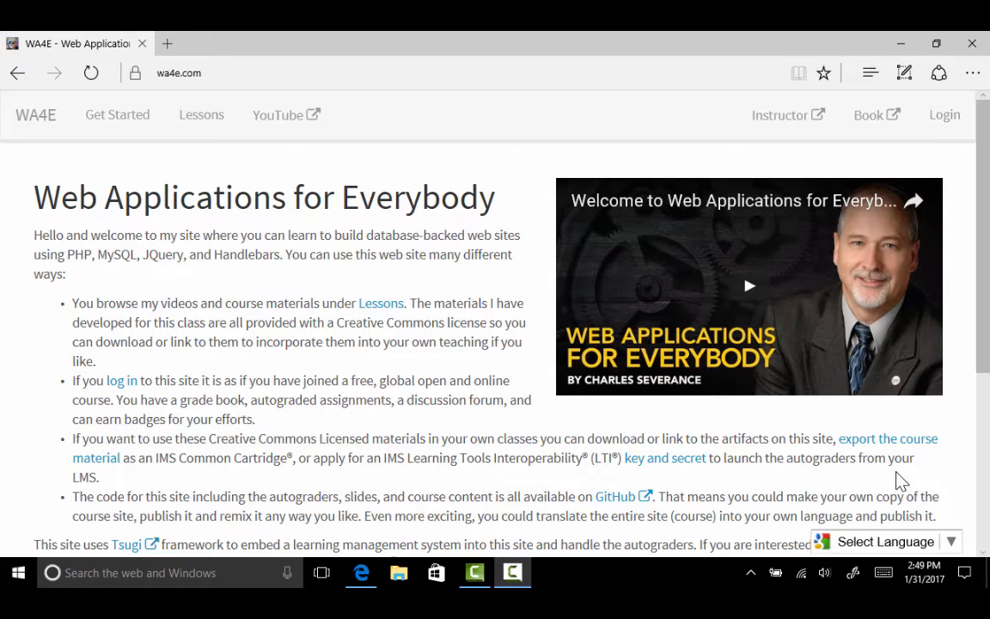
{"action": "mouse_move", "coordinate": [615, 581]}
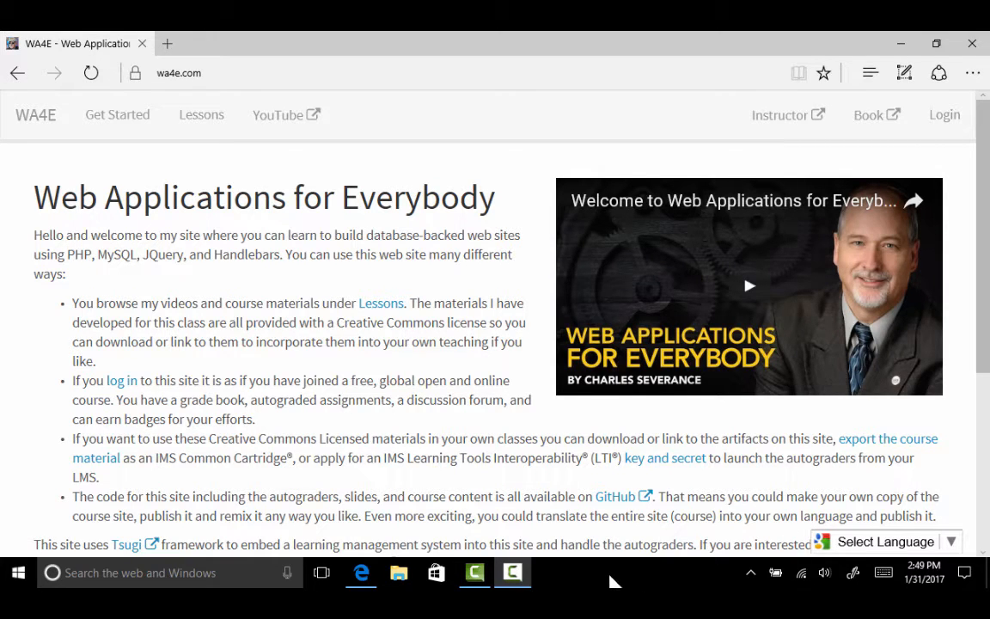
{"action": "mouse_move", "coordinate": [365, 580]}
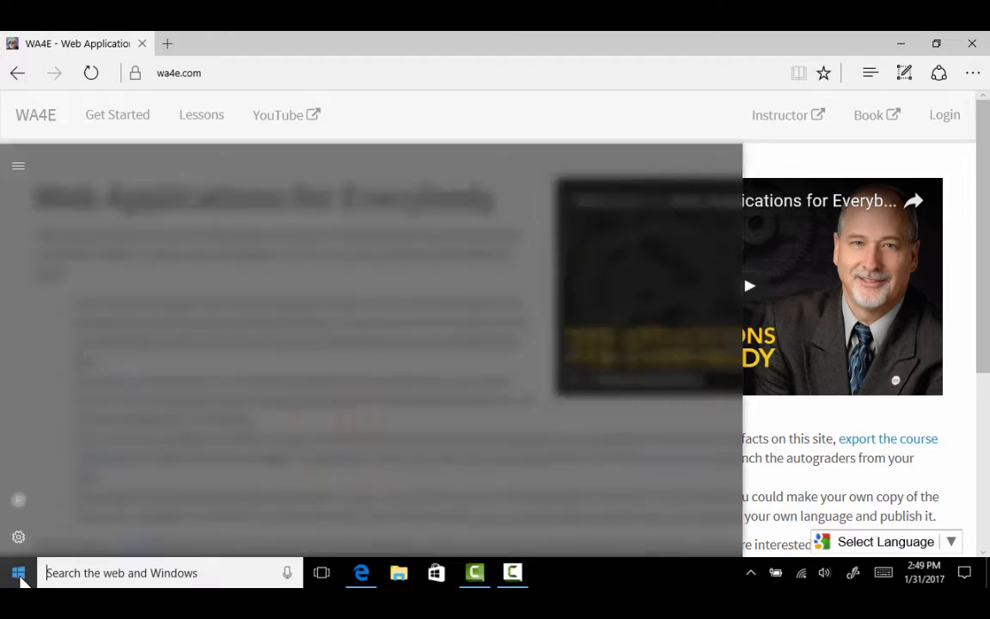
From Control Panel's Programs category, bring up the 'Turn Windows features on or off' list.
{"action": "type", "text": "con"}
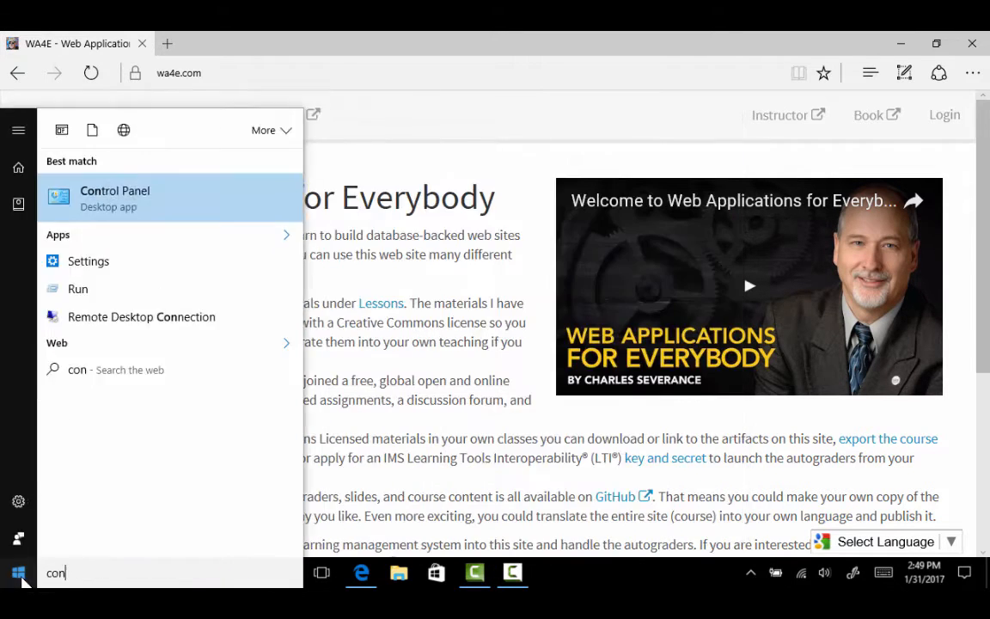
{"action": "type", "text": "tr"}
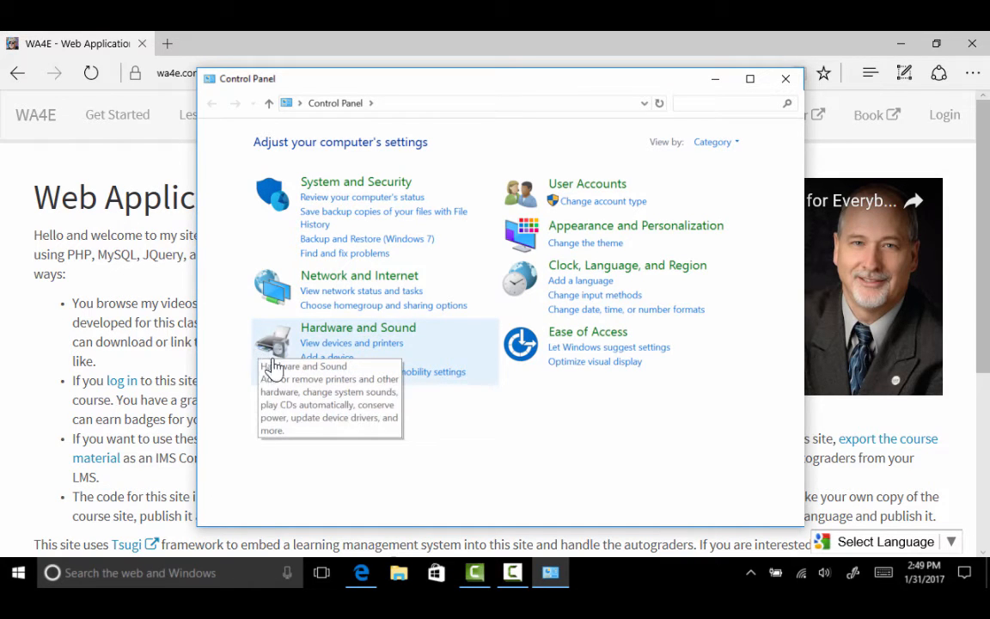
{"action": "mouse_move", "coordinate": [333, 399]}
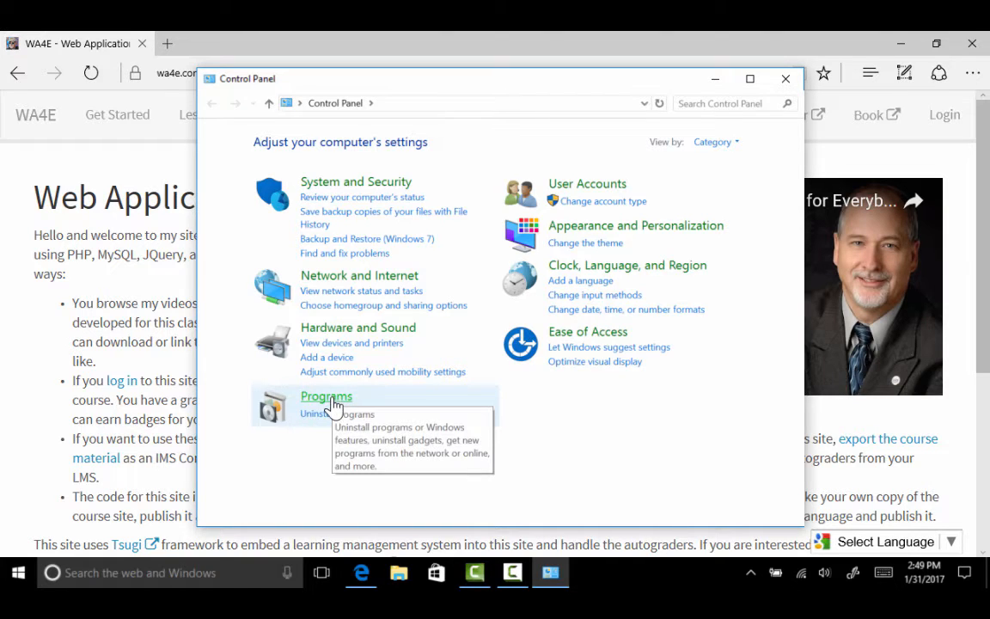
{"action": "left_click", "coordinate": [326, 395]}
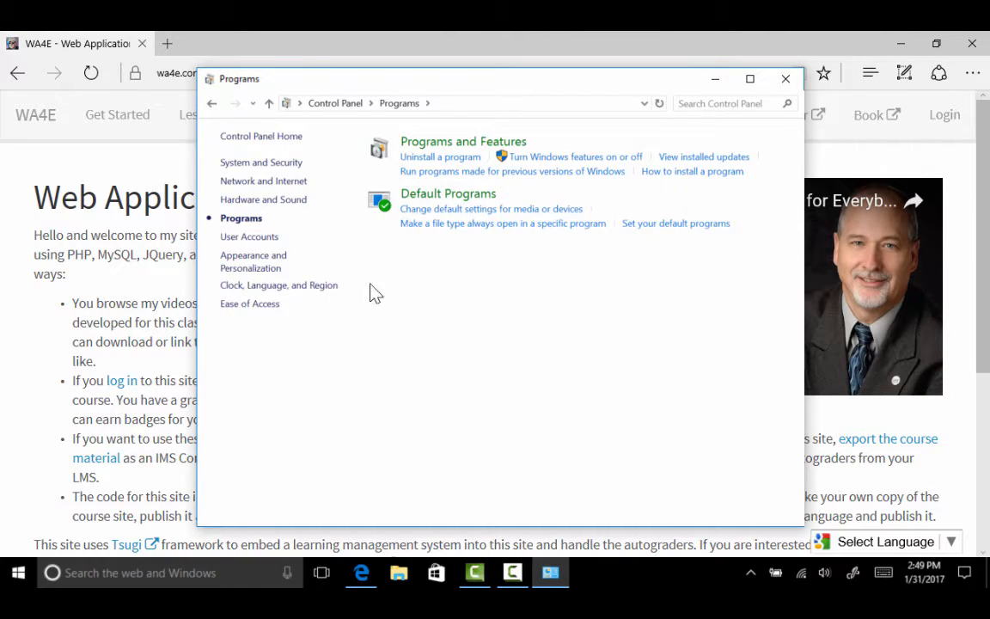
{"action": "left_click", "coordinate": [574, 156]}
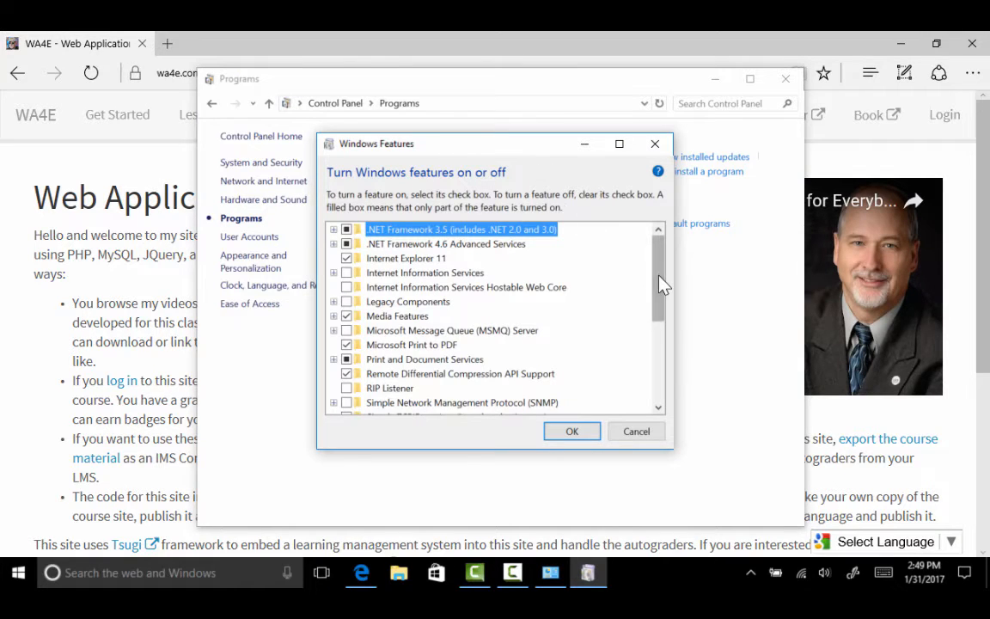
Tick Windows Subsystem for Linux (Beta) and confirm with OK.
{"action": "scroll", "scroll_direction": "down", "scroll_amount": 3}
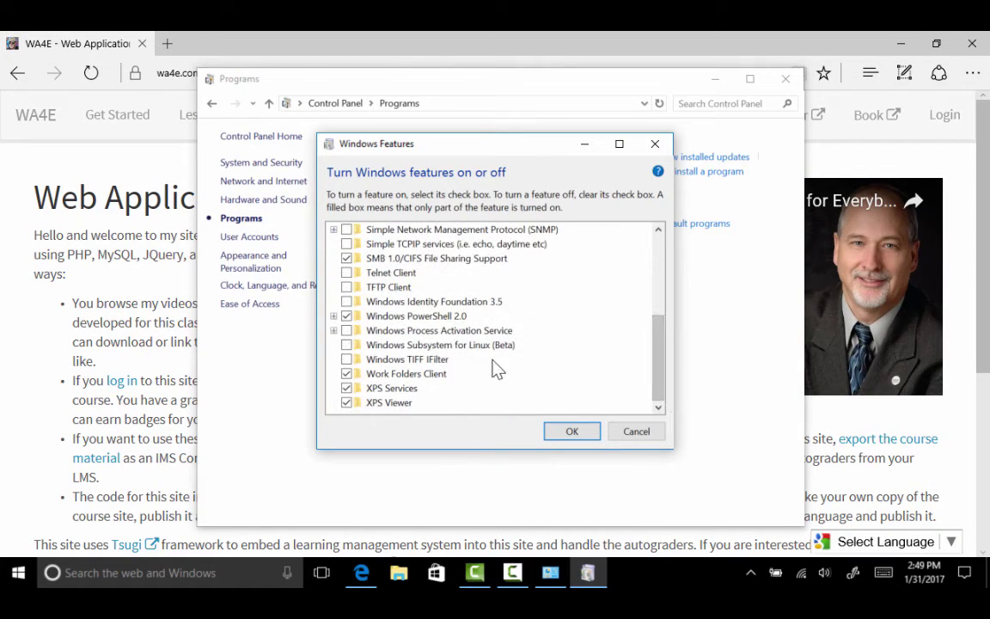
{"action": "mouse_move", "coordinate": [440, 344]}
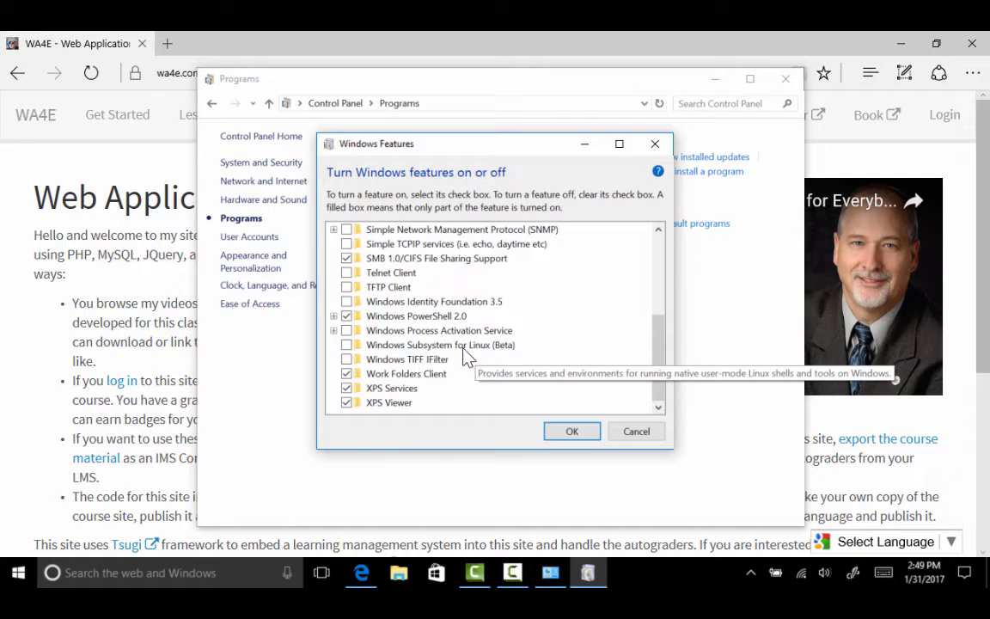
{"action": "mouse_move", "coordinate": [453, 355]}
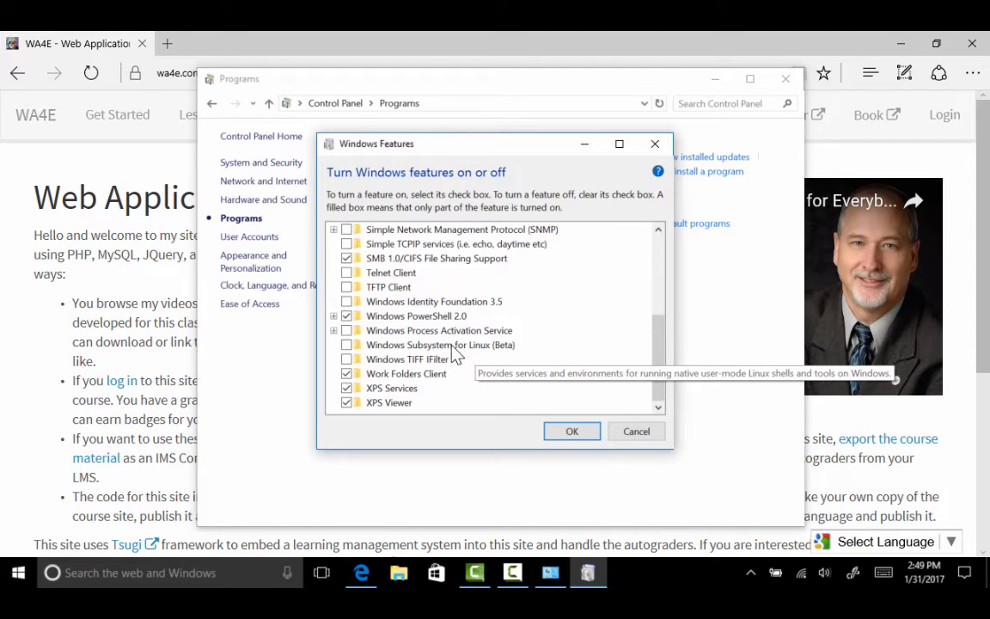
{"action": "mouse_move", "coordinate": [357, 343]}
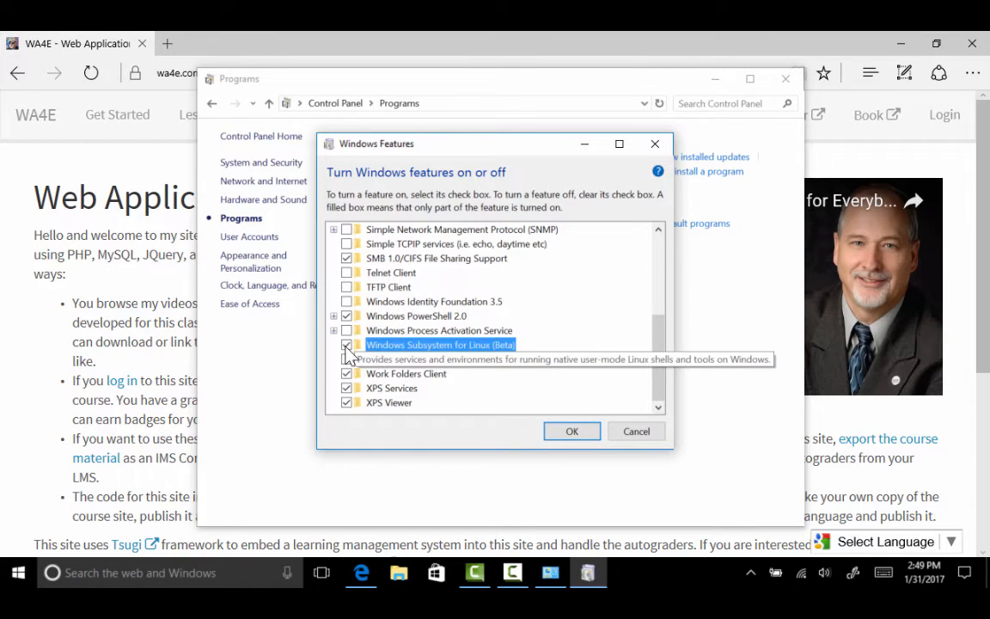
{"action": "left_click", "coordinate": [348, 344]}
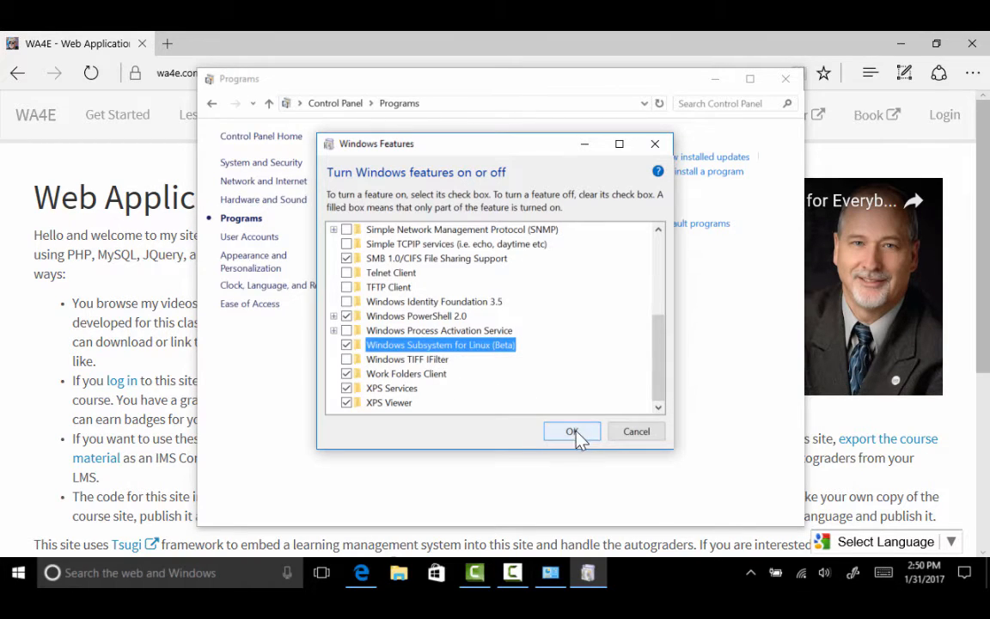
{"action": "left_click", "coordinate": [572, 430]}
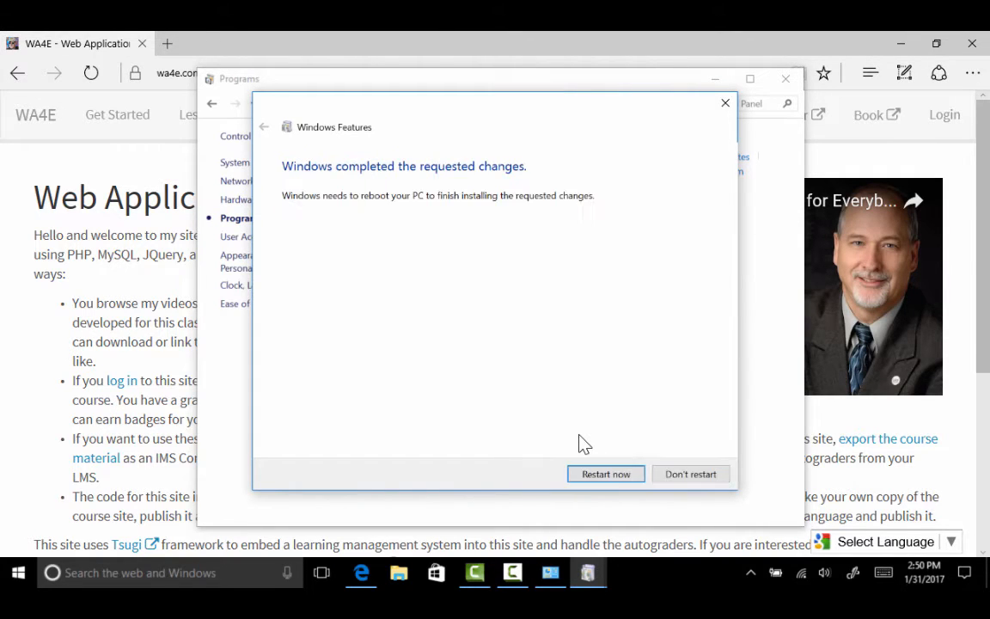
{"action": "mouse_move", "coordinate": [596, 424]}
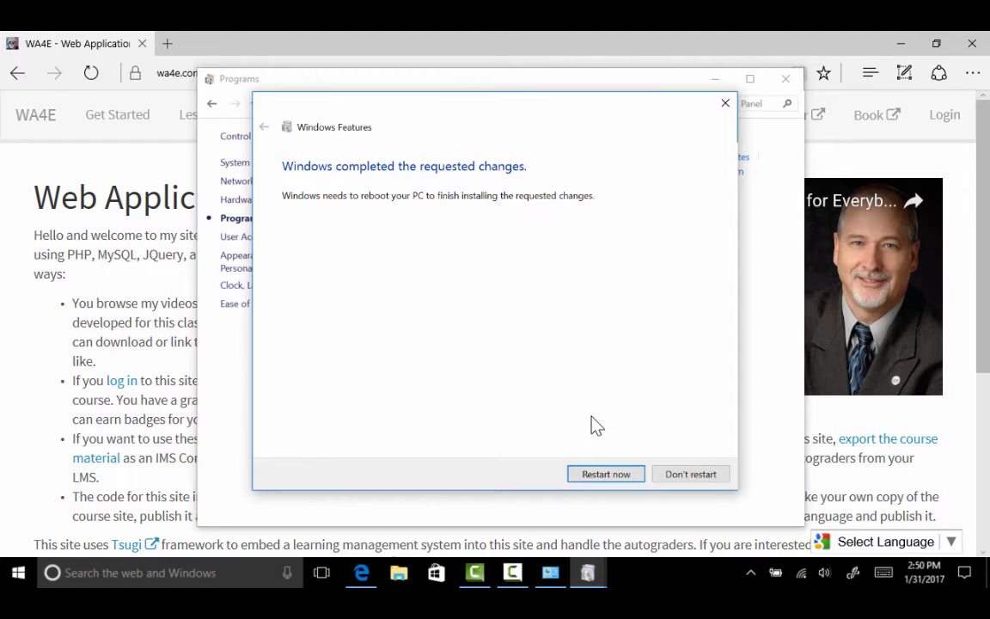
{"action": "mouse_move", "coordinate": [691, 474]}
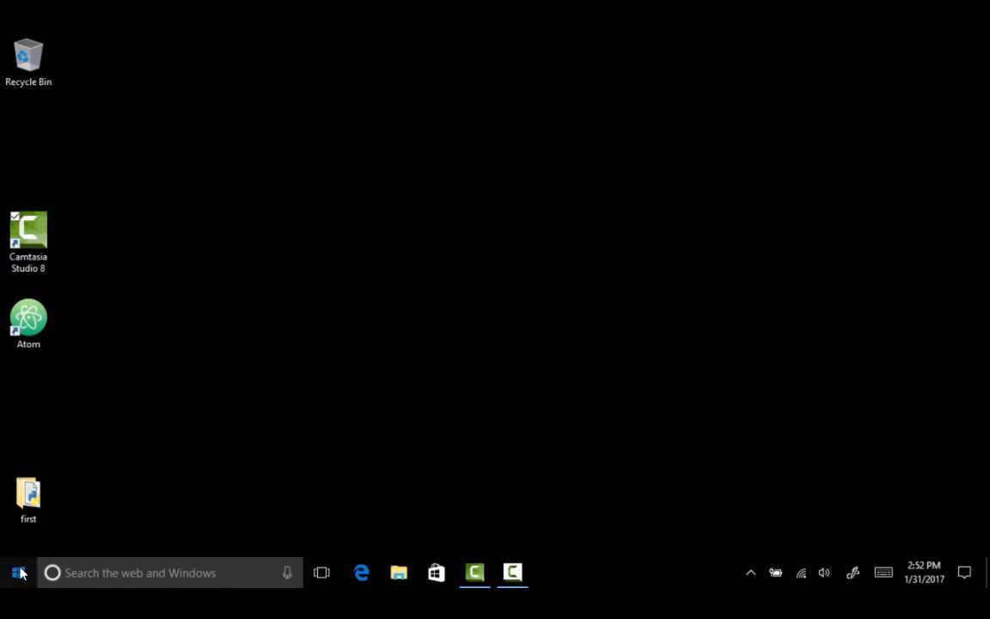
Run bash and answer y to start downloading and extracting the Ubuntu filesystem.
{"action": "type", "text": "bash"}
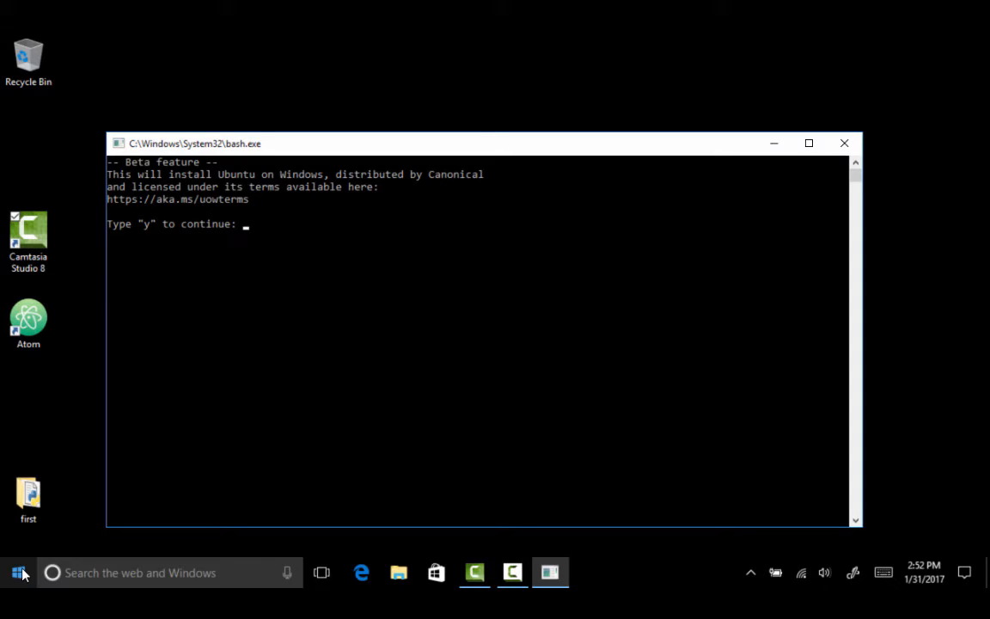
{"action": "type", "text": "y"}
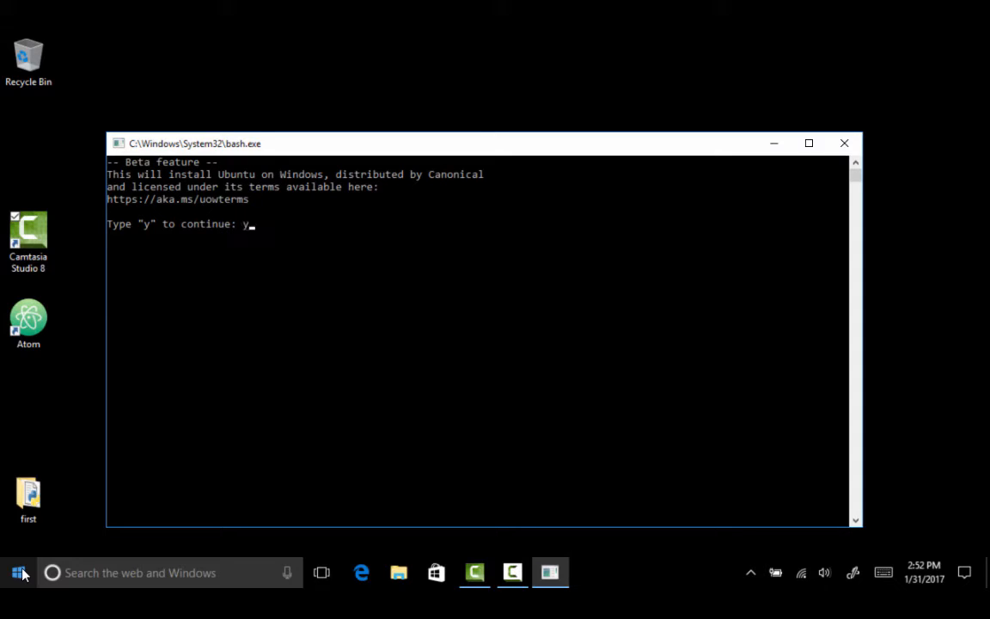
{"action": "key", "text": "Return"}
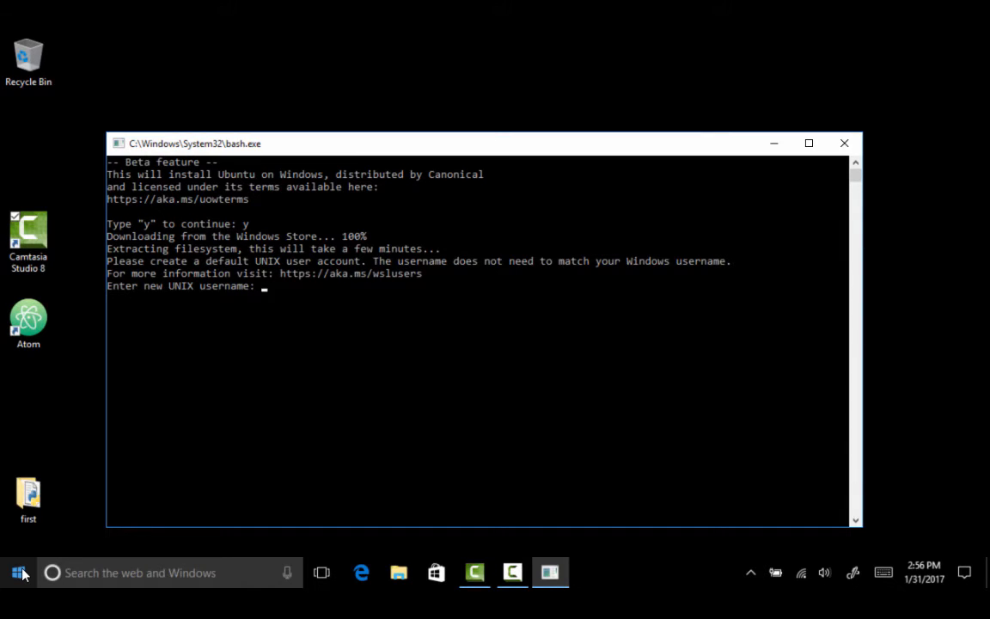
Create UNIX user 'csev' and enter its password twice.
{"action": "type", "text": "csev"}
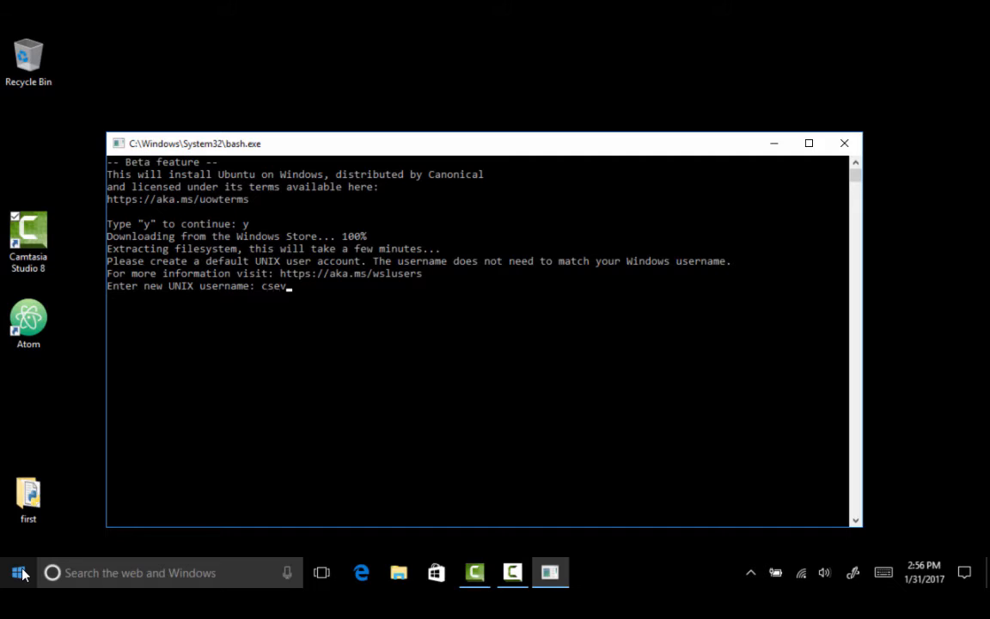
{"action": "key", "text": "Return"}
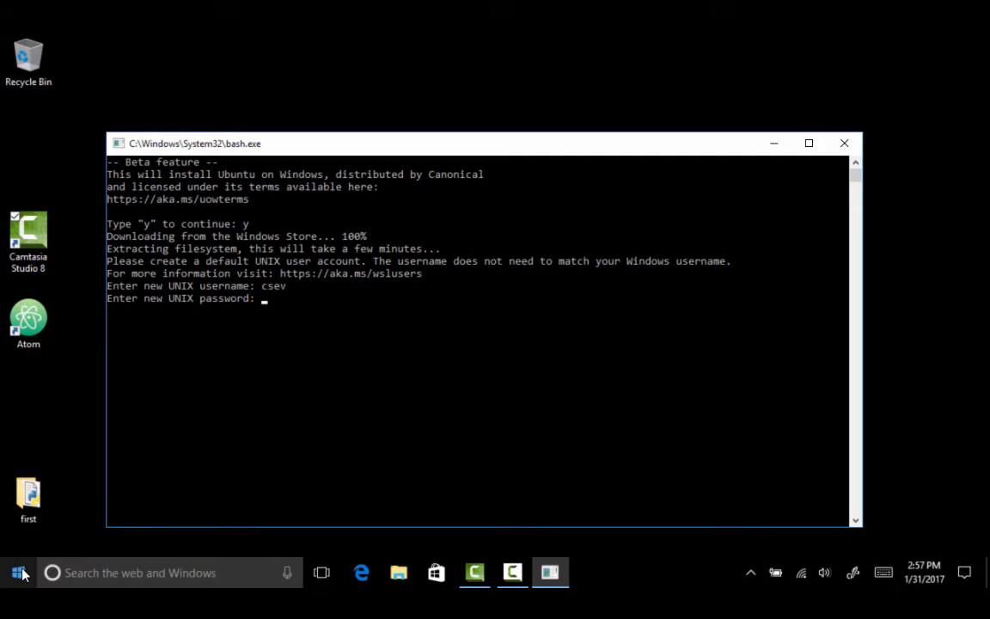
{"action": "key", "text": "Return"}
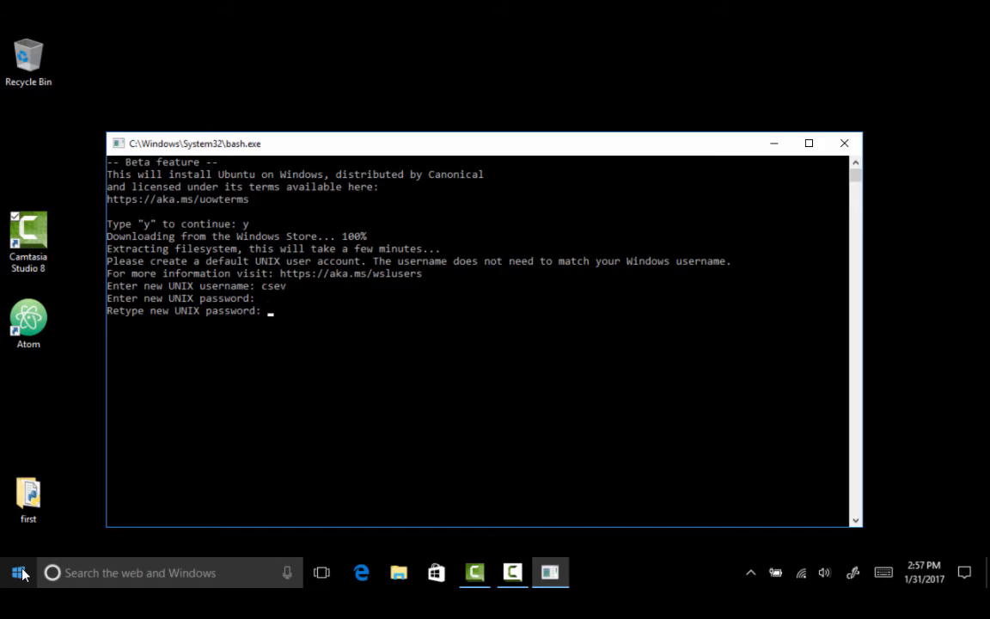
{"action": "key", "text": "Return"}
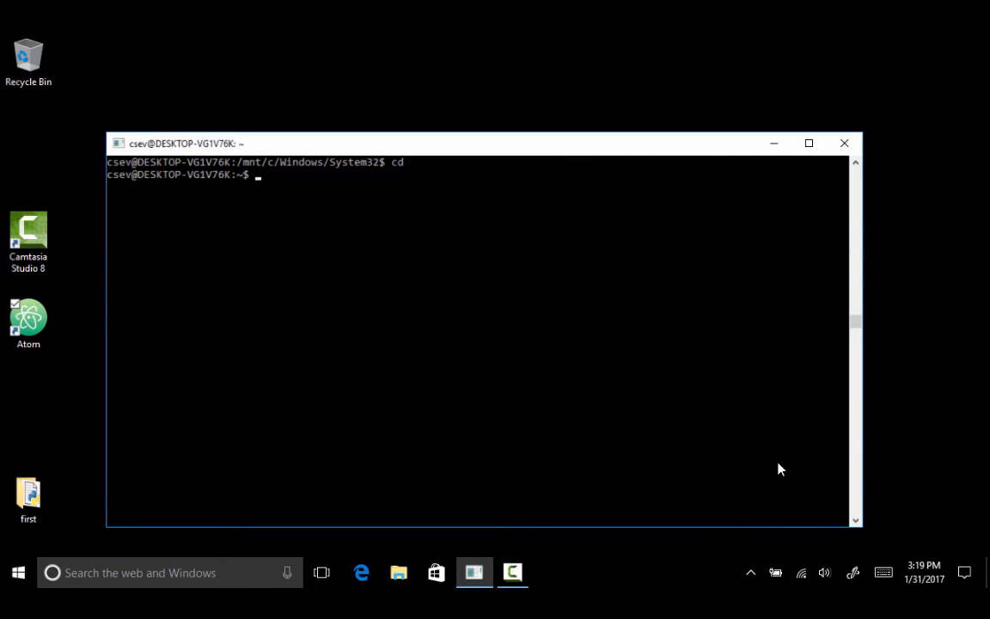
Run pwd to confirm the working directory is /home/csev.
{"action": "type", "text": "pwd"}
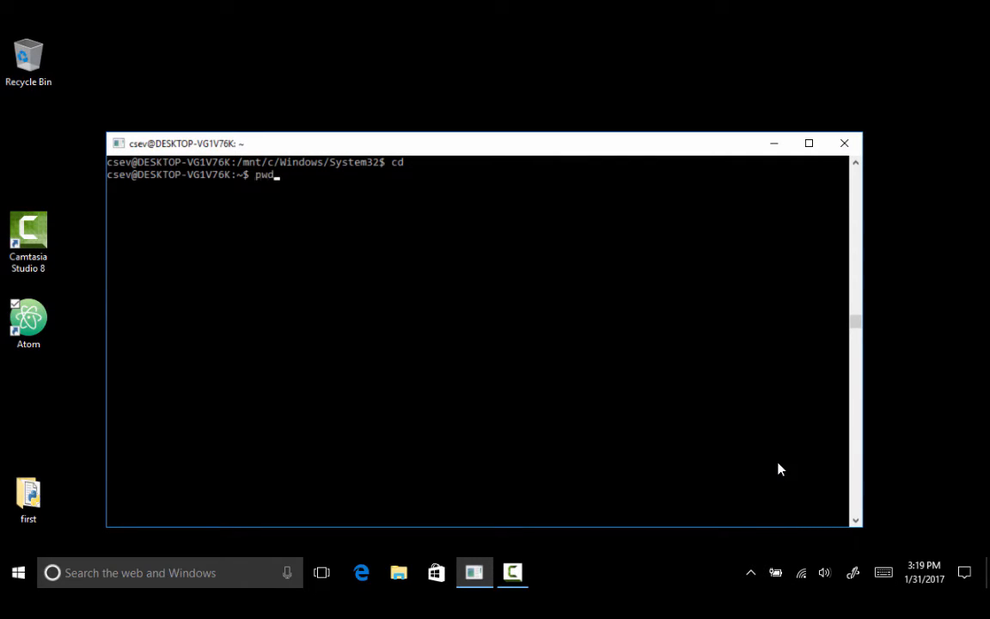
{"action": "key", "text": "Return"}
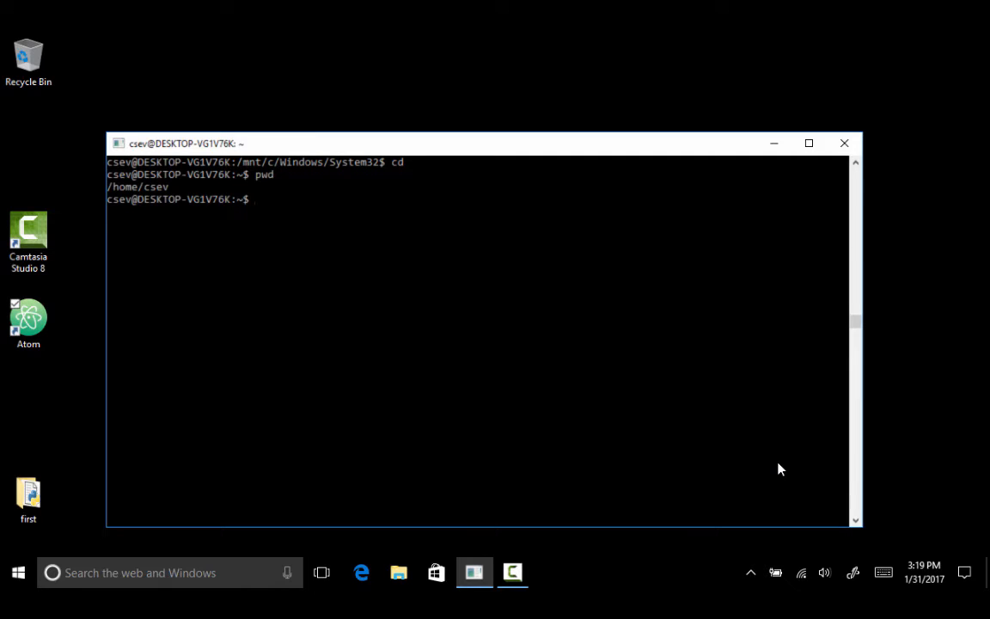
{"action": "mouse_move", "coordinate": [696, 419]}
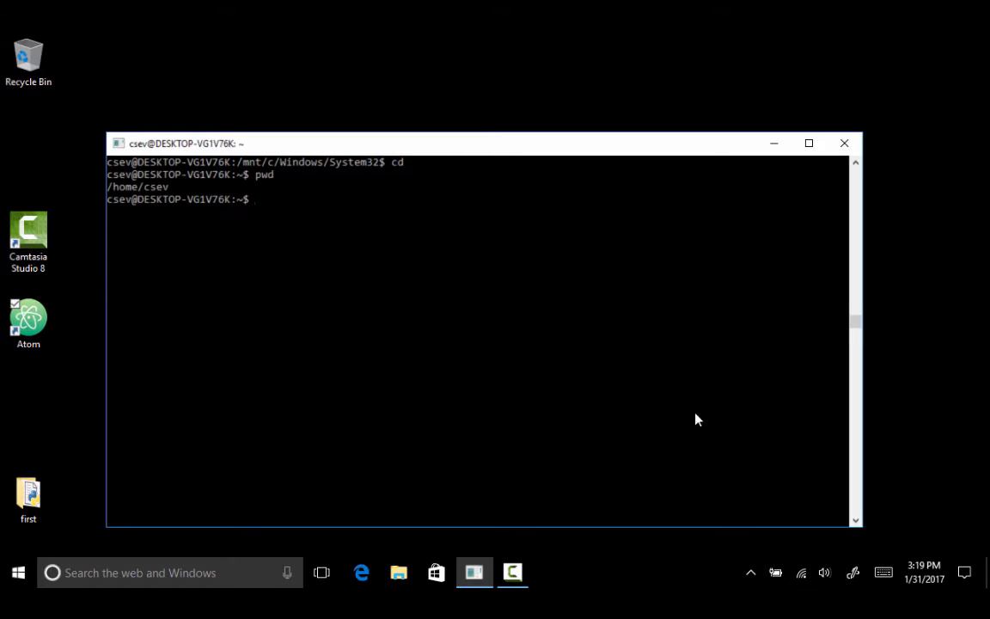
{"action": "mouse_move", "coordinate": [399, 572]}
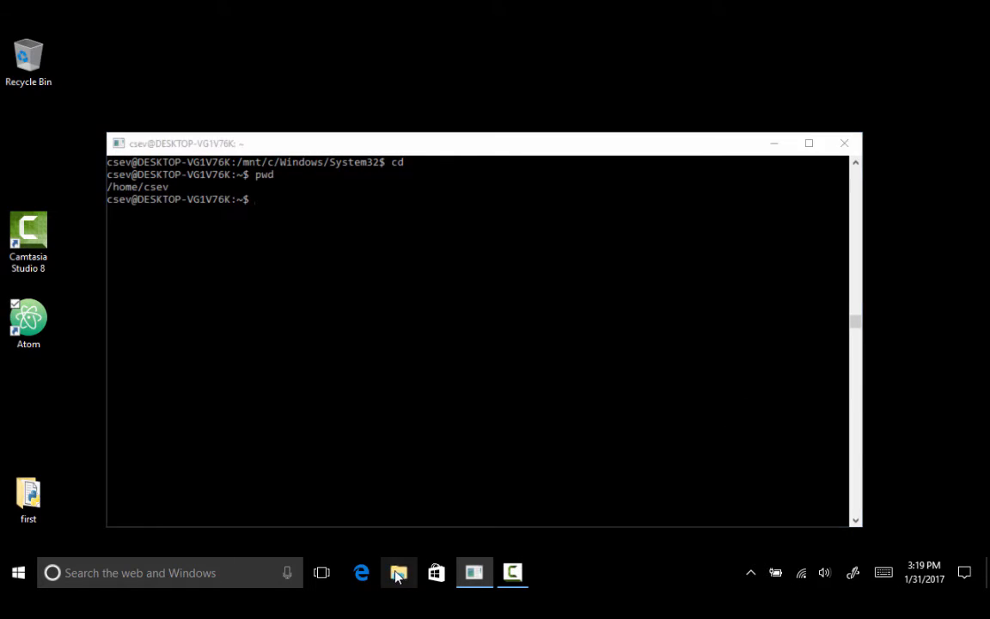
Browse to C:\Users\drchuck and put the address bar into edit mode.
{"action": "left_click", "coordinate": [399, 572]}
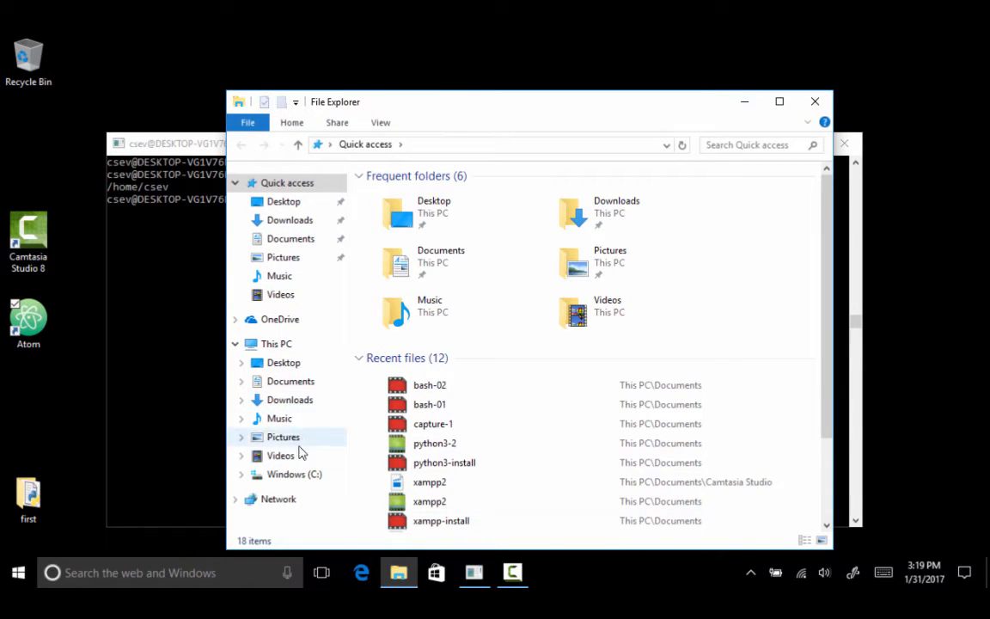
{"action": "left_click", "coordinate": [296, 475]}
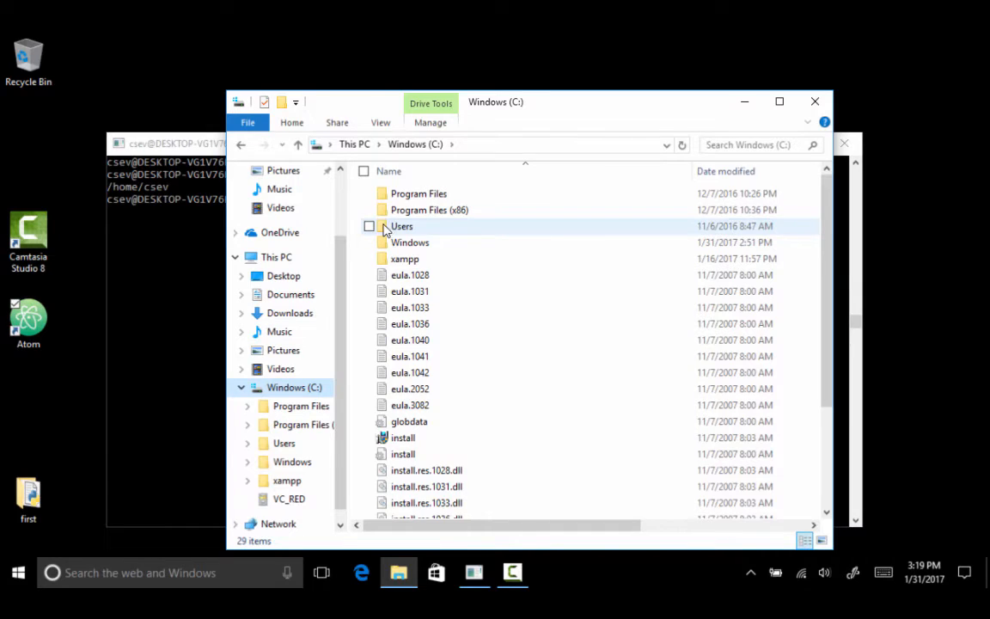
{"action": "double_click", "coordinate": [402, 225]}
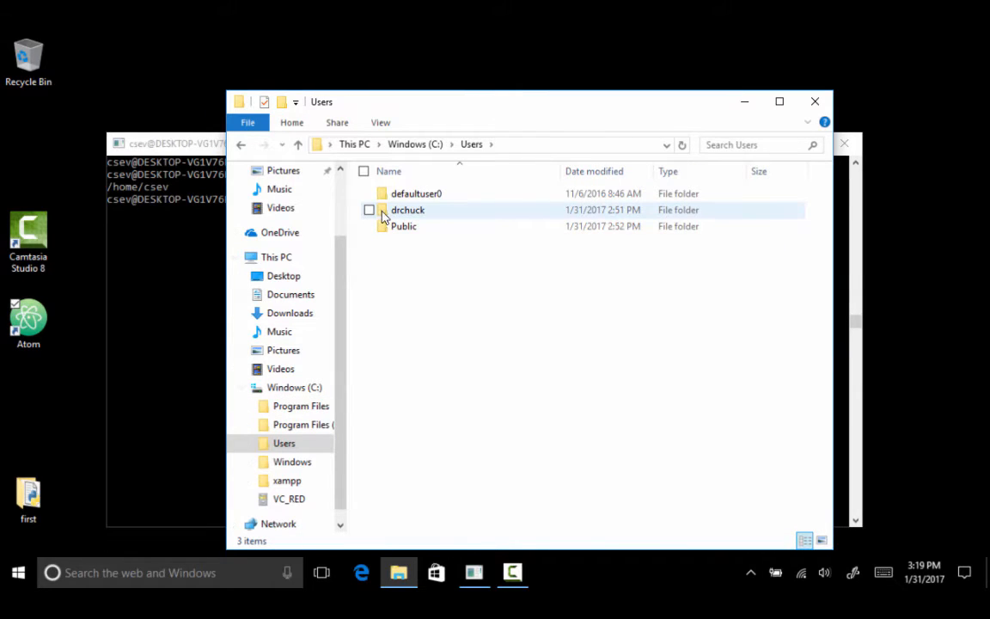
{"action": "double_click", "coordinate": [407, 210]}
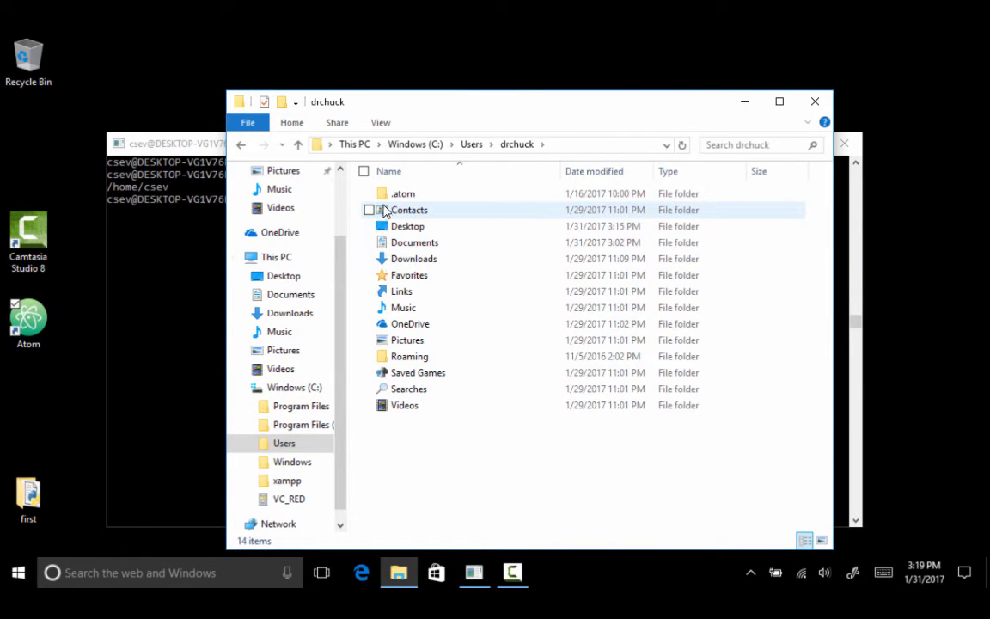
{"action": "mouse_move", "coordinate": [409, 356]}
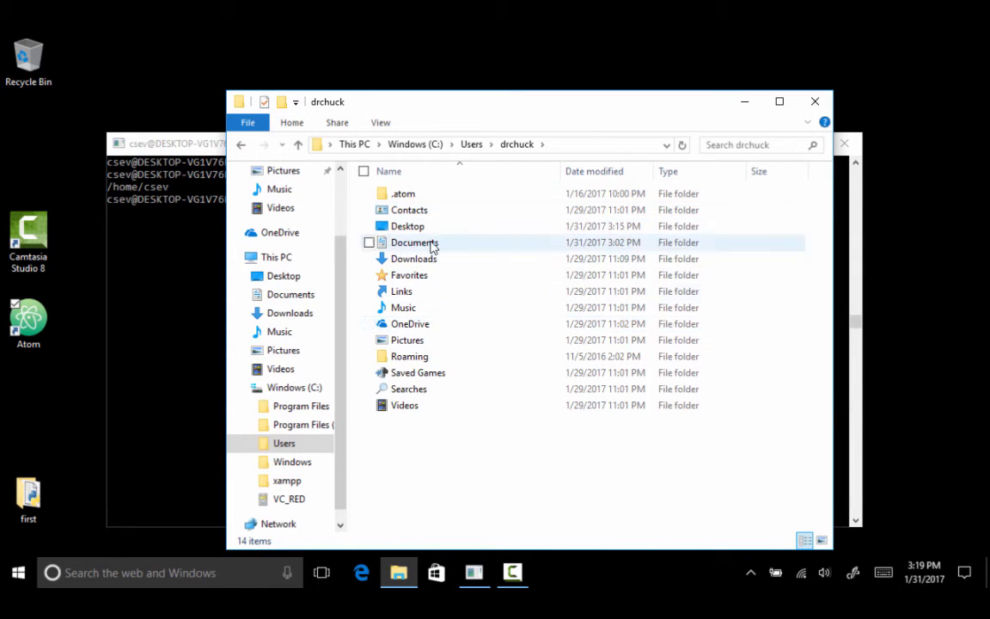
{"action": "left_click", "coordinate": [473, 145]}
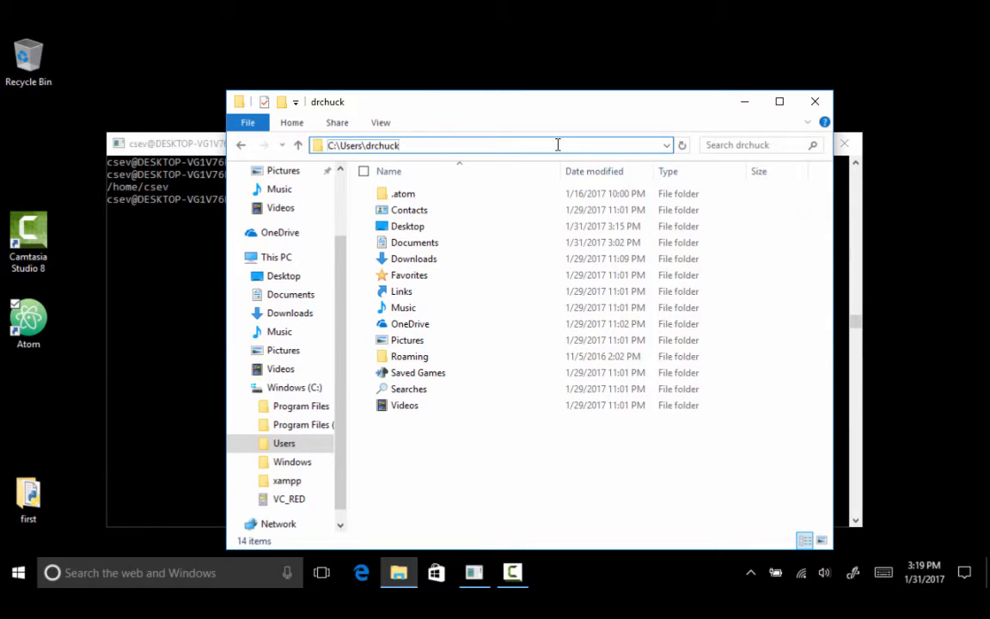
Navigate to appdata\local\lxss\home\csev to show the Linux home dotfiles.
{"action": "type", "text": "appdat"}
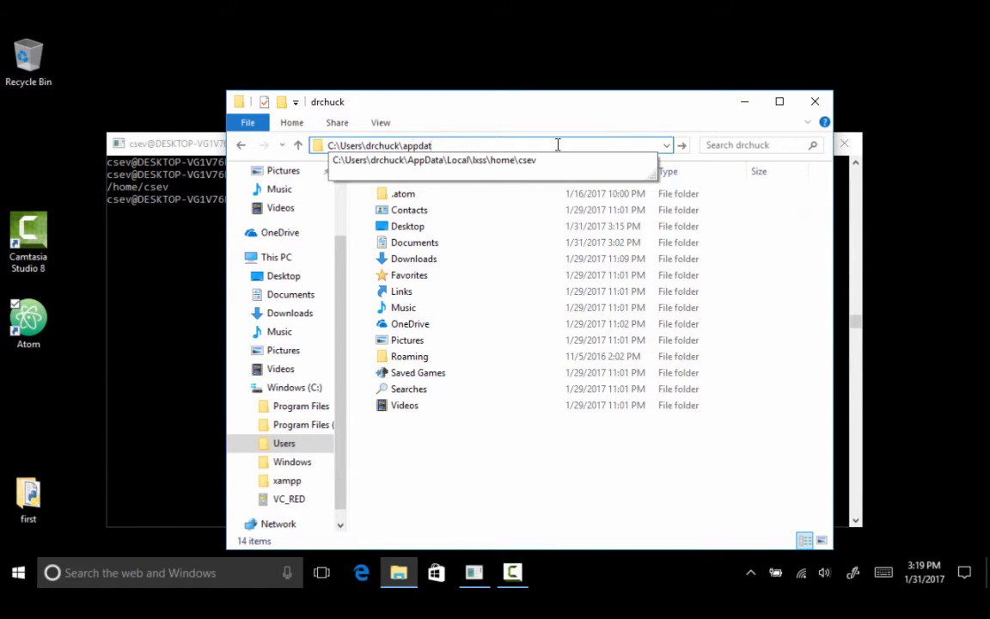
{"action": "type", "text": "a"}
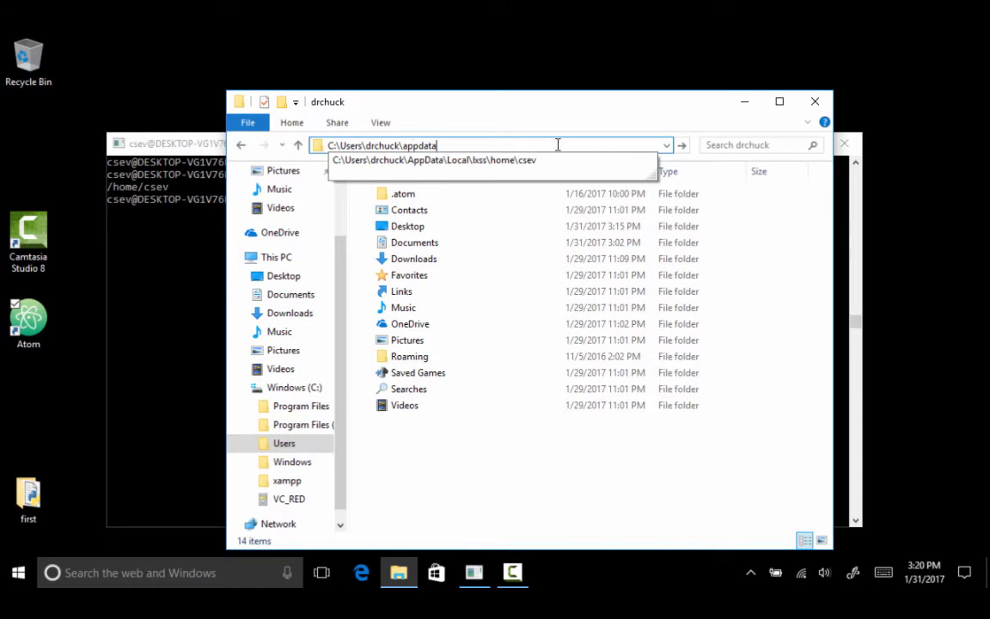
{"action": "type", "text": "\\"}
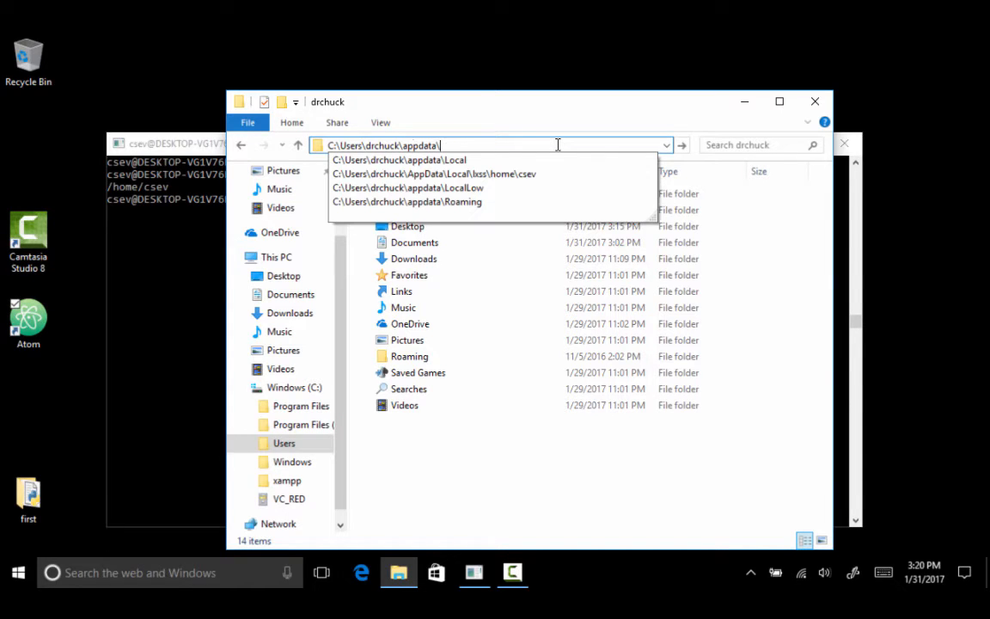
{"action": "type", "text": "local"}
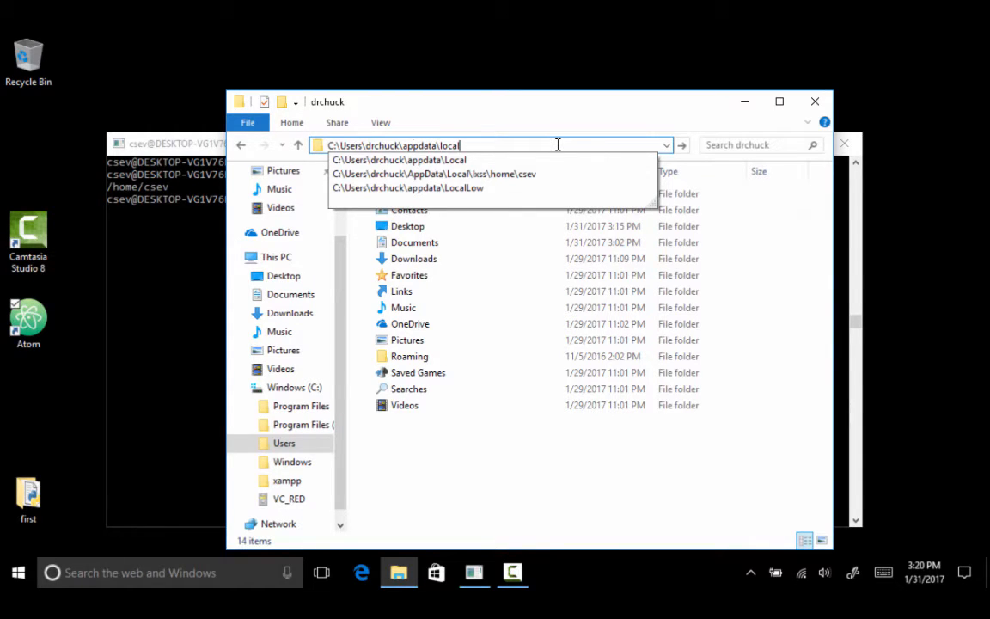
{"action": "type", "text": "\\"}
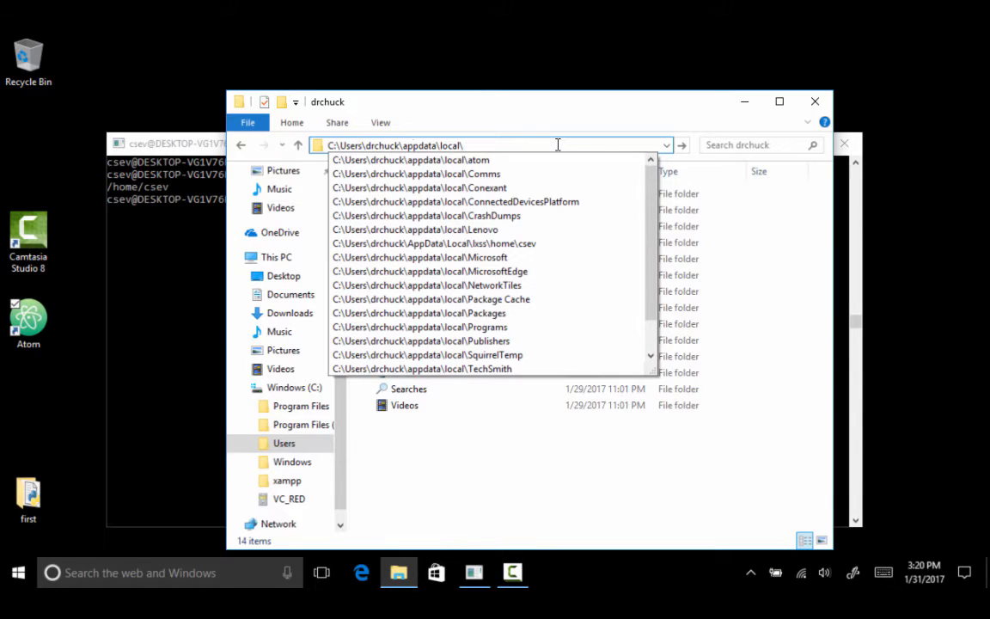
{"action": "type", "text": "h"}
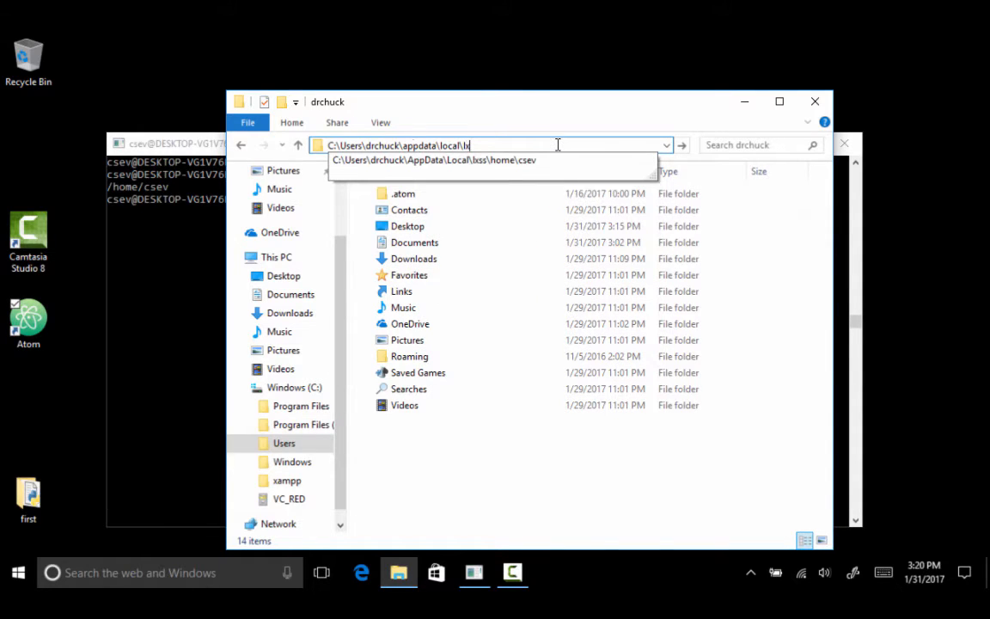
{"action": "type", "text": "xss"}
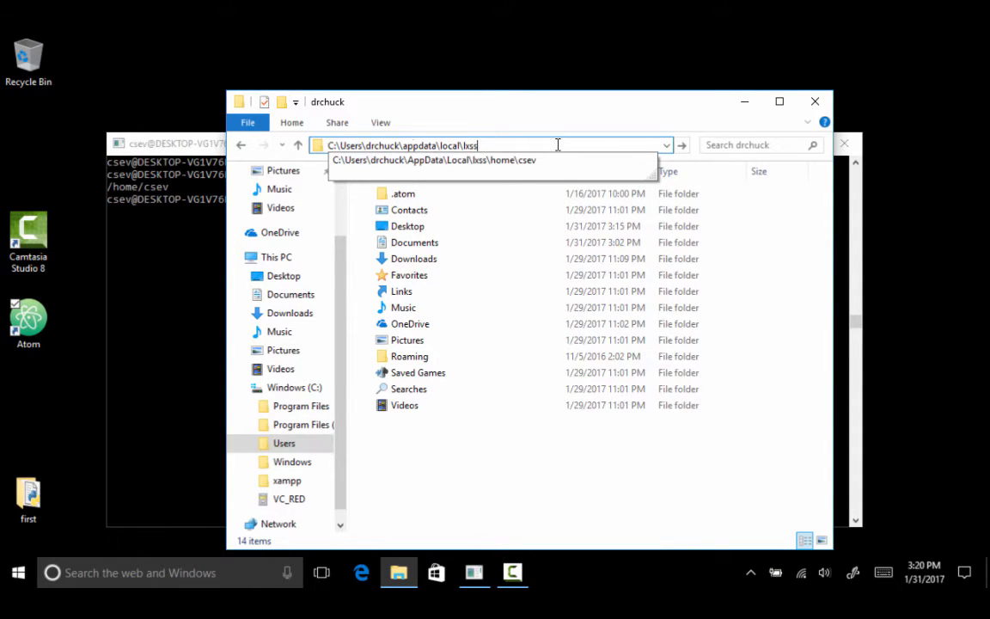
{"action": "type", "text": "\\home\\csev"}
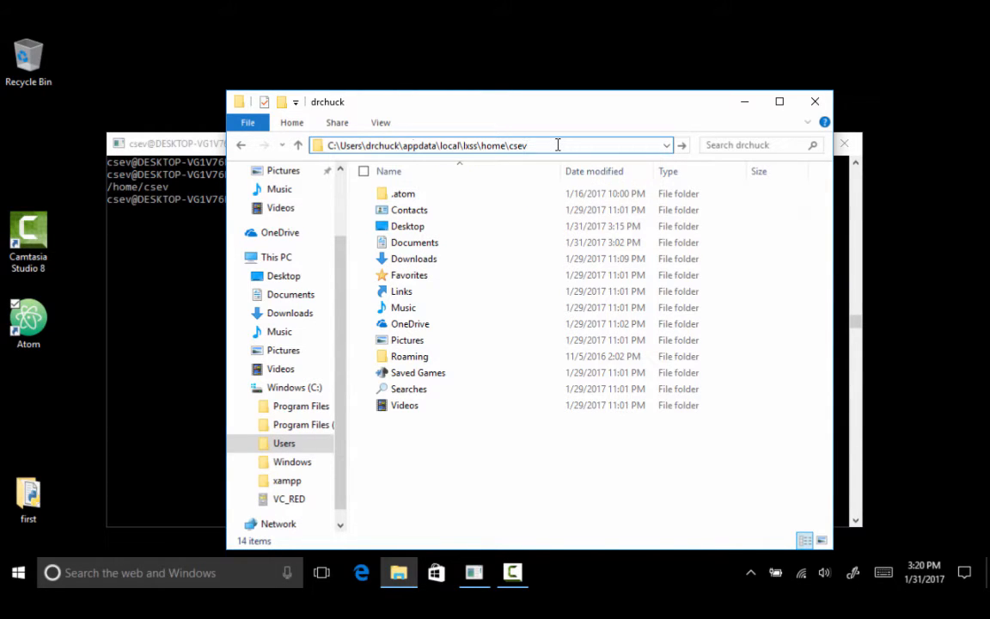
{"action": "key", "text": "Return"}
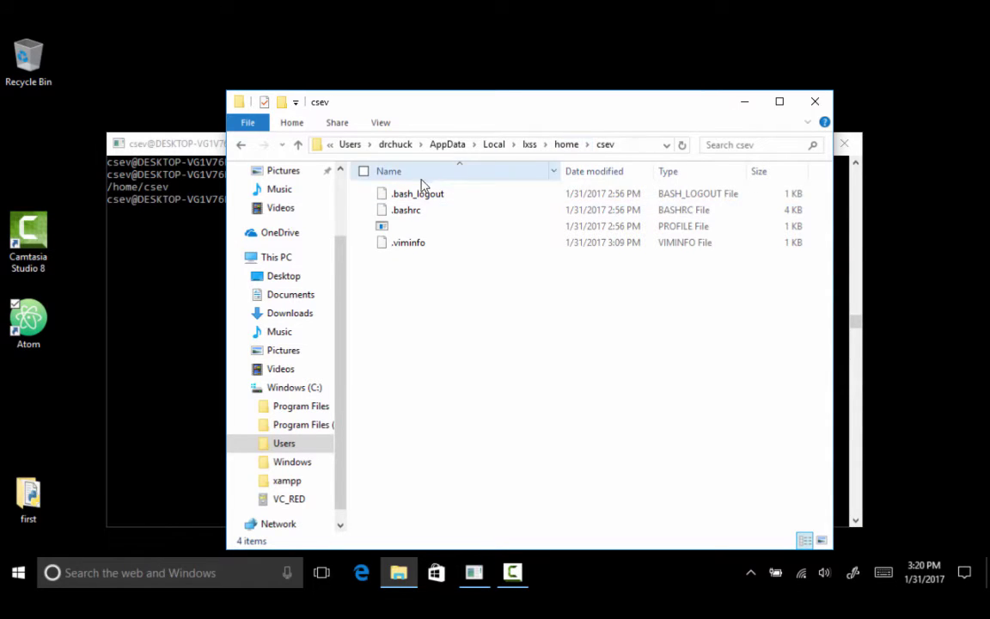
{"action": "mouse_move", "coordinate": [404, 168]}
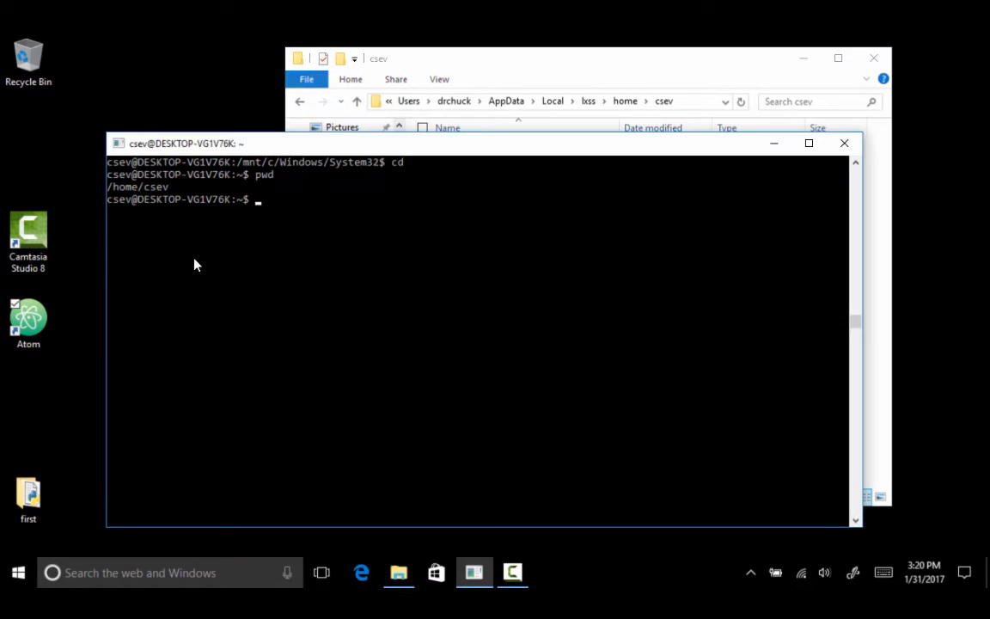
{"action": "mouse_move", "coordinate": [207, 263]}
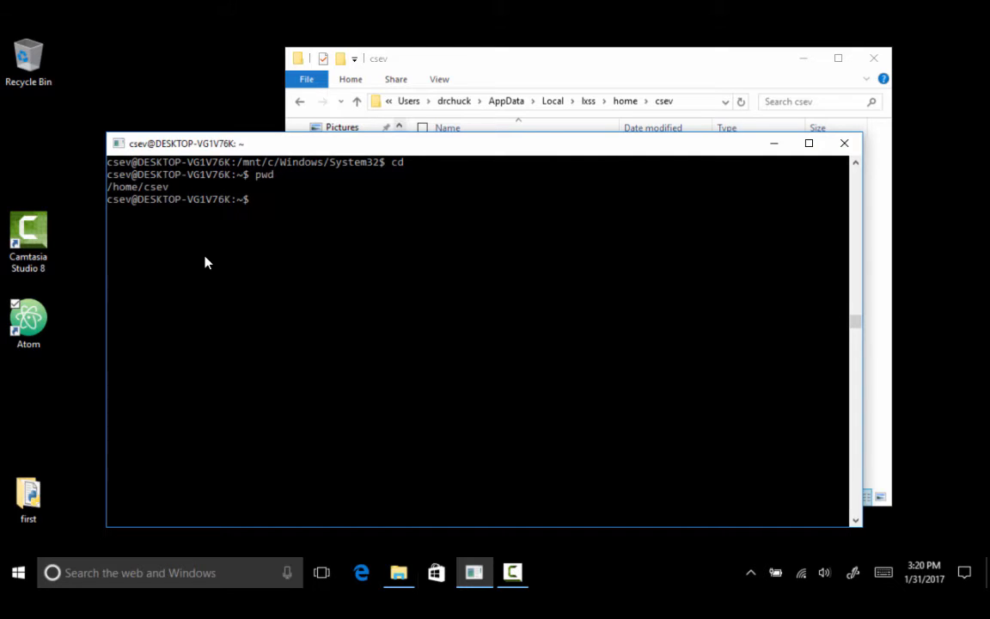
Run touch abc123 and bring the csev folder window forward to see the new file.
{"action": "type", "text": "touch"}
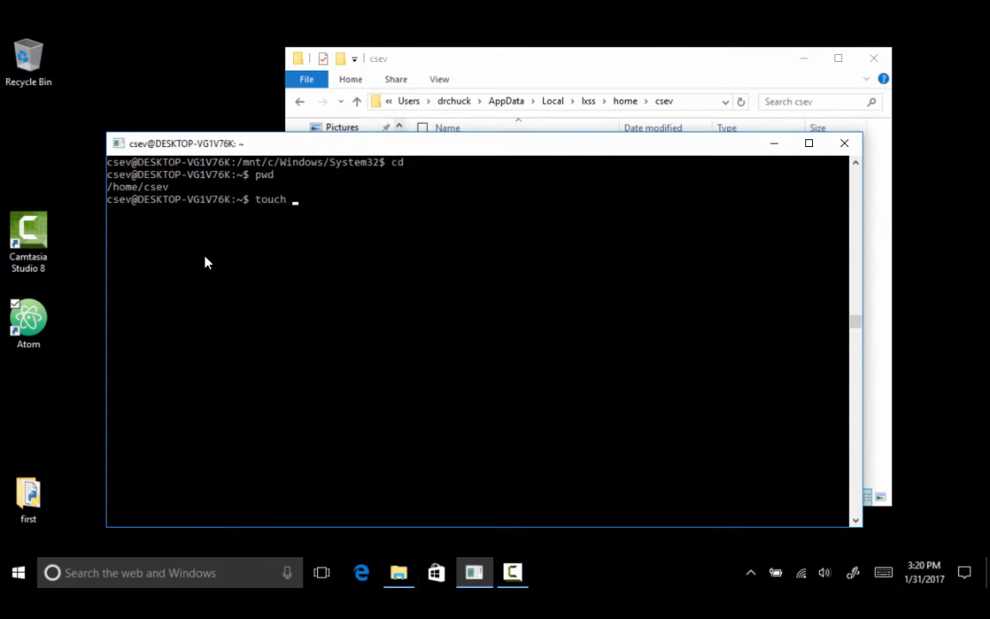
{"action": "type", "text": "abc123"}
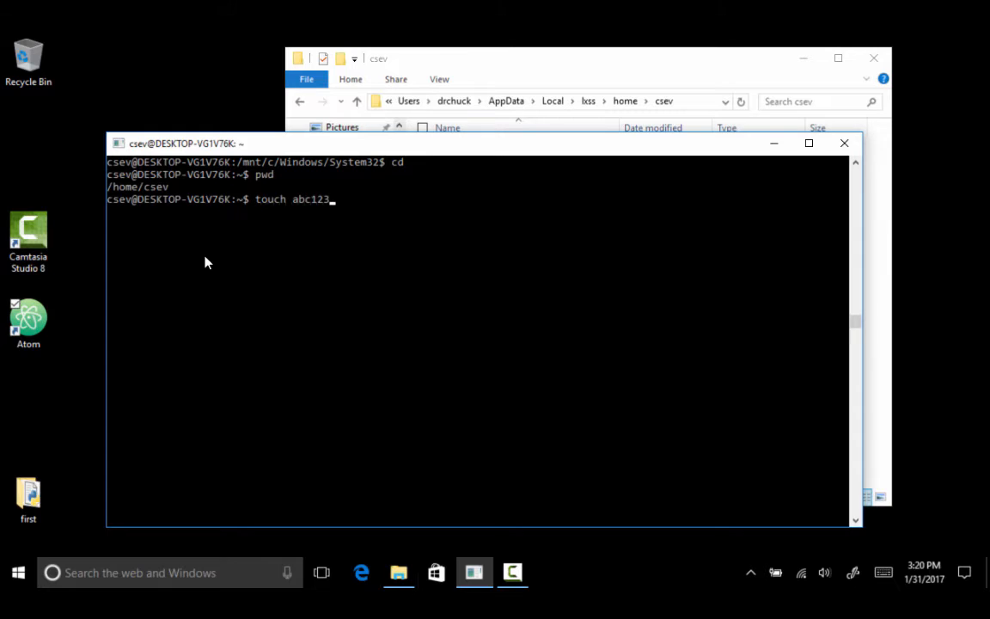
{"action": "key", "text": "Return"}
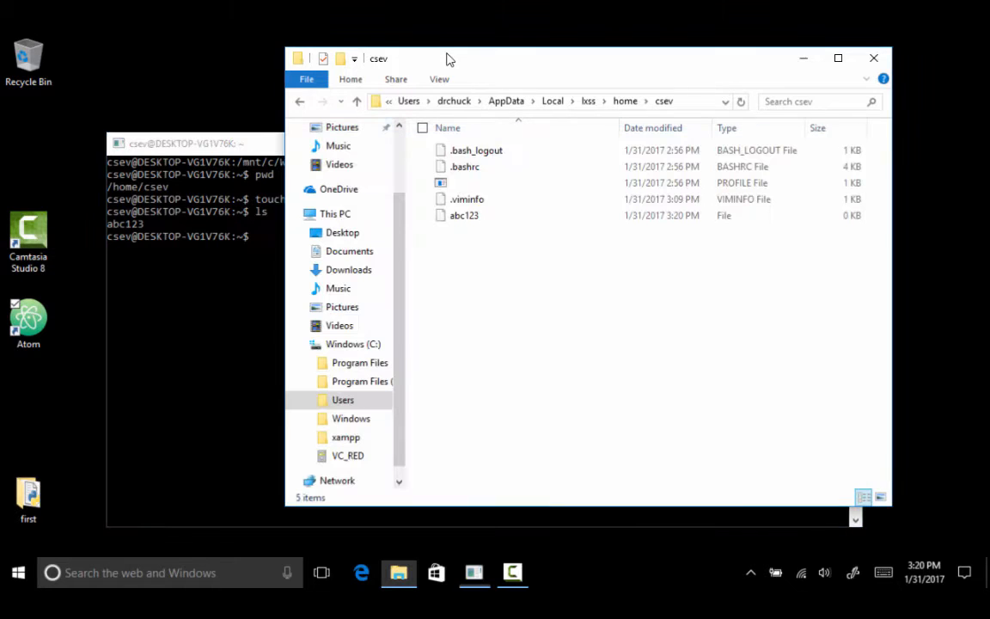
{"action": "left_click", "coordinate": [464, 215]}
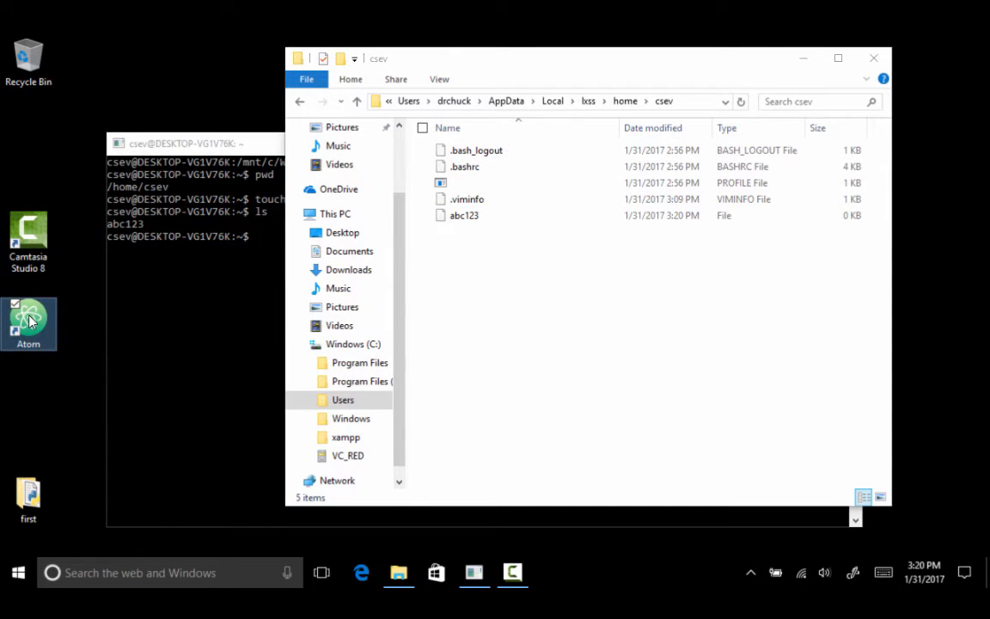
Launch Atom, edit abc123 to read 'Hi there form atom'.
{"action": "double_click", "coordinate": [467, 199]}
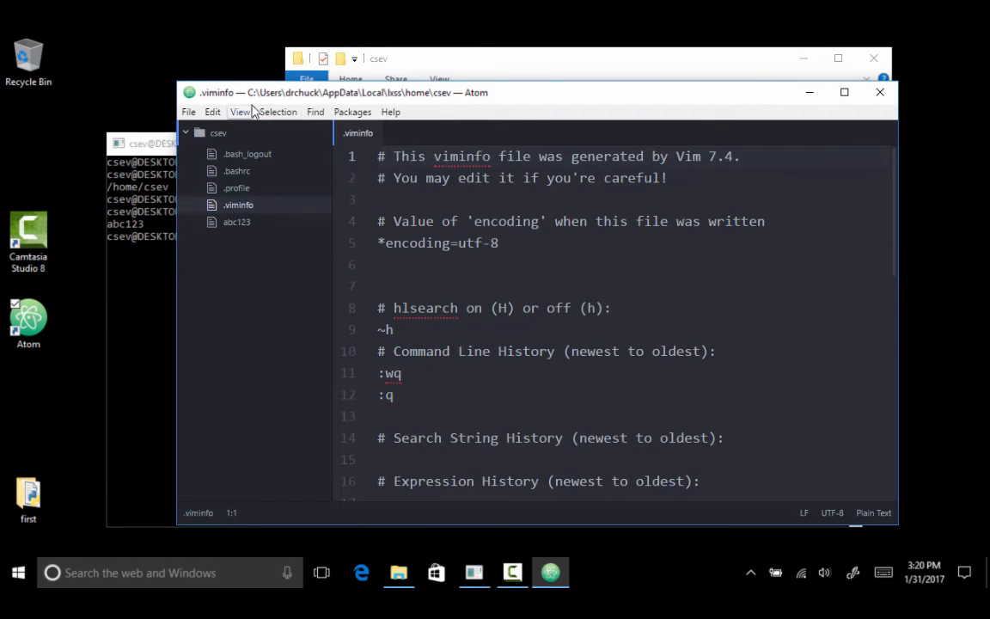
{"action": "mouse_move", "coordinate": [468, 82]}
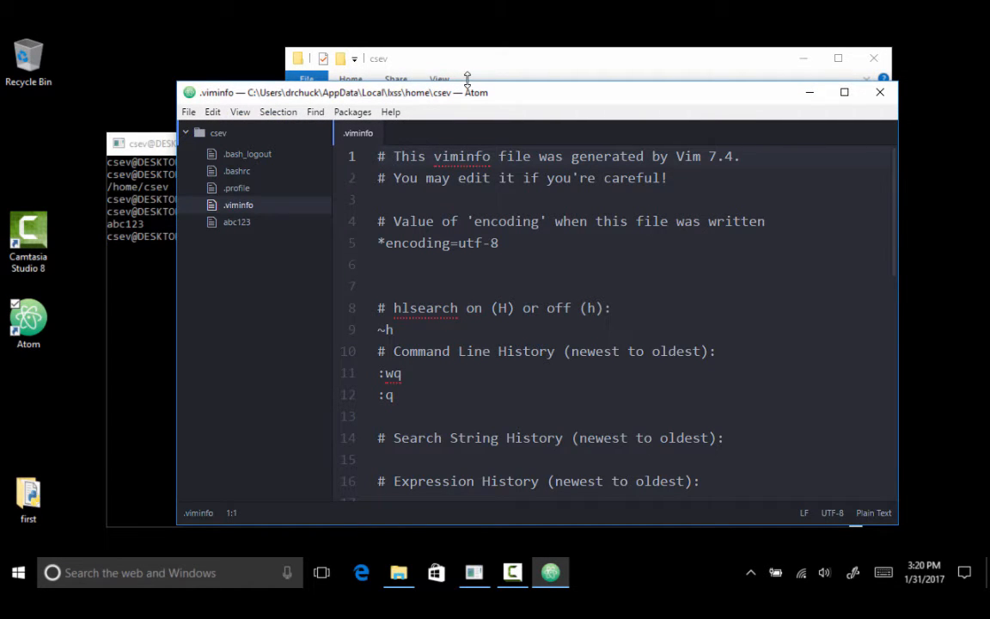
{"action": "mouse_move", "coordinate": [352, 83]}
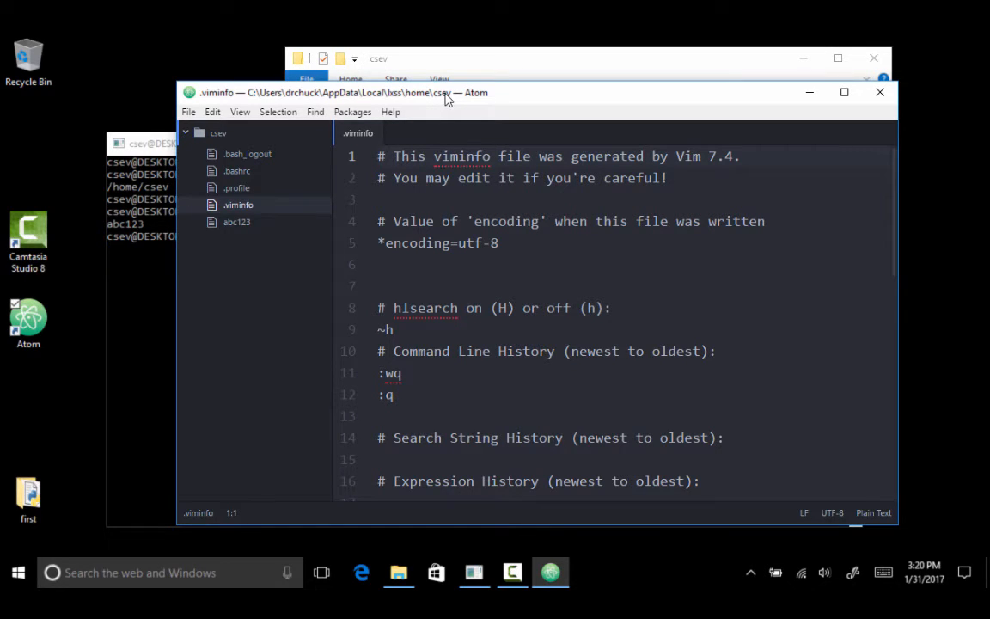
{"action": "mouse_move", "coordinate": [431, 105]}
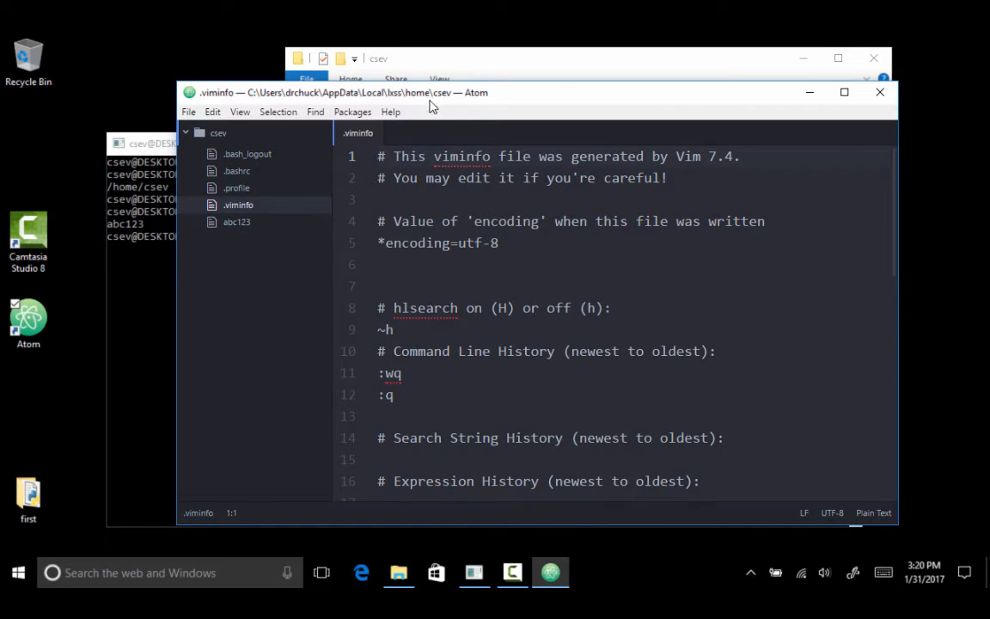
{"action": "mouse_move", "coordinate": [239, 220]}
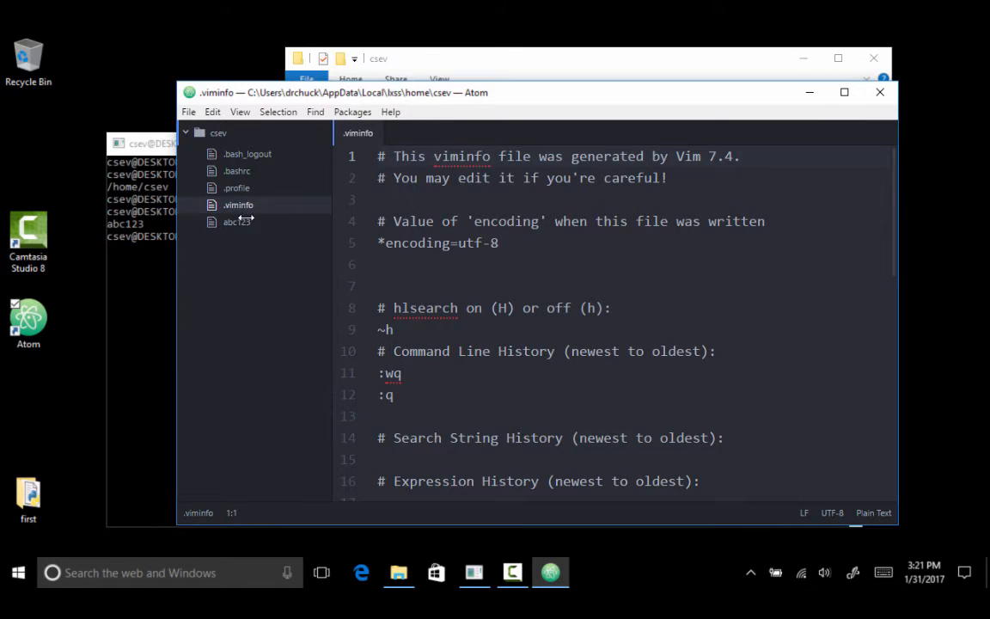
{"action": "left_click", "coordinate": [234, 221]}
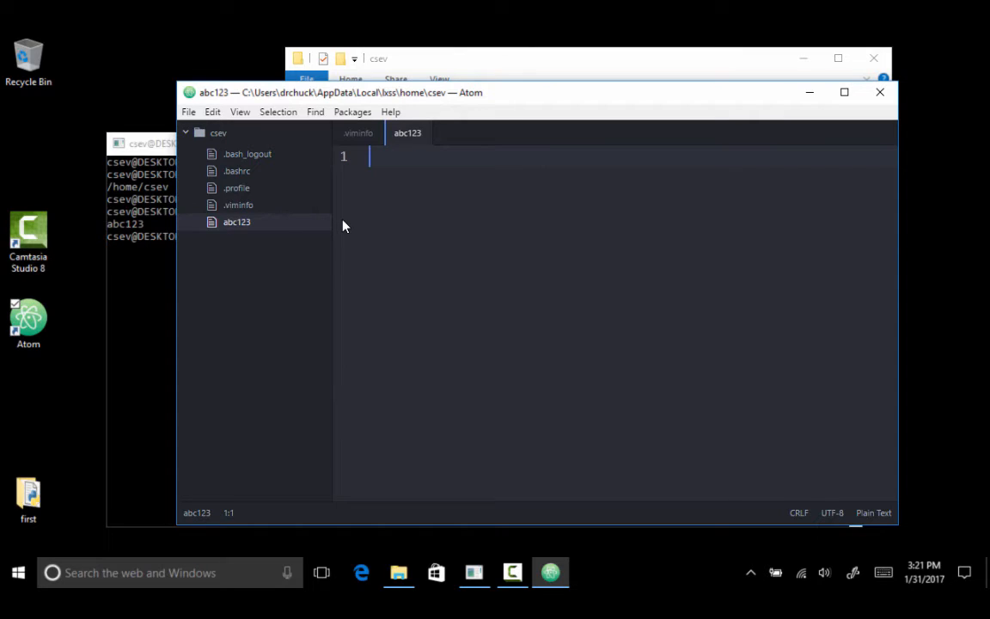
{"action": "type", "text": "Hi ther f"}
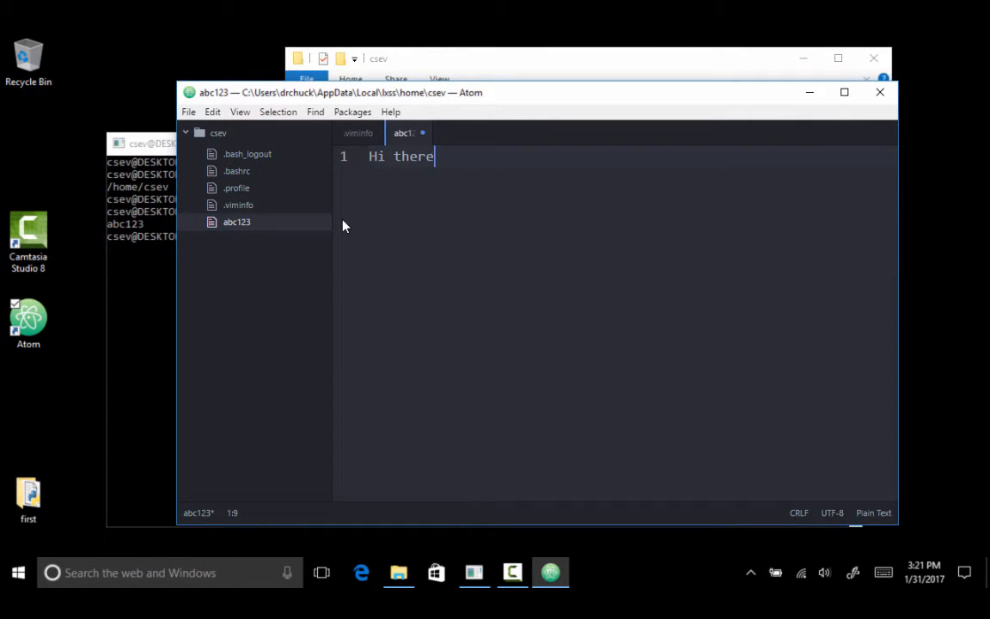
{"action": "type", "text": "form atom"}
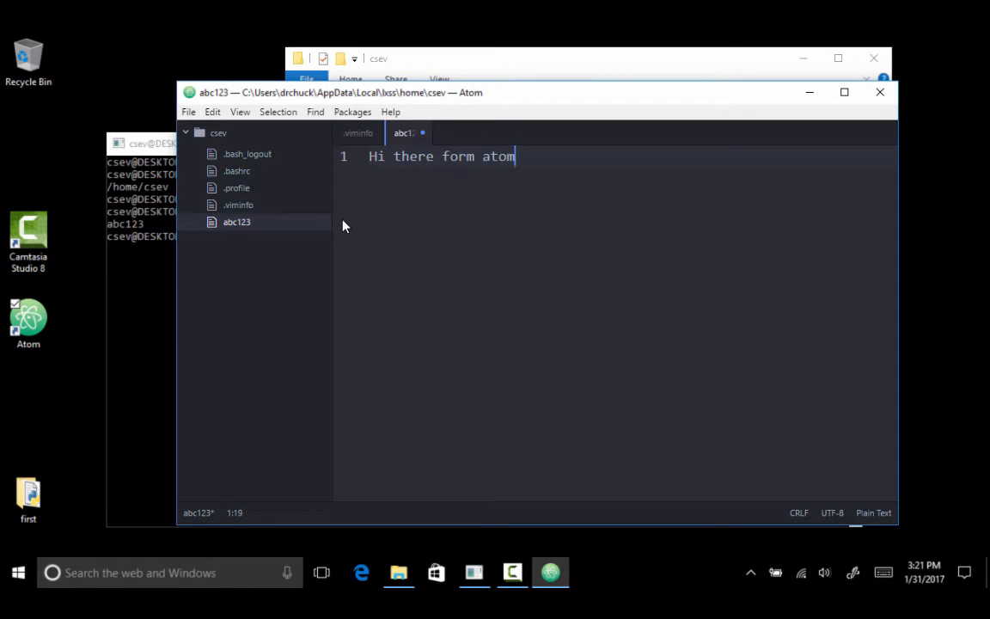
{"action": "mouse_move", "coordinate": [351, 234]}
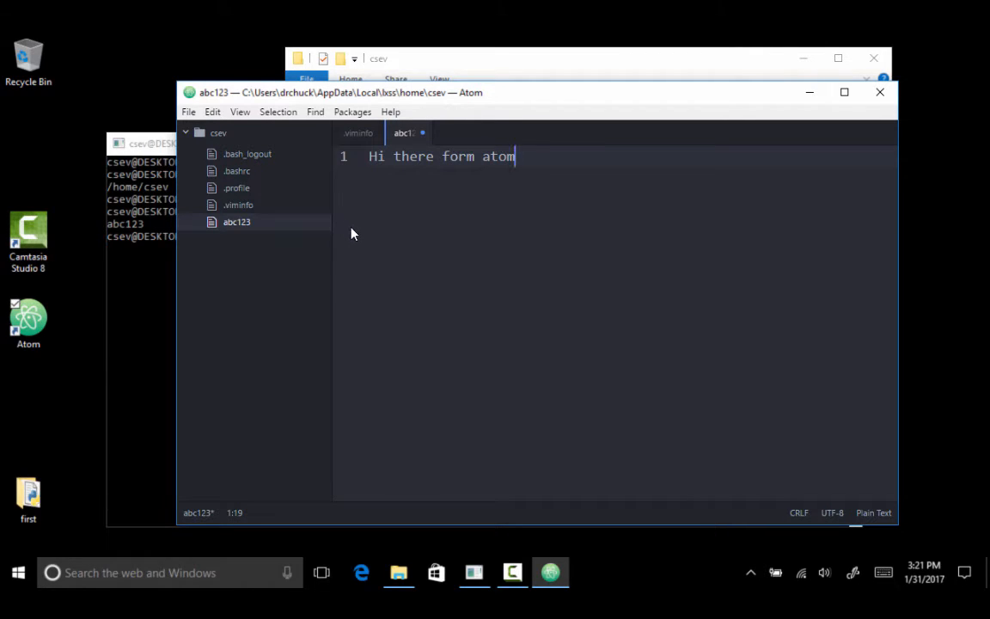
{"action": "mouse_move", "coordinate": [433, 306]}
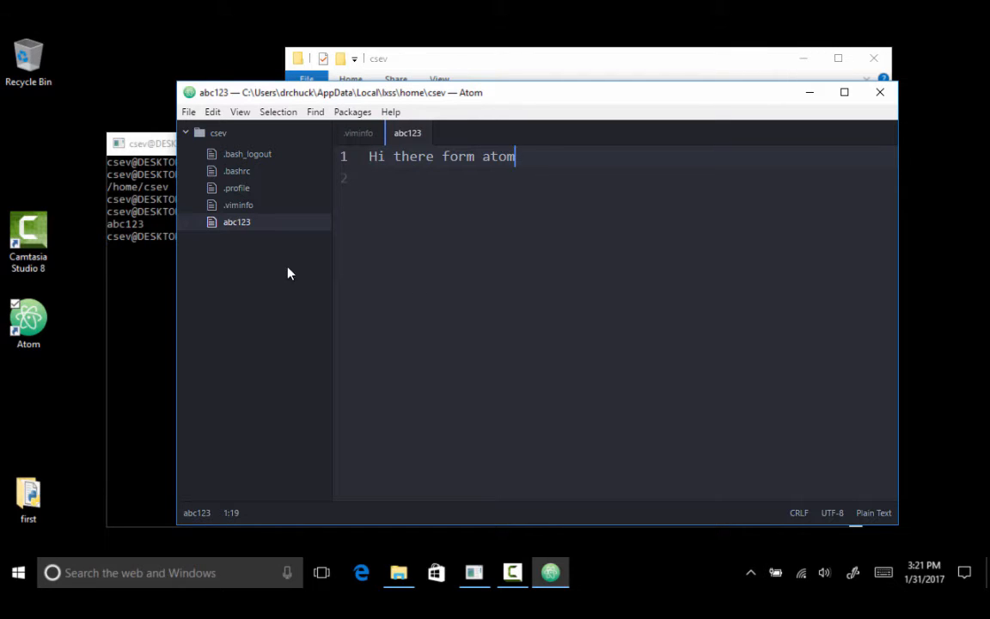
Back in Bash, run cat abc123 to print 'Hi there form atom'.
{"action": "left_click", "coordinate": [475, 573]}
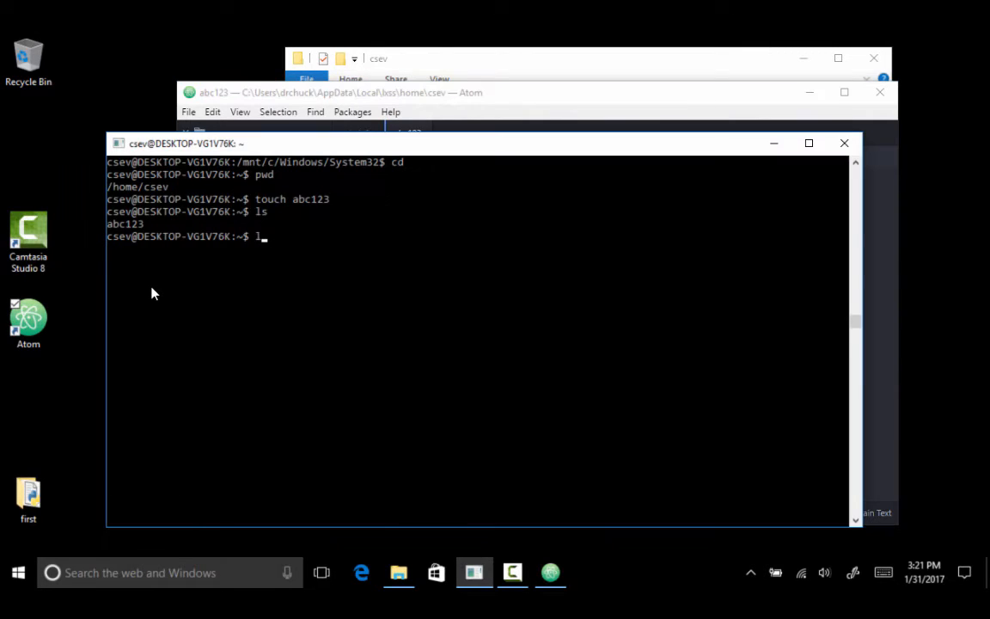
{"action": "key", "text": "Return"}
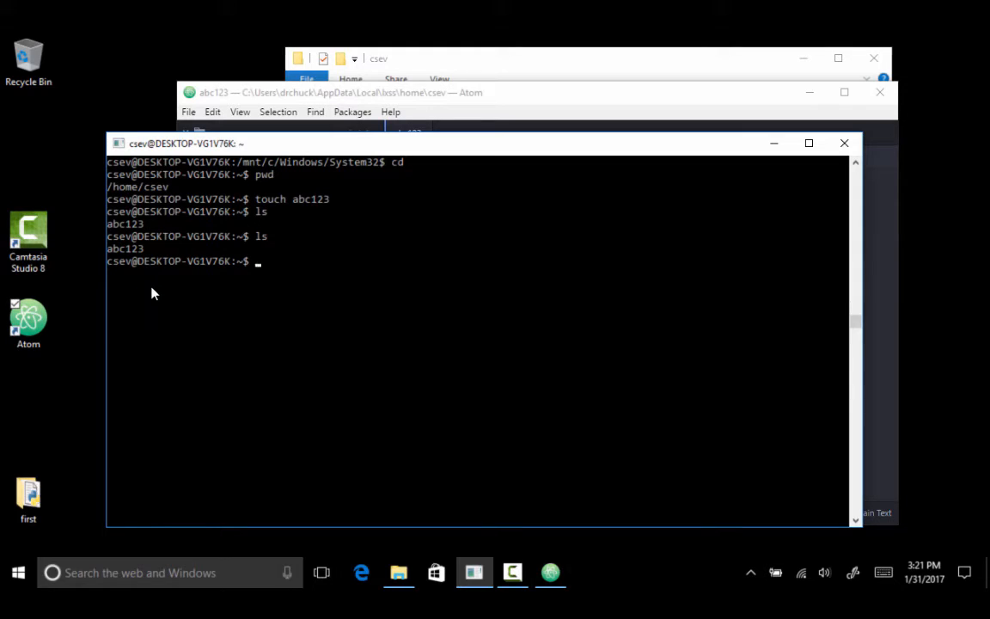
{"action": "type", "text": "cat ab"}
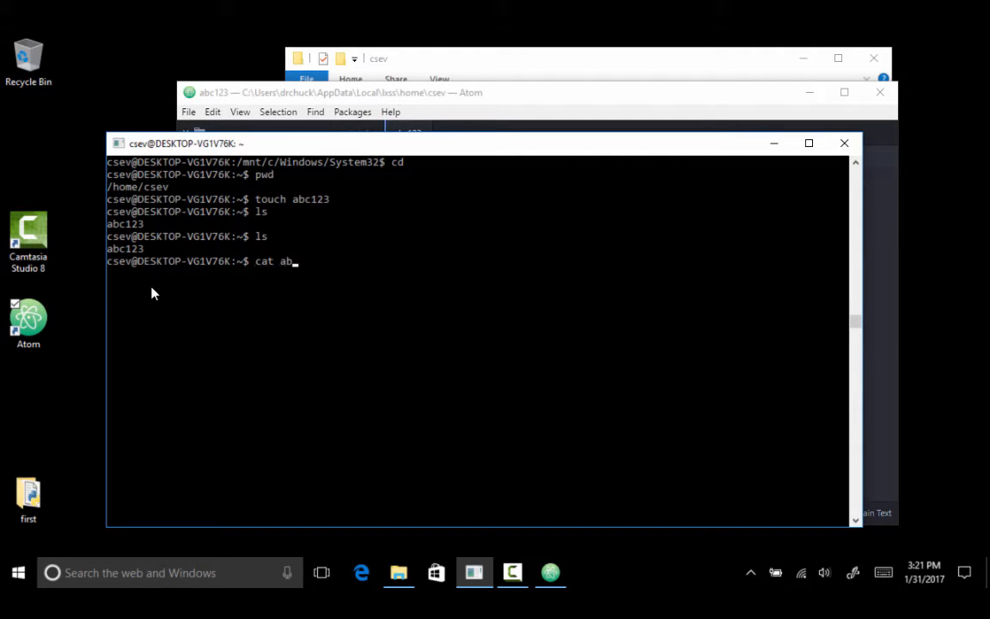
{"action": "key", "text": "Return"}
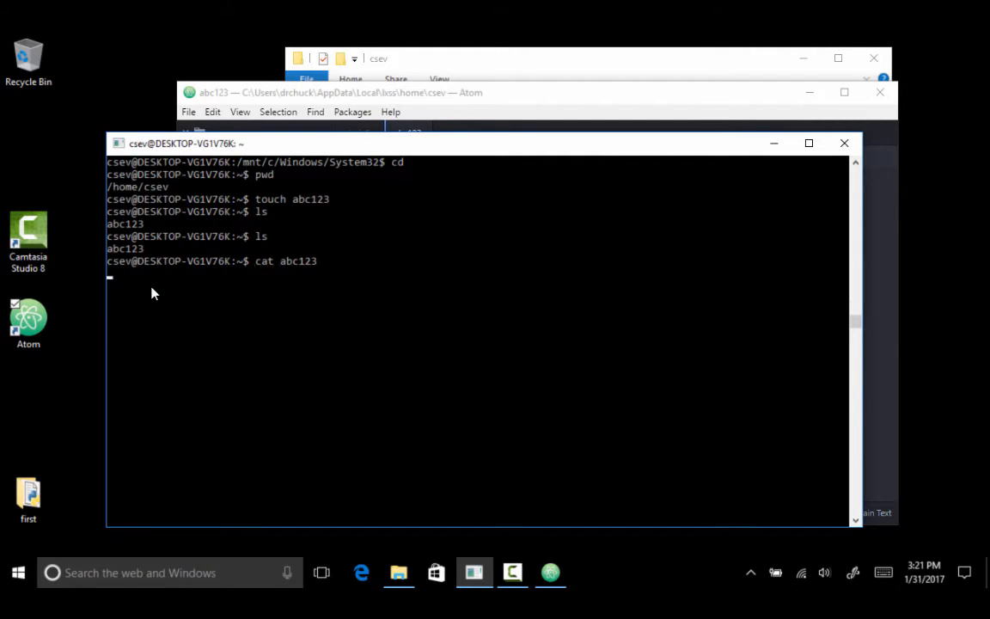
{"action": "key", "text": "Return"}
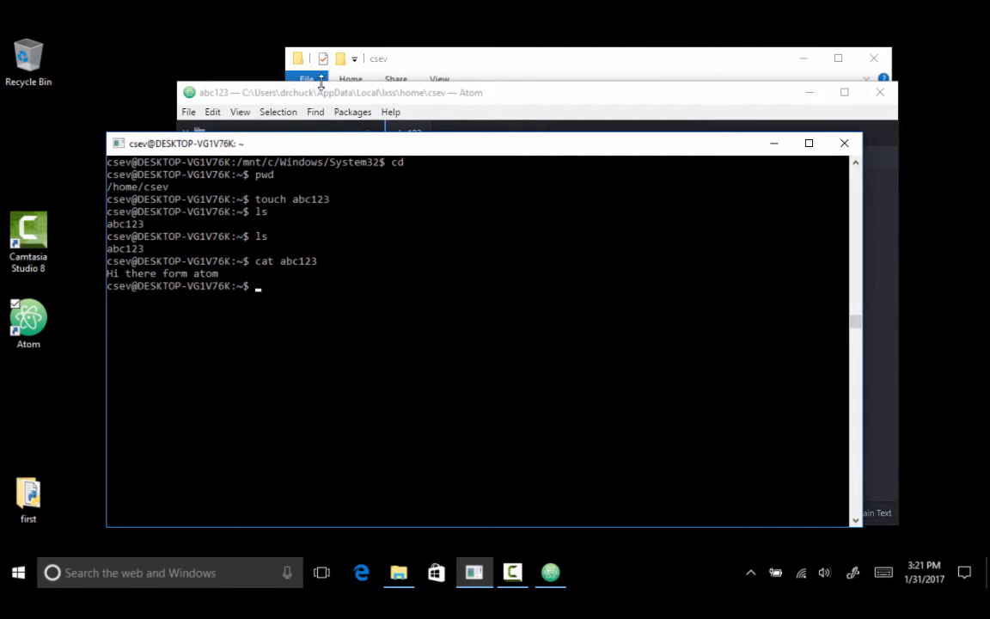
{"action": "mouse_move", "coordinate": [437, 44]}
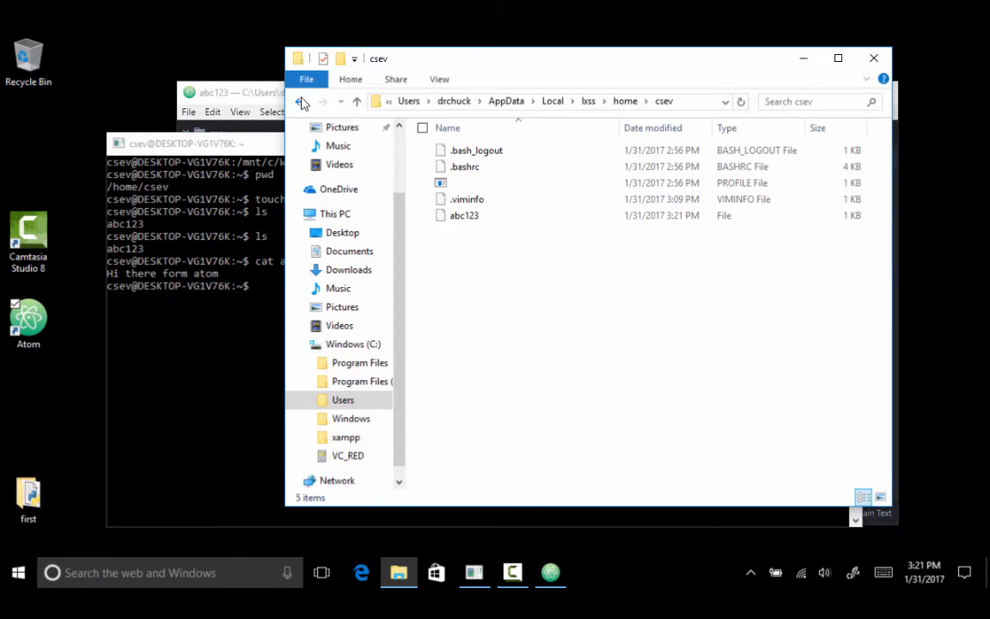
Navigate up to home, pin the csev folder to Quick access and reopen it.
{"action": "left_click", "coordinate": [299, 100]}
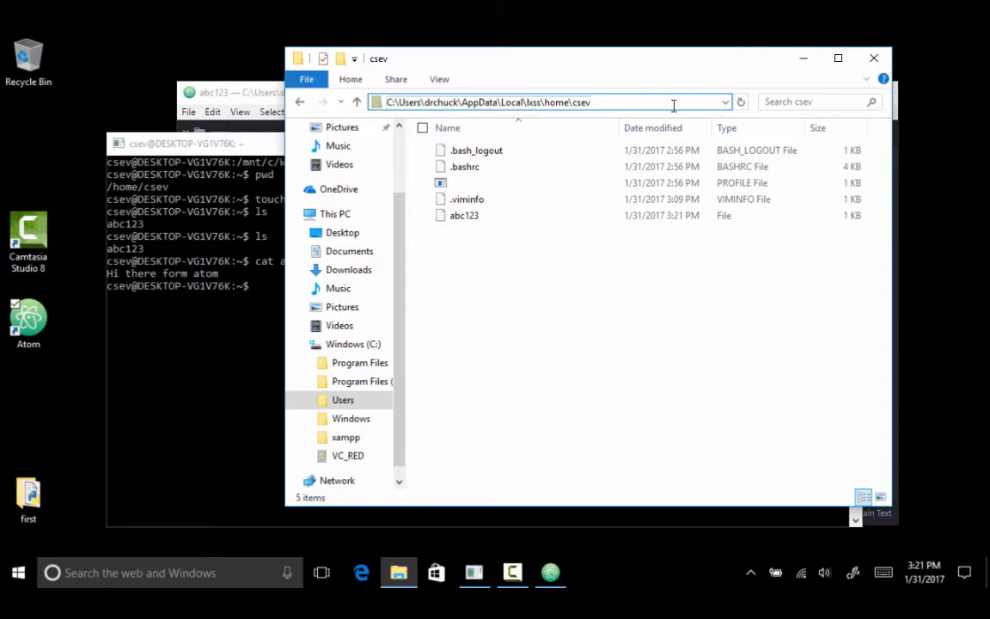
{"action": "left_click", "coordinate": [550, 101]}
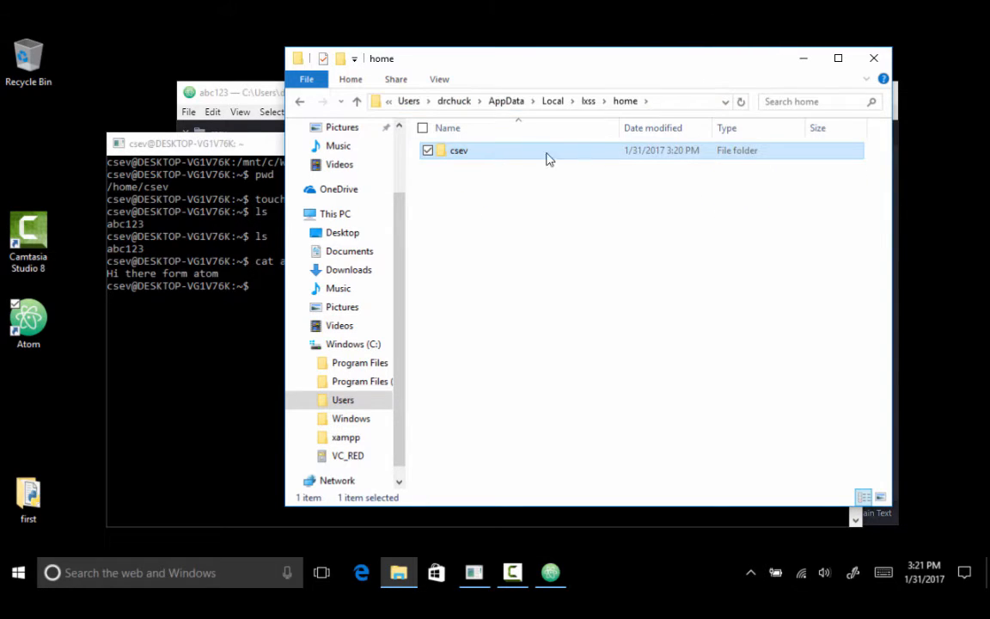
{"action": "right_click", "coordinate": [458, 149]}
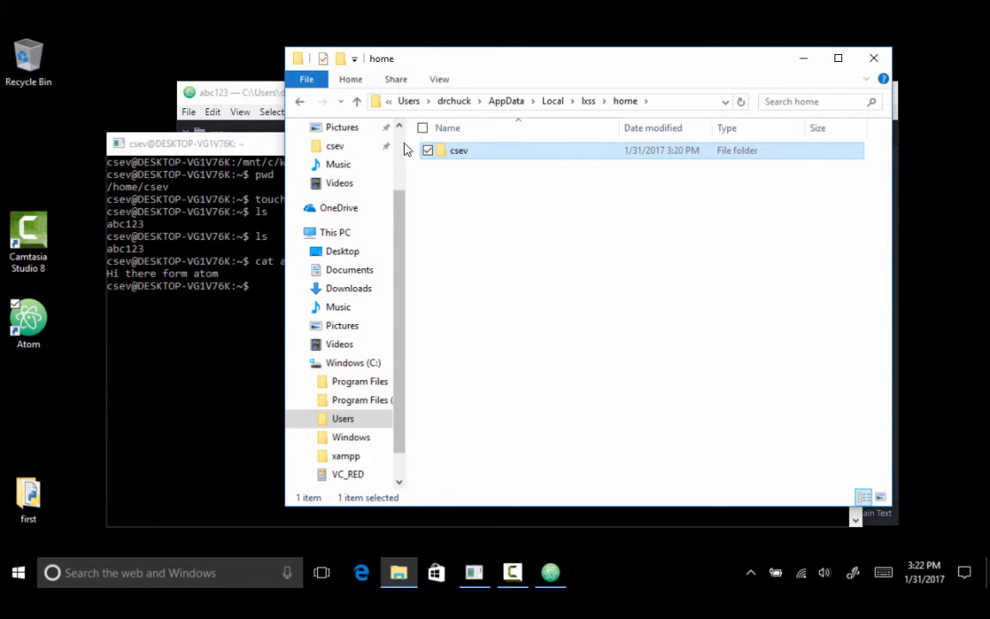
{"action": "scroll", "scroll_direction": "up", "scroll_amount": 3}
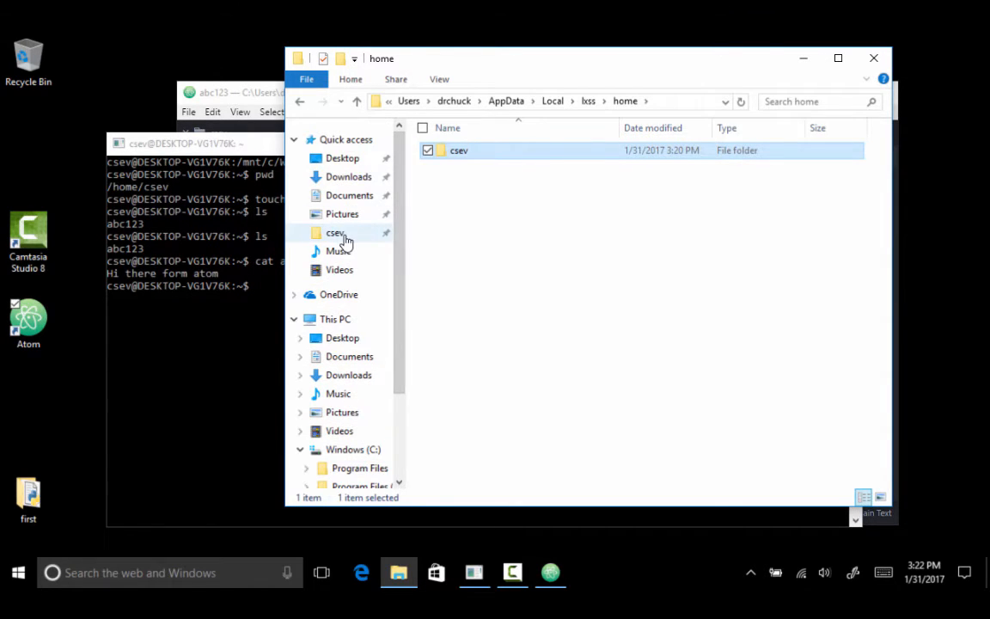
{"action": "double_click", "coordinate": [459, 151]}
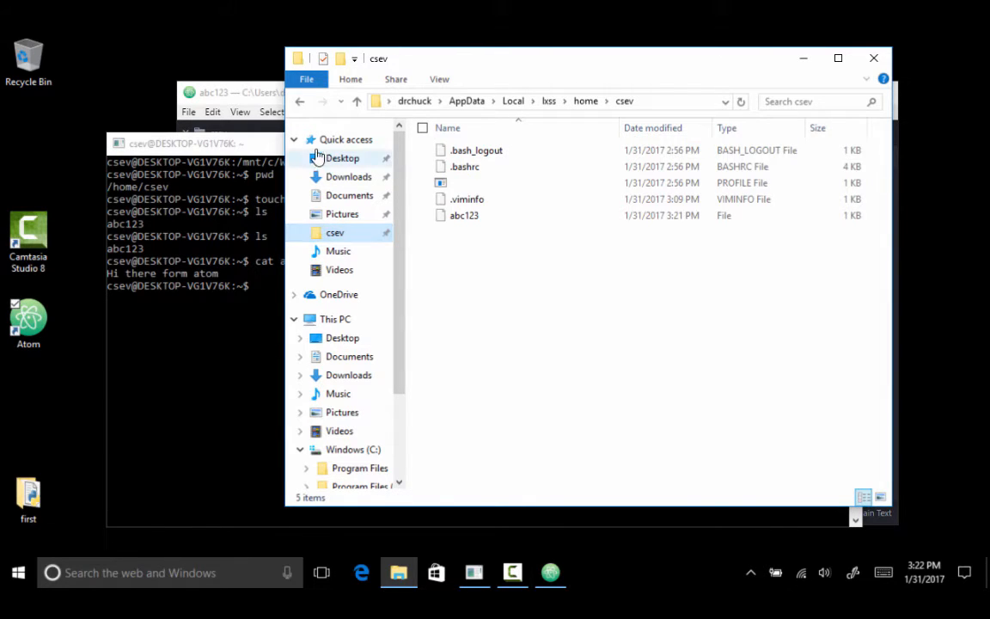
{"action": "mouse_move", "coordinate": [447, 127]}
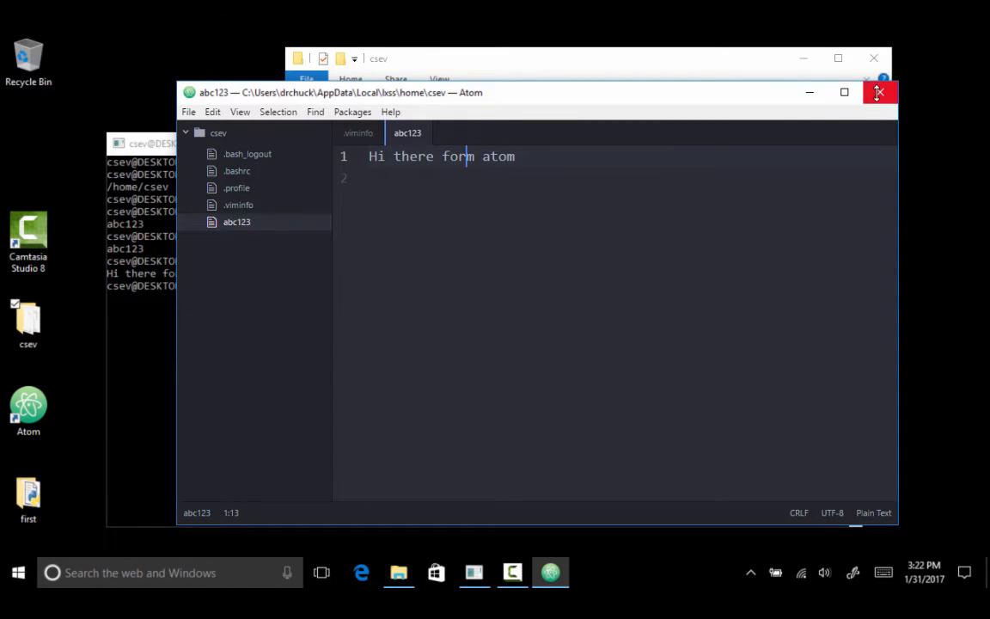
Close the Atom editor and the File Explorer window, leaving only the Bash terminal.
{"action": "left_click", "coordinate": [880, 93]}
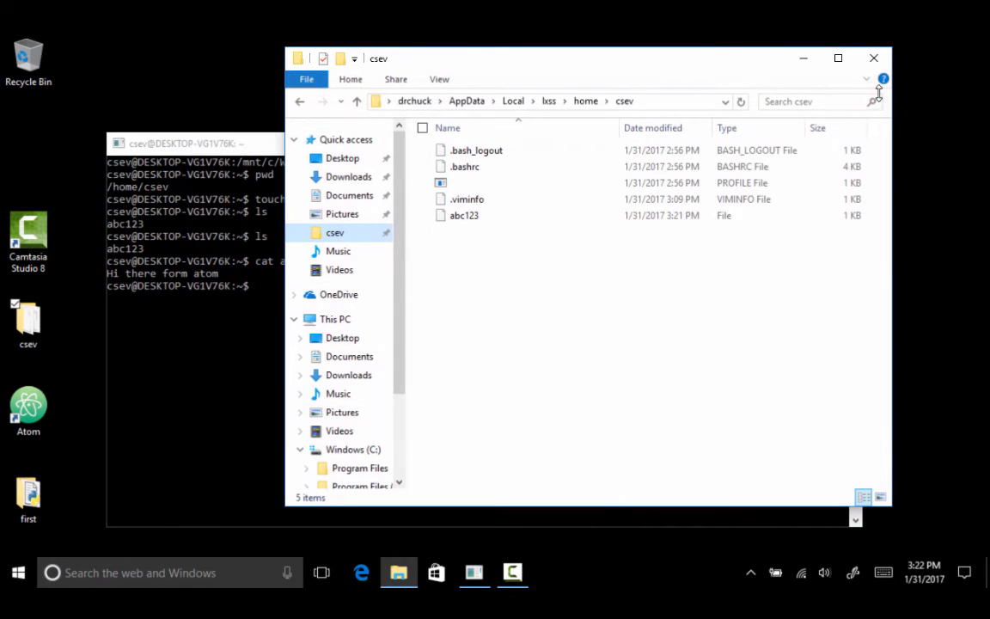
{"action": "mouse_move", "coordinate": [873, 58]}
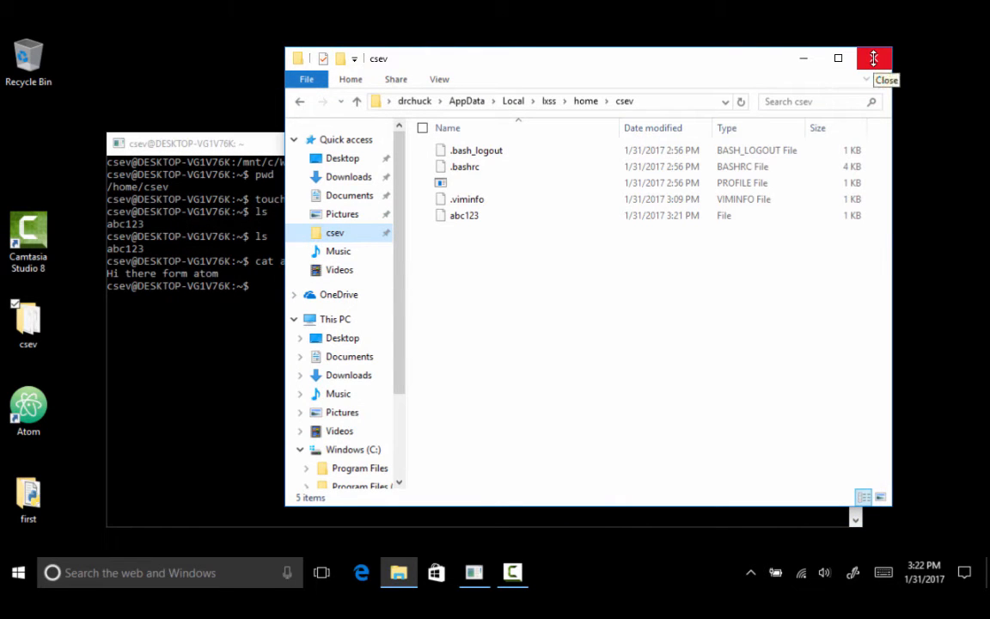
{"action": "left_click", "coordinate": [873, 58]}
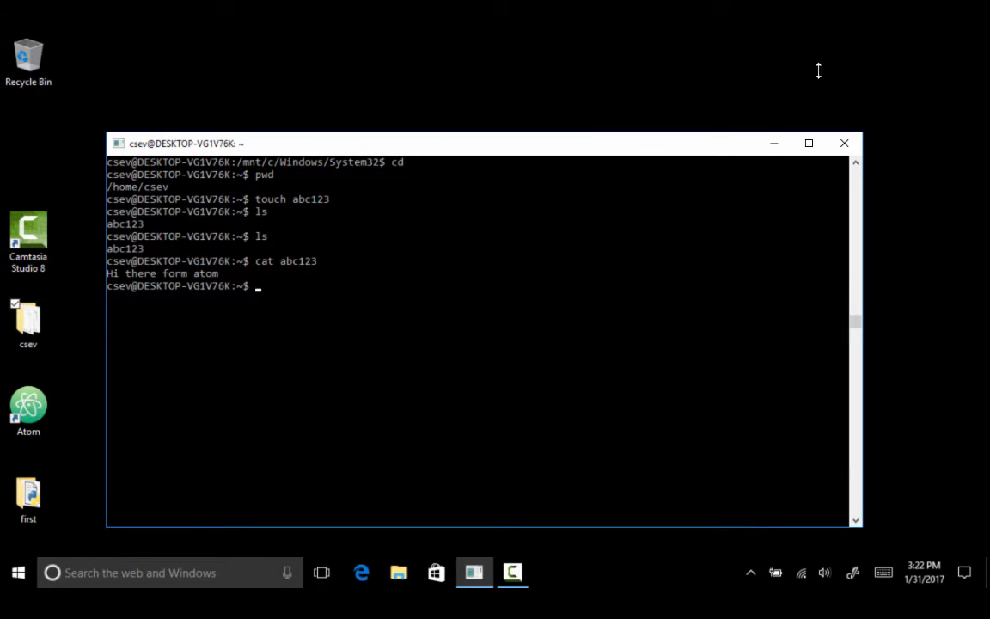
{"action": "mouse_move", "coordinate": [660, 255]}
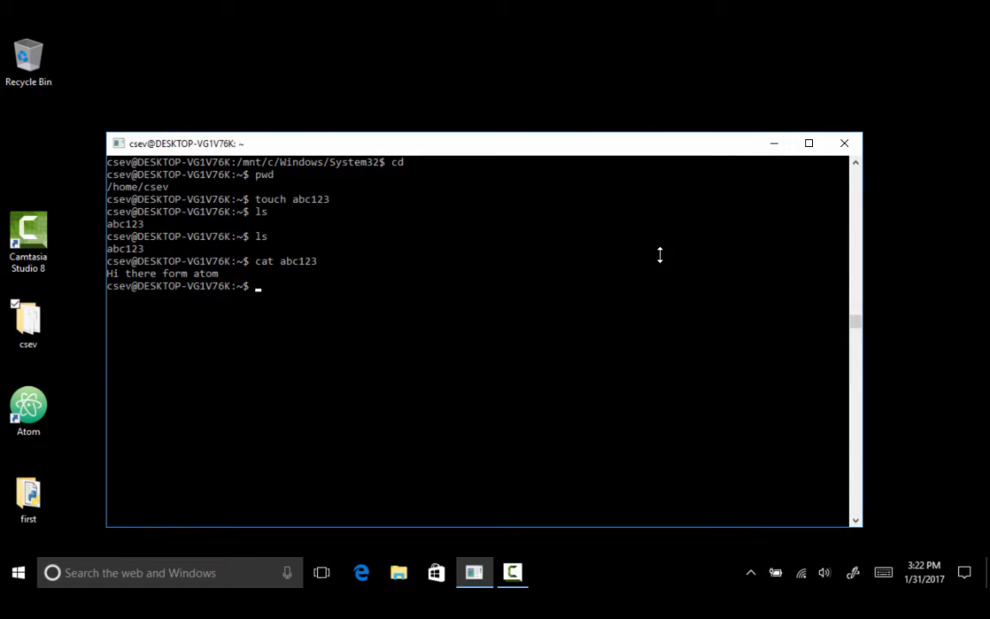
{"action": "mouse_move", "coordinate": [639, 237]}
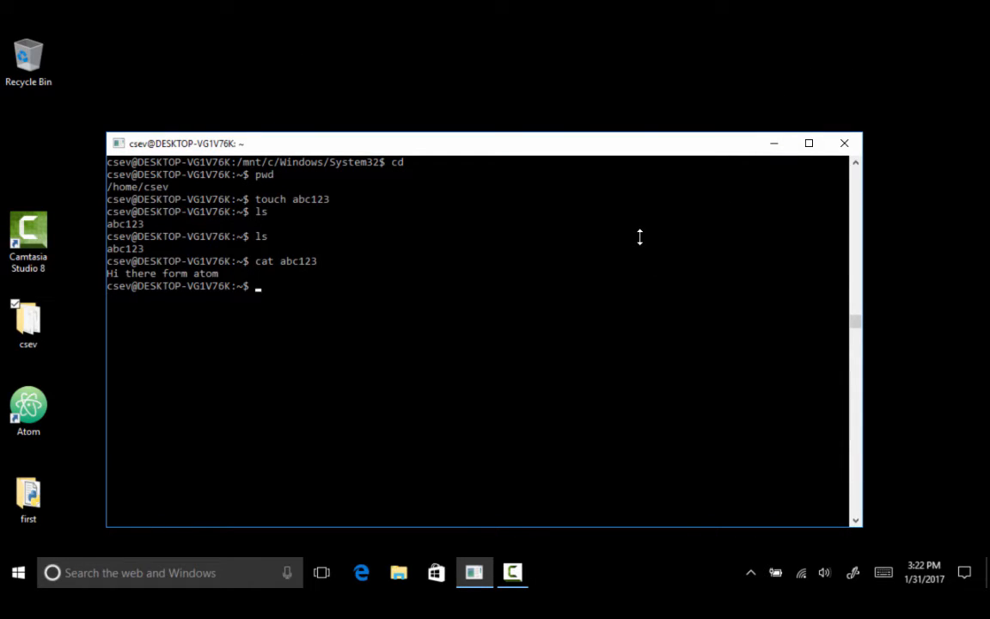
Clear the terminal screen.
{"action": "type", "text": "clear"}
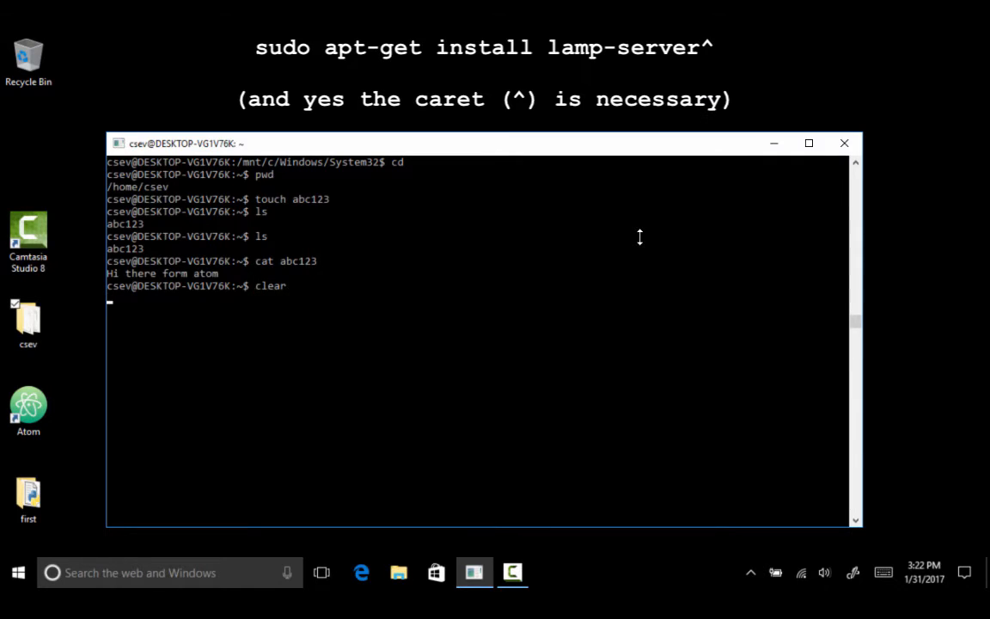
{"action": "key", "text": "Return"}
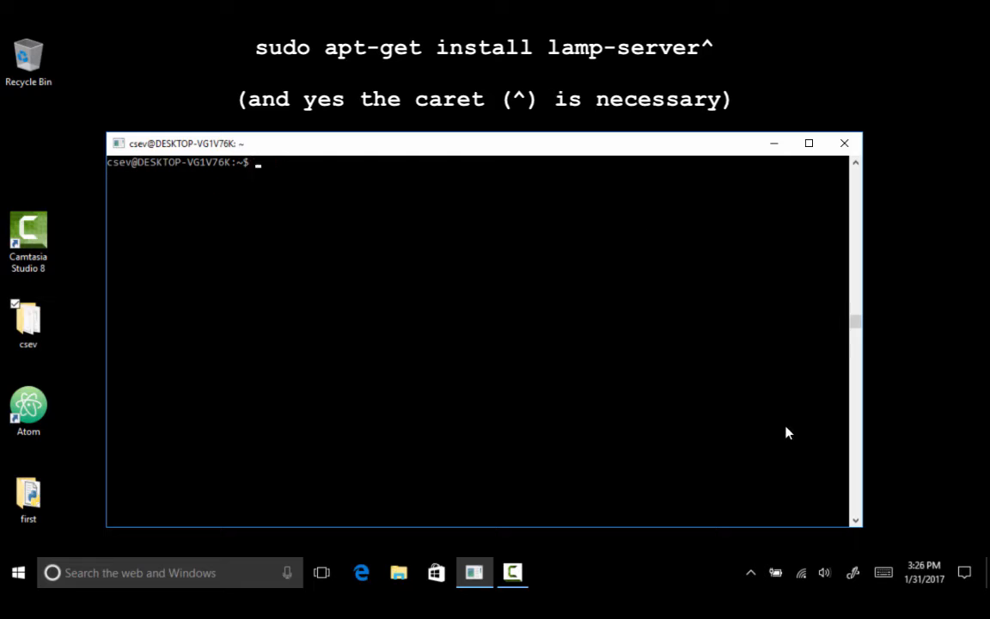
Run sudo apt-get install lamp-server^ to install the LAMP stack.
{"action": "type", "text": "sudo ap"}
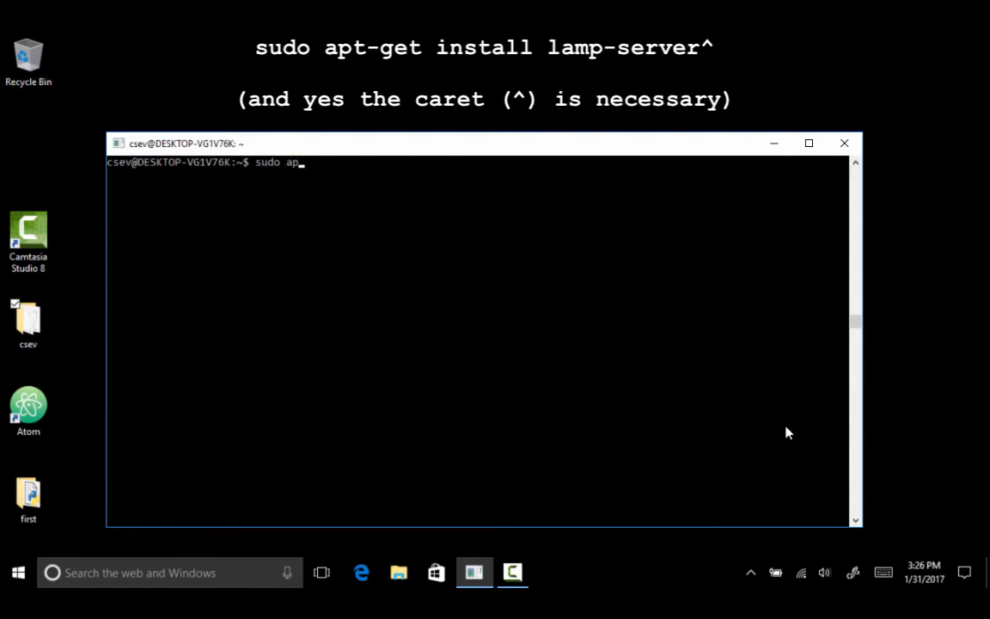
{"action": "type", "text": "t-get"}
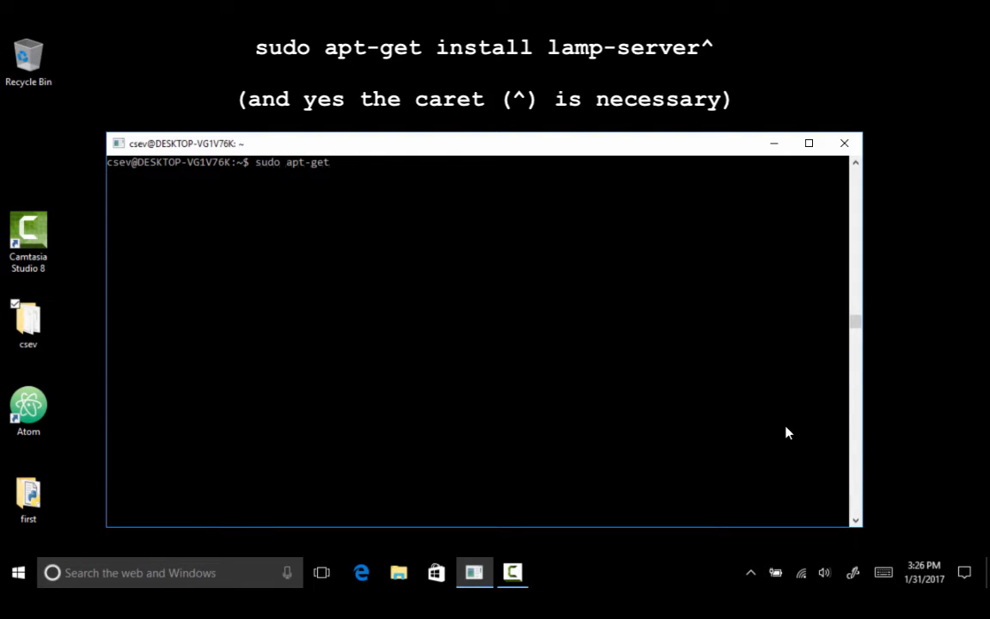
{"action": "type", "text": "instal"}
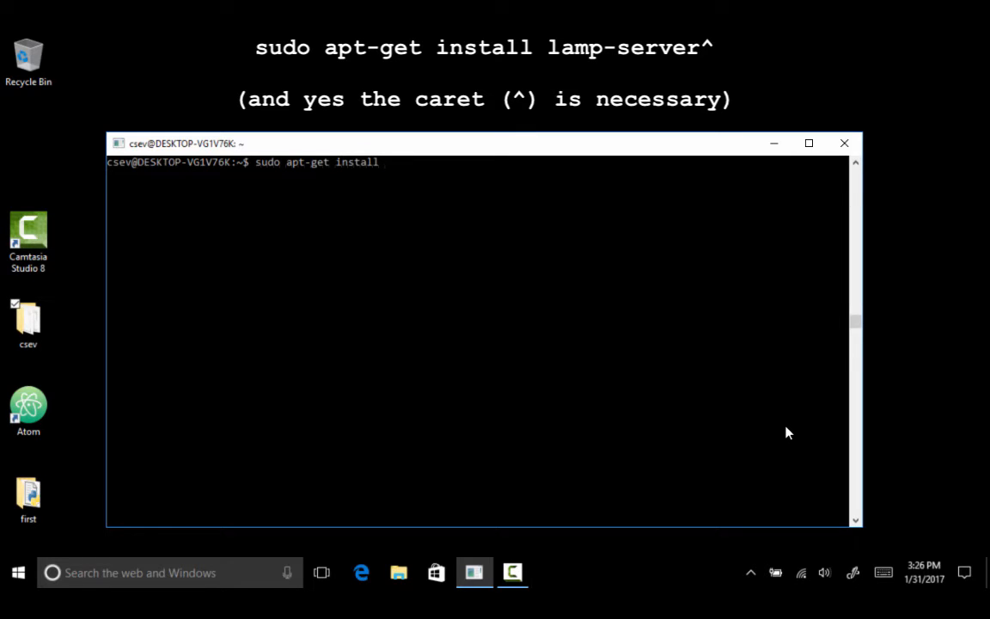
{"action": "type", "text": "lamp-ser"}
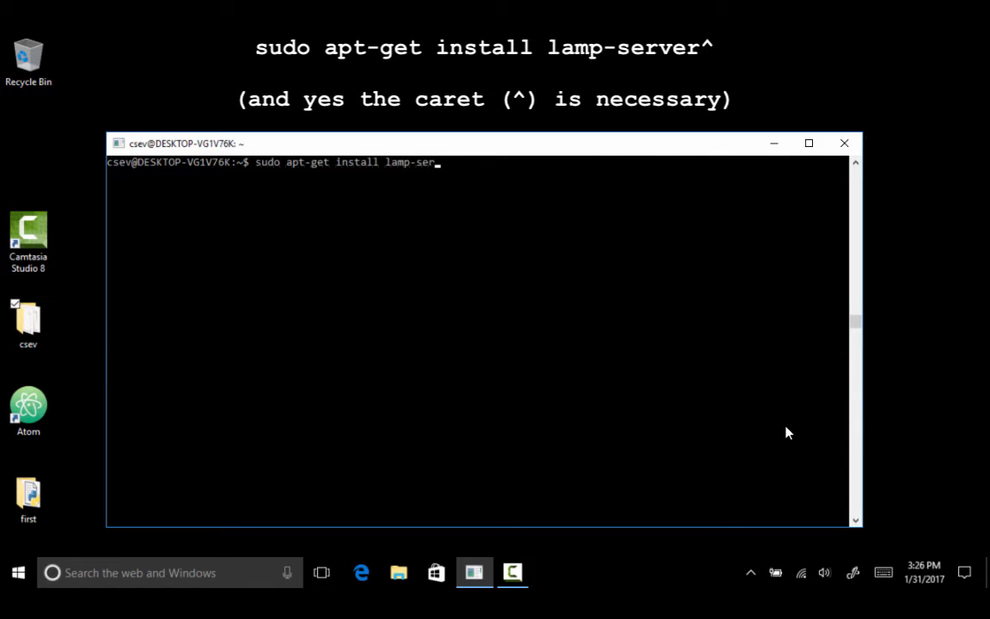
{"action": "type", "text": "ver^"}
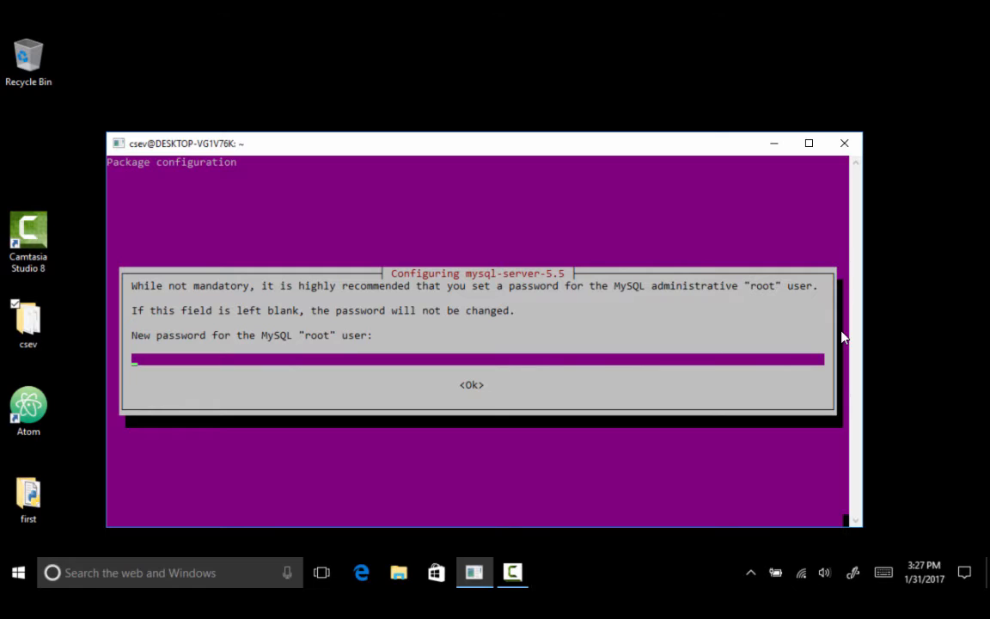
Enter and confirm the MySQL root password so the LAMP install continues.
{"action": "type", "text": "*"}
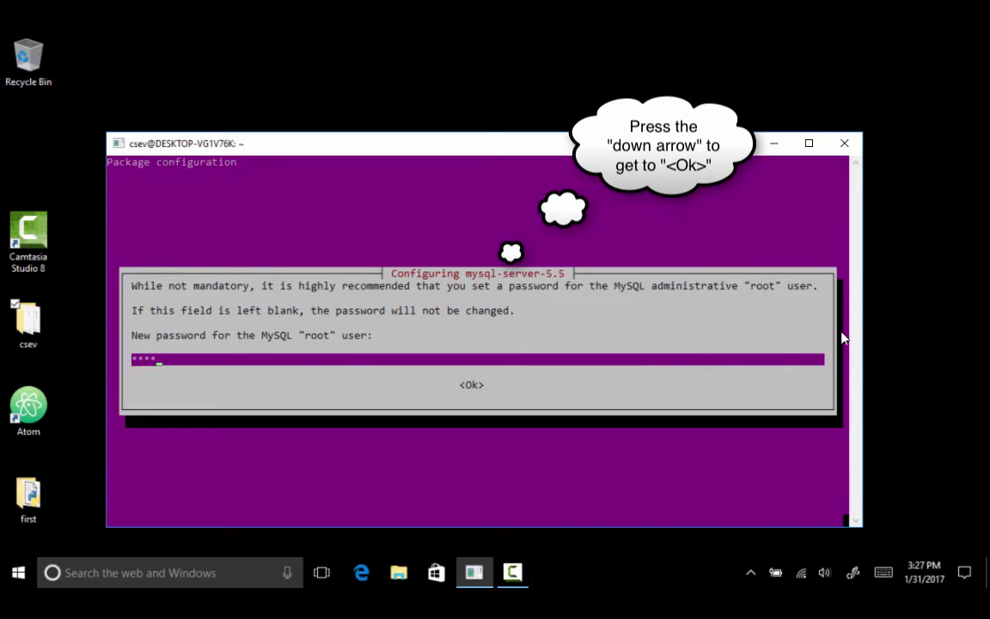
{"action": "mouse_move", "coordinate": [464, 373]}
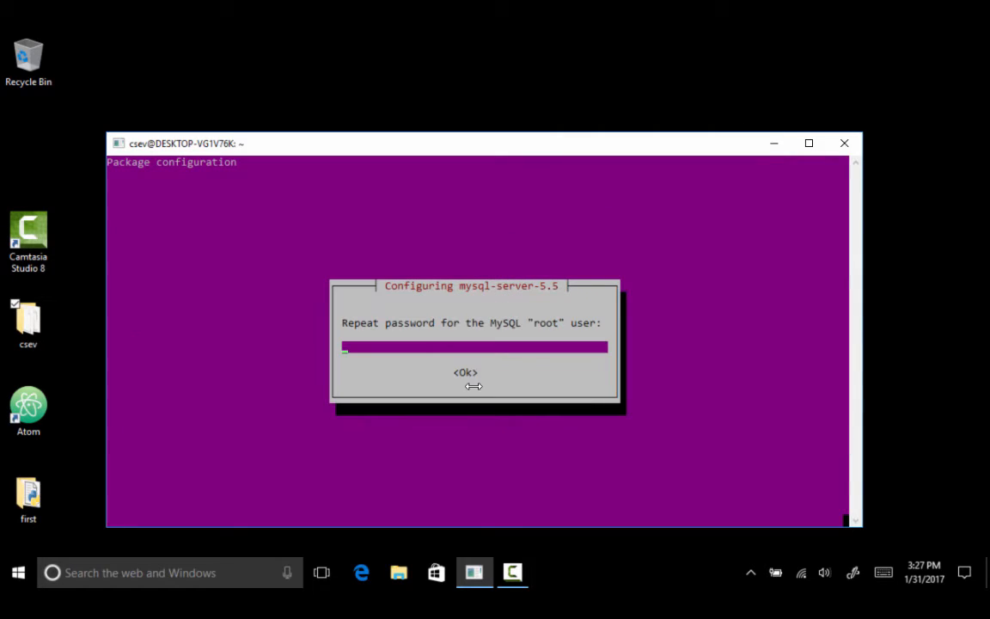
{"action": "type", "text": "password"}
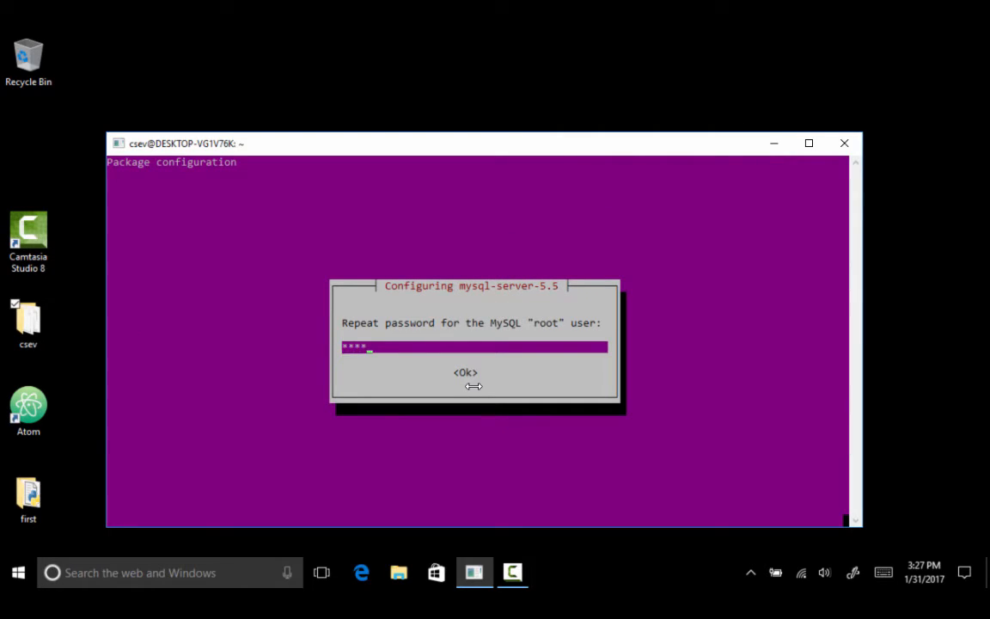
{"action": "left_click", "coordinate": [464, 371]}
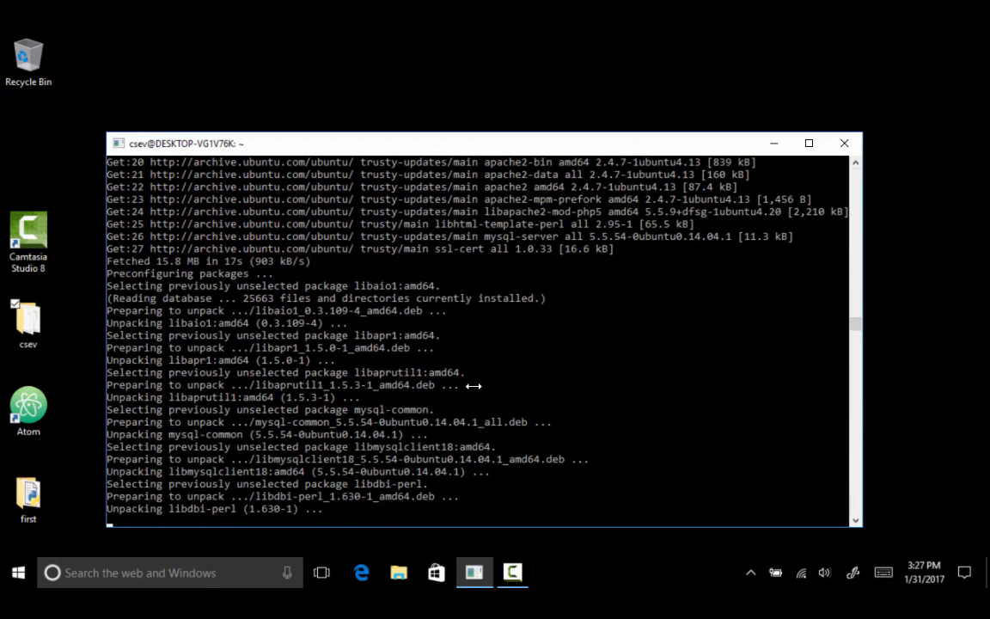
Scroll through the apt-get output while PHP5 and Apache2 modules finish configuring.
{"action": "scroll", "scroll_direction": "down", "scroll_amount": 3}
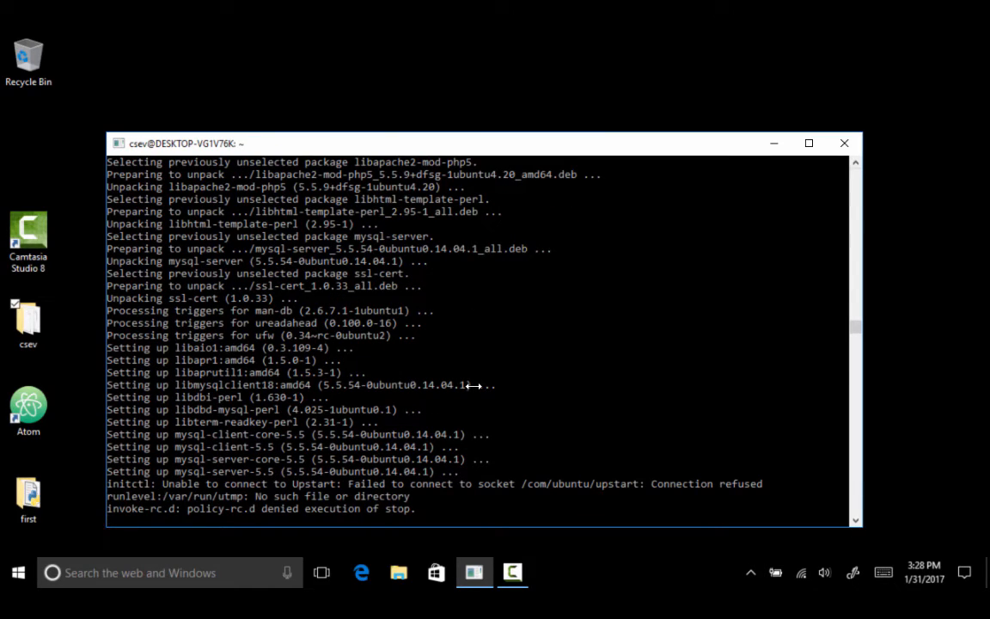
{"action": "scroll", "scroll_direction": "down", "scroll_amount": 3}
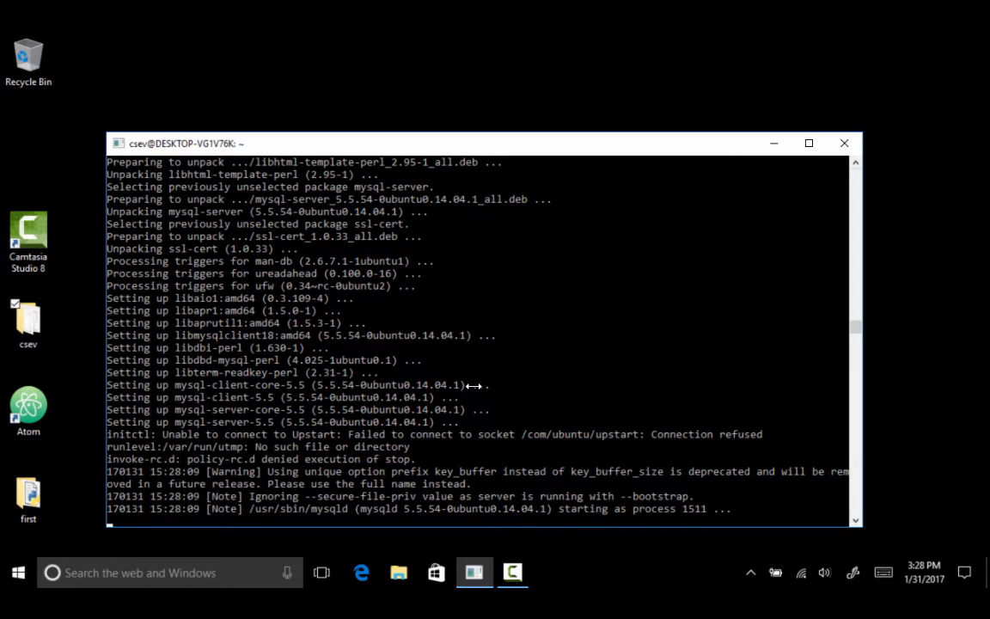
{"action": "scroll", "scroll_direction": "down", "scroll_amount": 3}
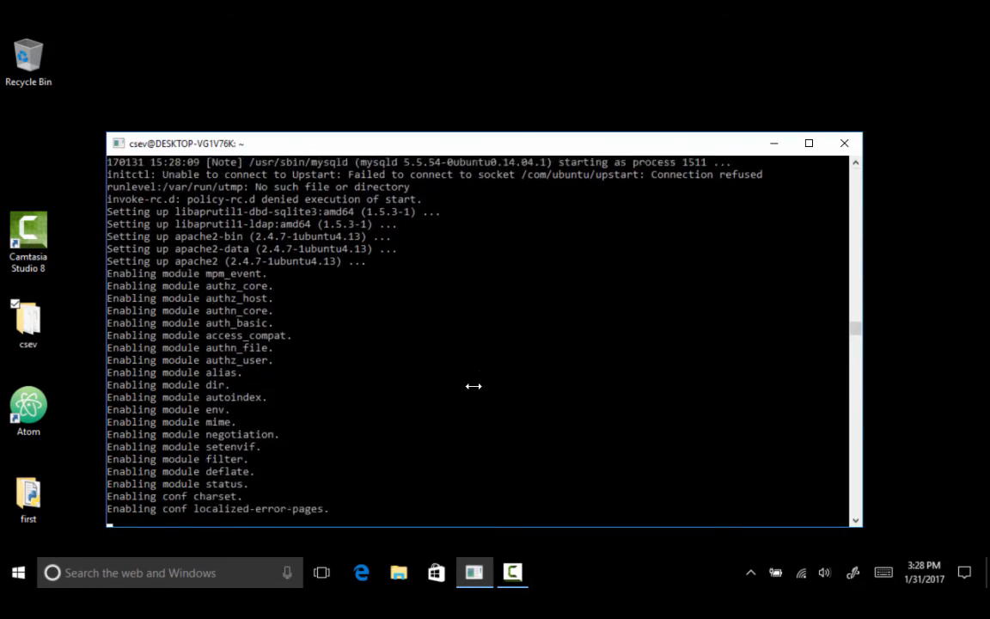
{"action": "scroll", "scroll_direction": "down", "scroll_amount": 3}
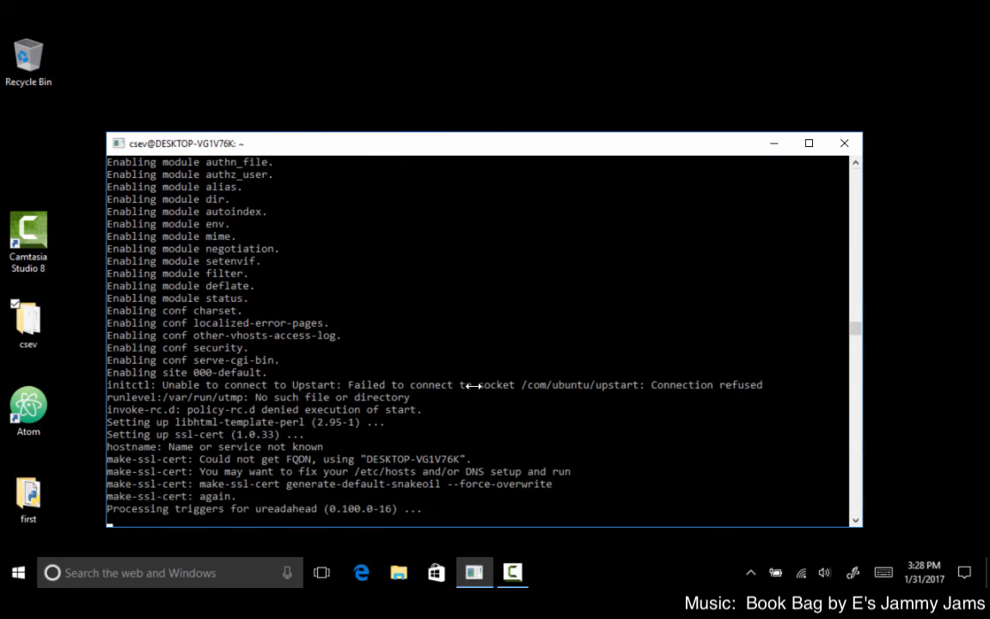
{"action": "scroll", "scroll_direction": "down", "scroll_amount": 3}
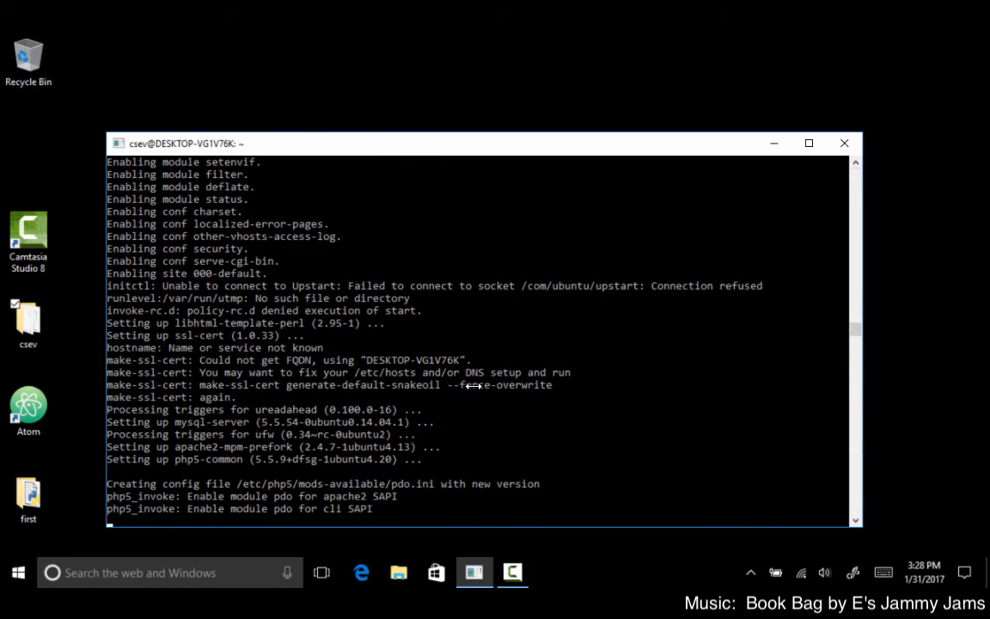
{"action": "scroll", "scroll_direction": "down", "scroll_amount": 3}
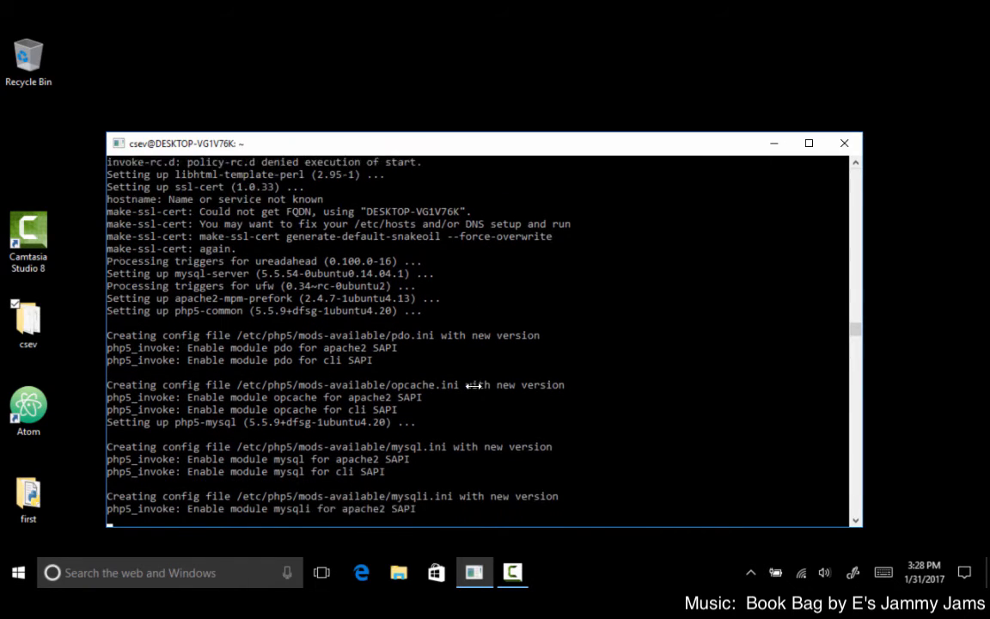
{"action": "scroll", "scroll_direction": "down", "scroll_amount": 3}
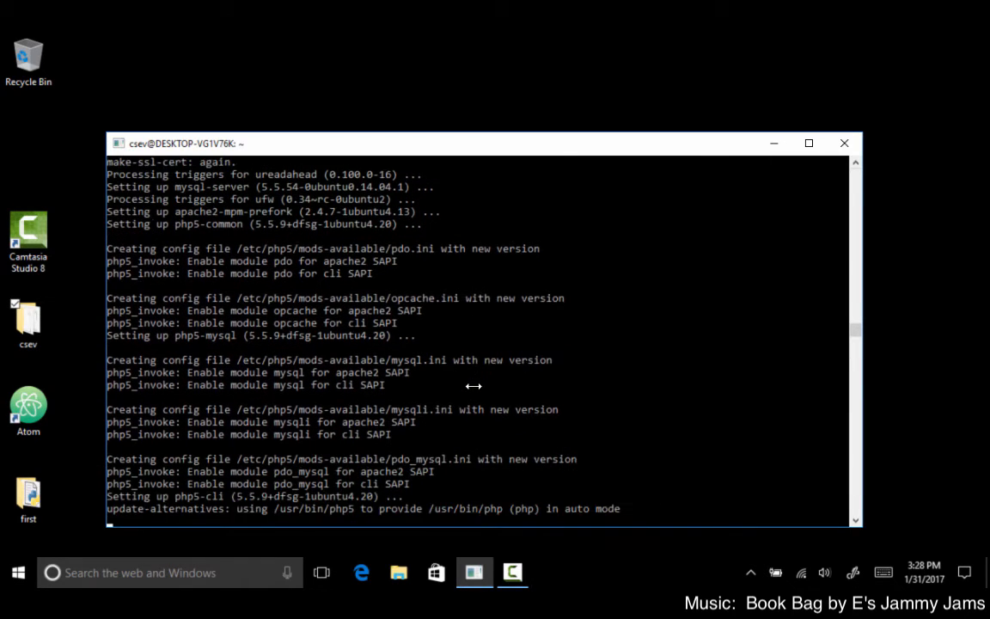
{"action": "scroll", "scroll_direction": "down", "scroll_amount": 3}
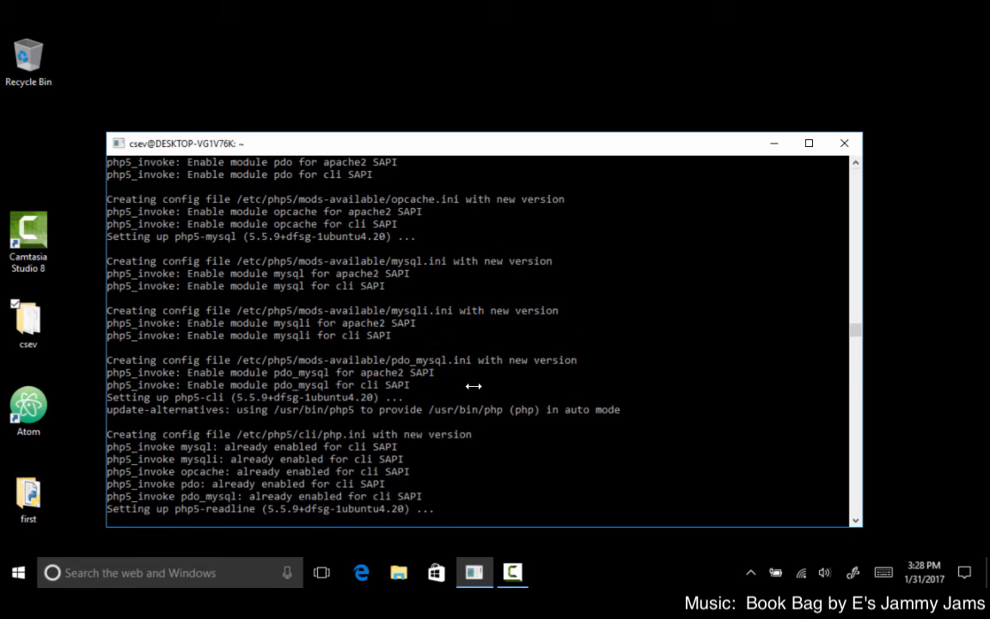
{"action": "scroll", "scroll_direction": "down", "scroll_amount": 3}
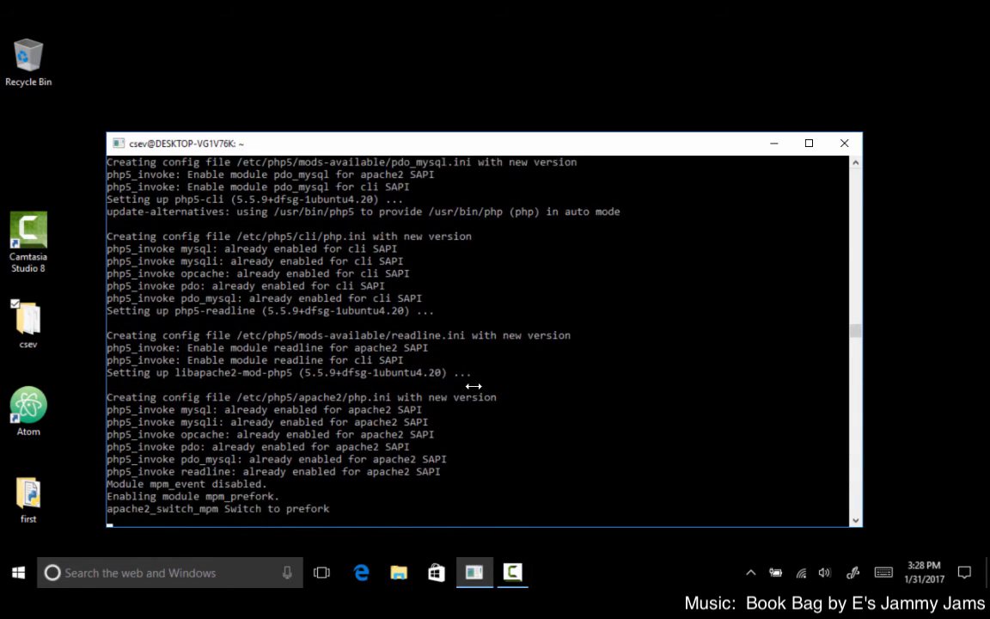
{"action": "scroll", "scroll_direction": "down", "scroll_amount": 3}
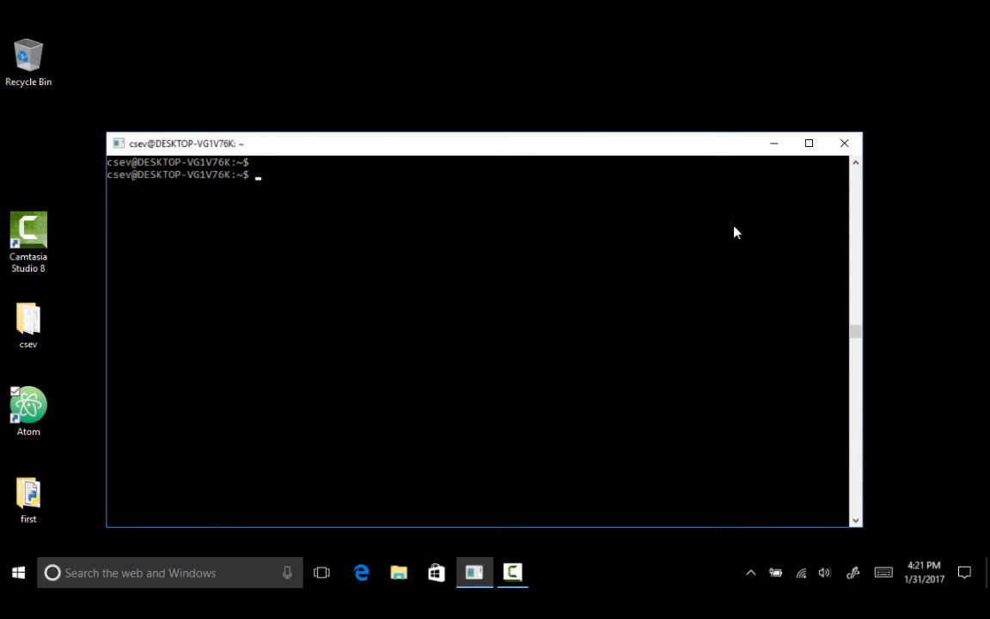
Run sudo /etc/init.d/apache2 start and supply the sudo password.
{"action": "type", "text": "sudo"}
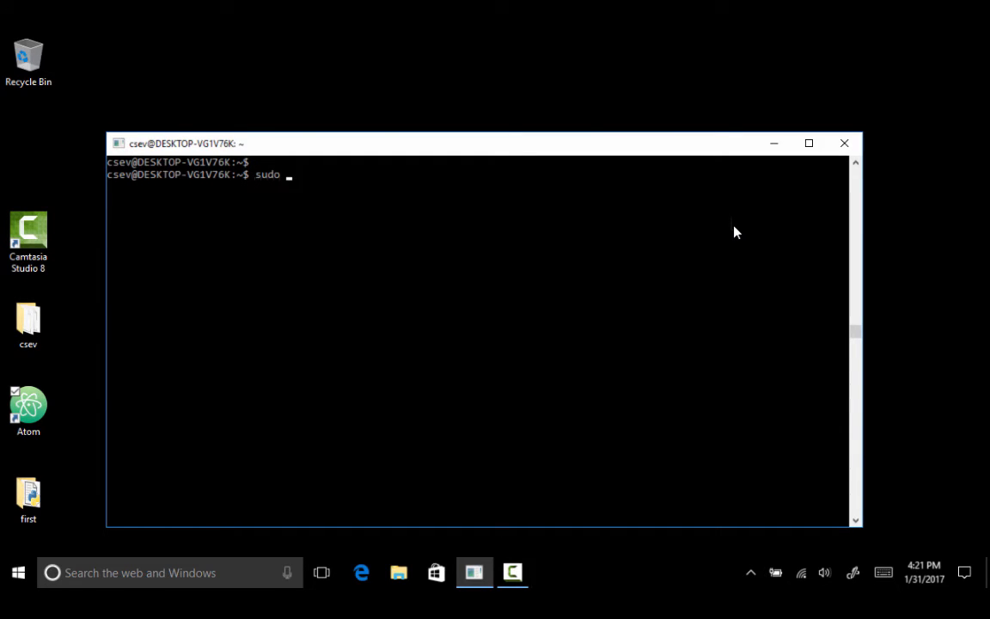
{"action": "type", "text": "/etc/inti"}
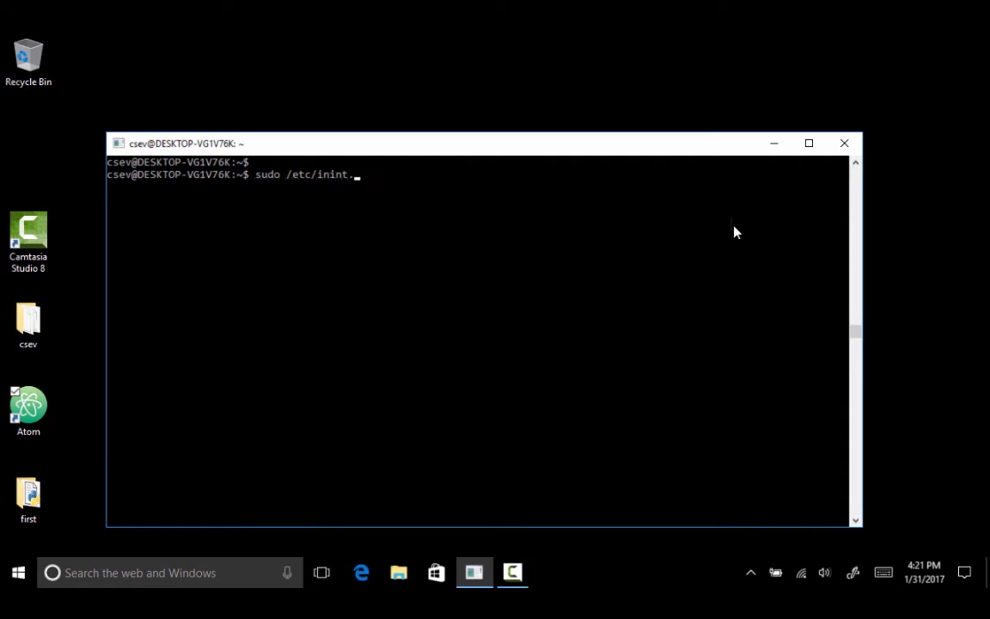
{"action": "type", "text": "init.d"}
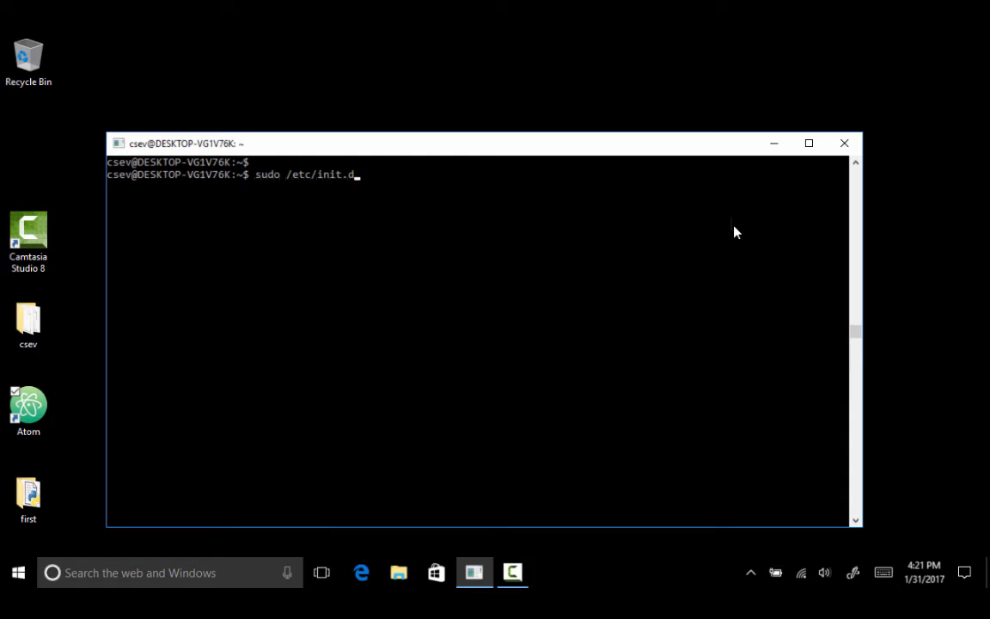
{"action": "type", "text": "/ap"}
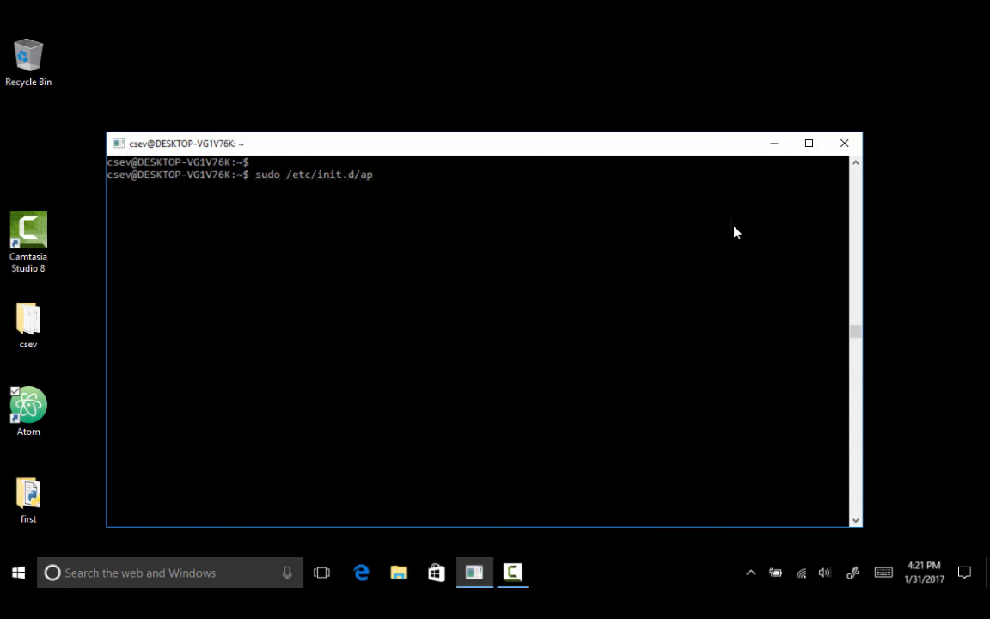
{"action": "type", "text": "ache2"}
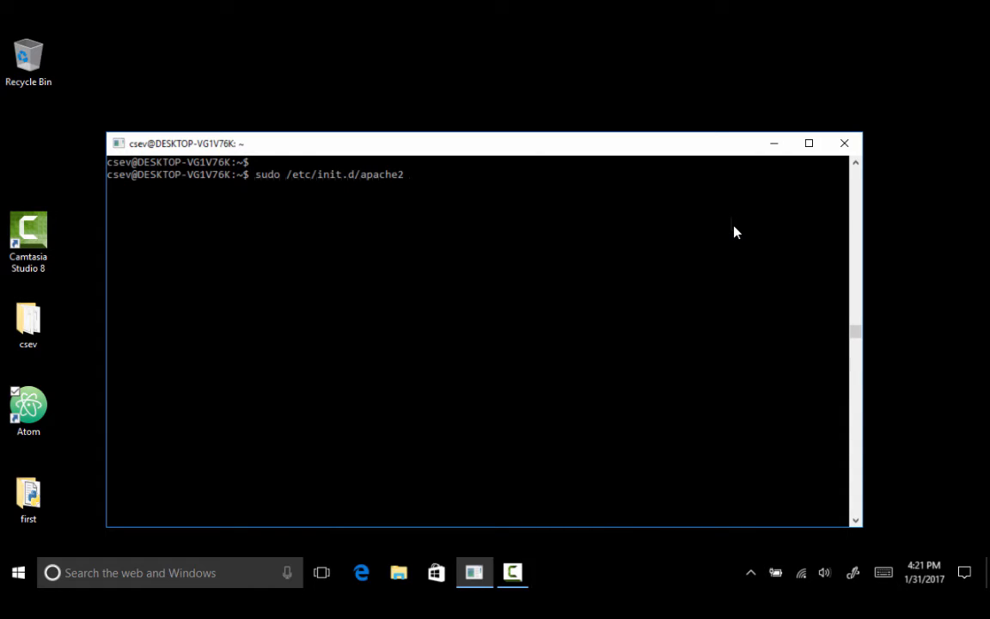
{"action": "key", "text": "Return"}
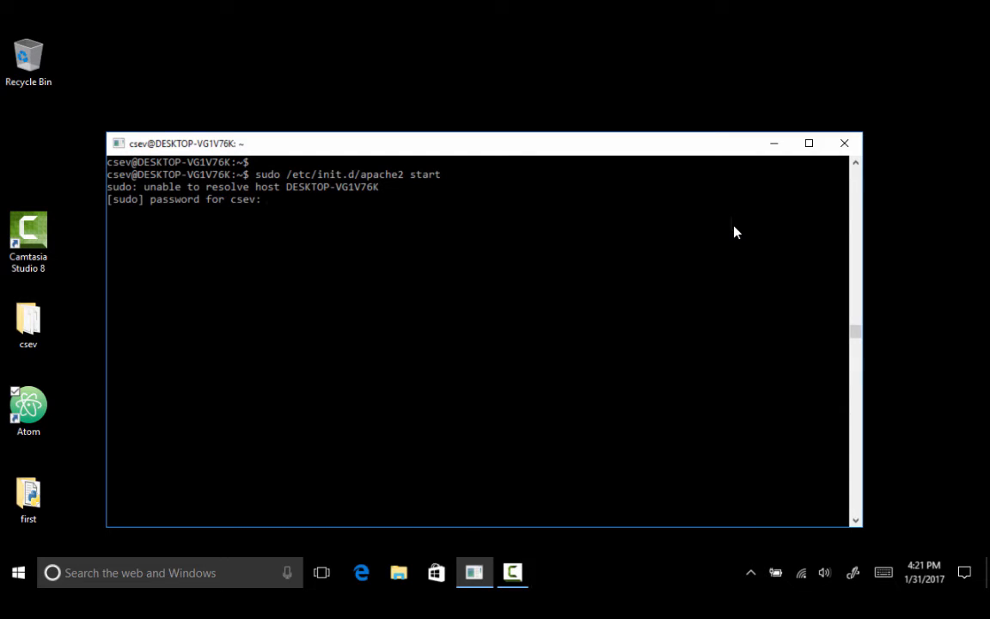
{"action": "key", "text": "Return"}
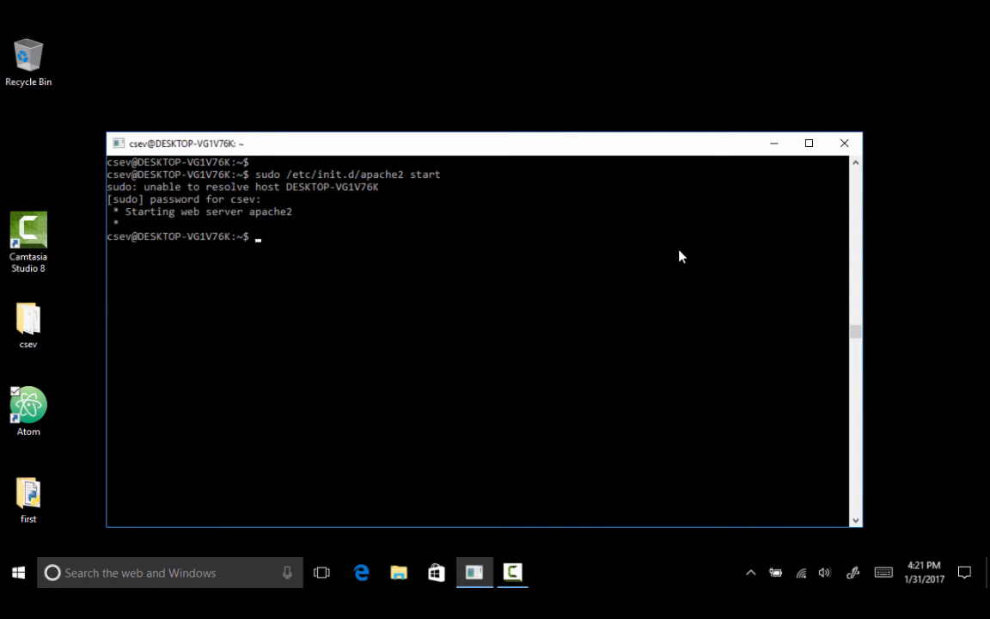
{"action": "mouse_move", "coordinate": [361, 572]}
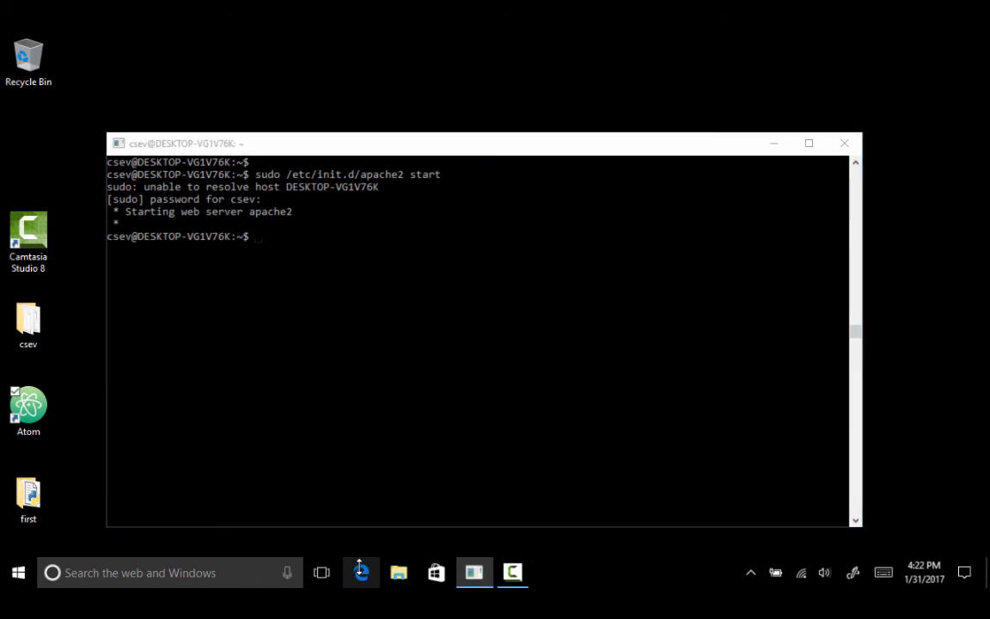
{"action": "left_click", "coordinate": [361, 572]}
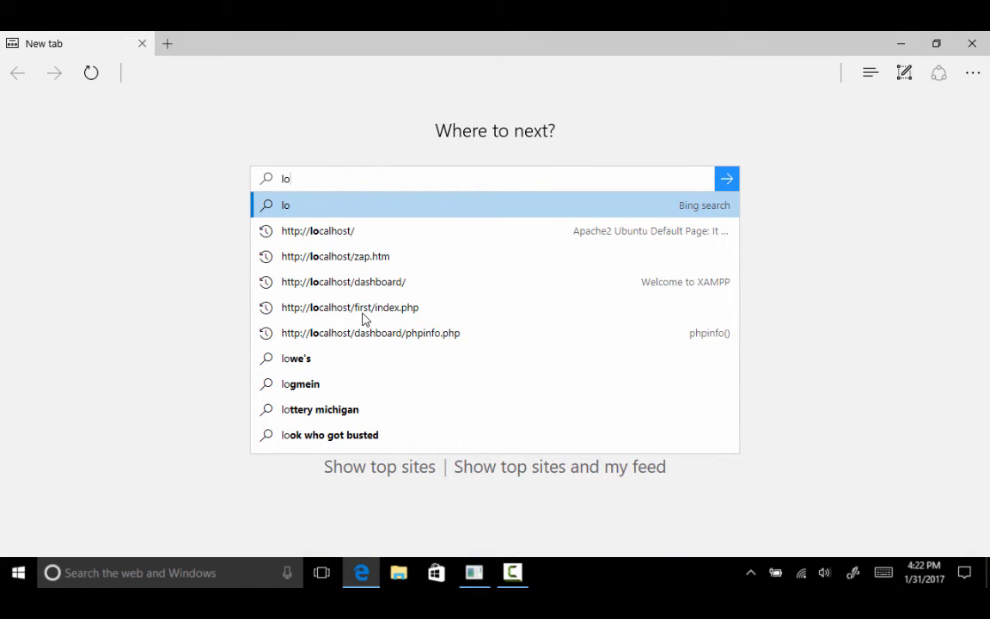
{"action": "left_click", "coordinate": [316, 231]}
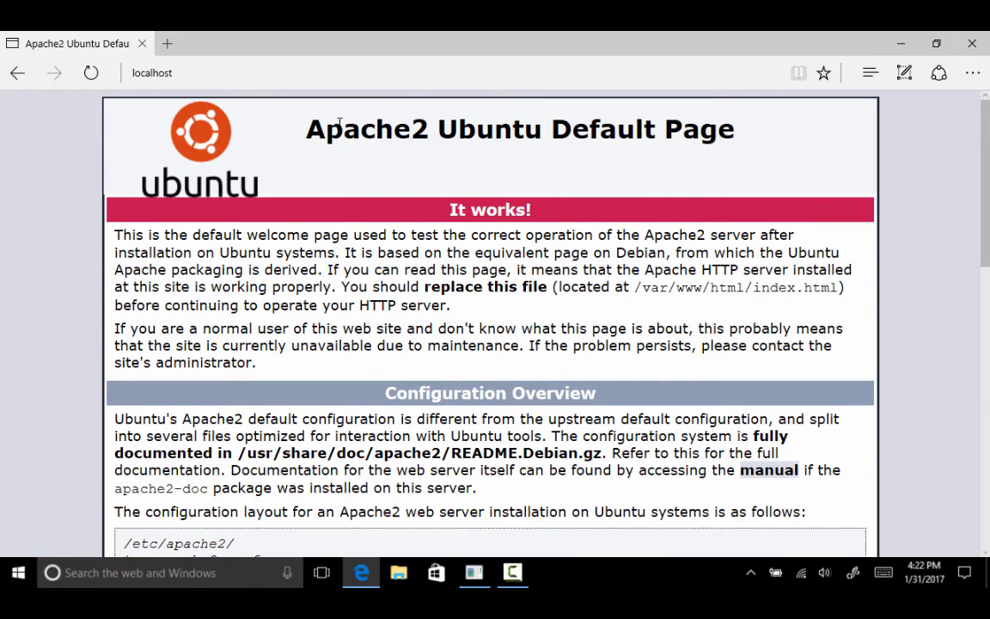
{"action": "mouse_move", "coordinate": [935, 43]}
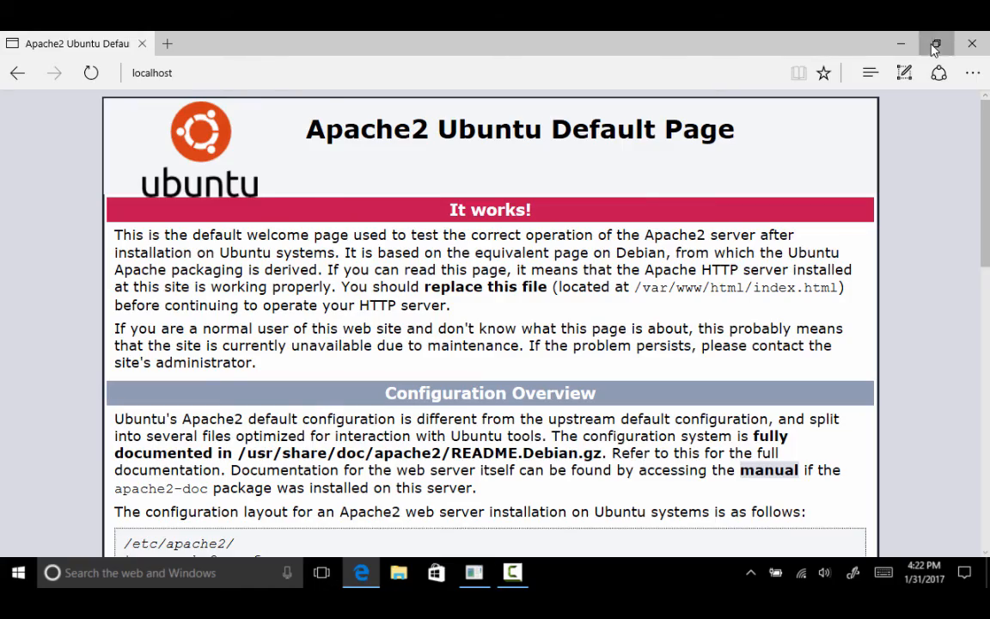
Restore and resize the Edge window so the terminal is visible behind it.
{"action": "left_click", "coordinate": [935, 43]}
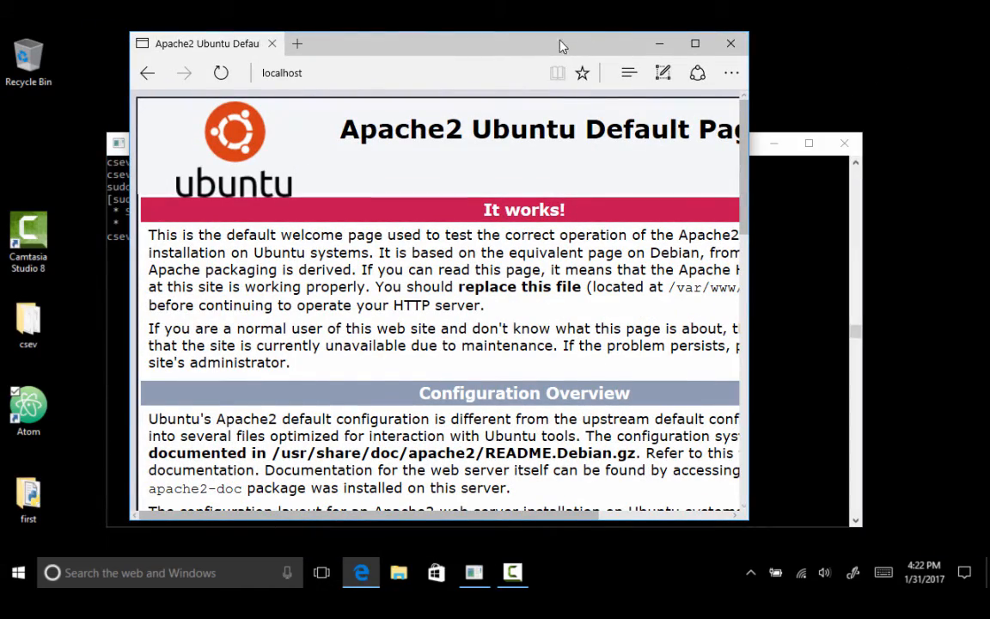
{"action": "left_click", "coordinate": [694, 43]}
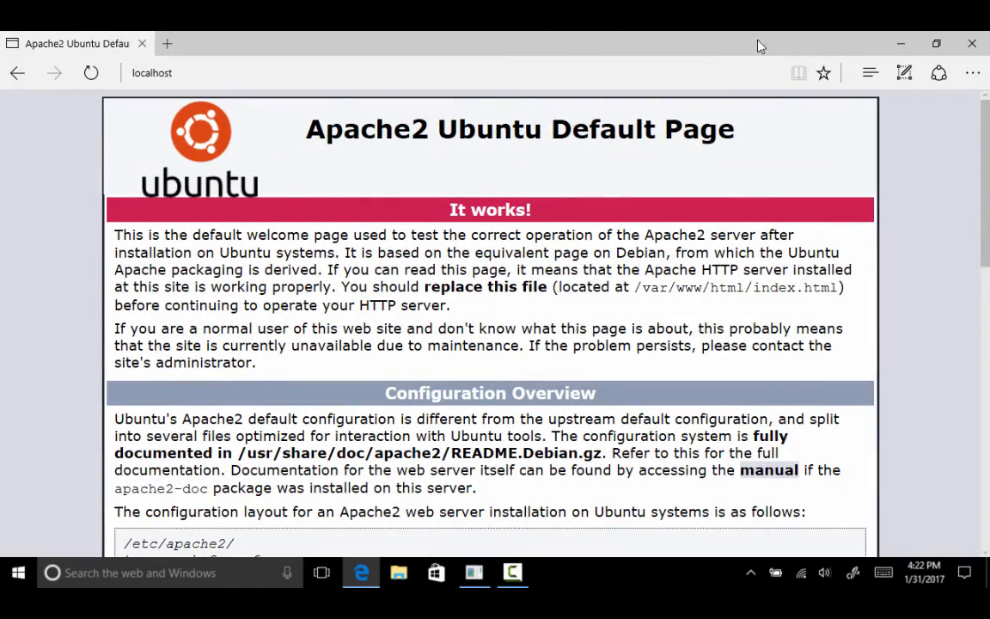
{"action": "left_click", "coordinate": [935, 43]}
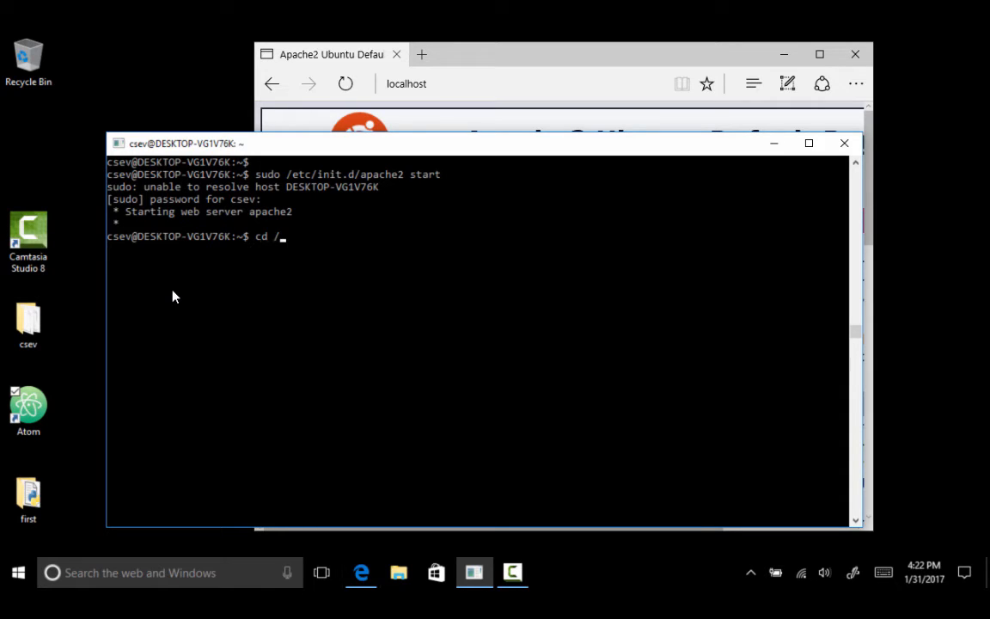
Change to /var/www/html and open test.htm in vi.
{"action": "type", "text": "var/w"}
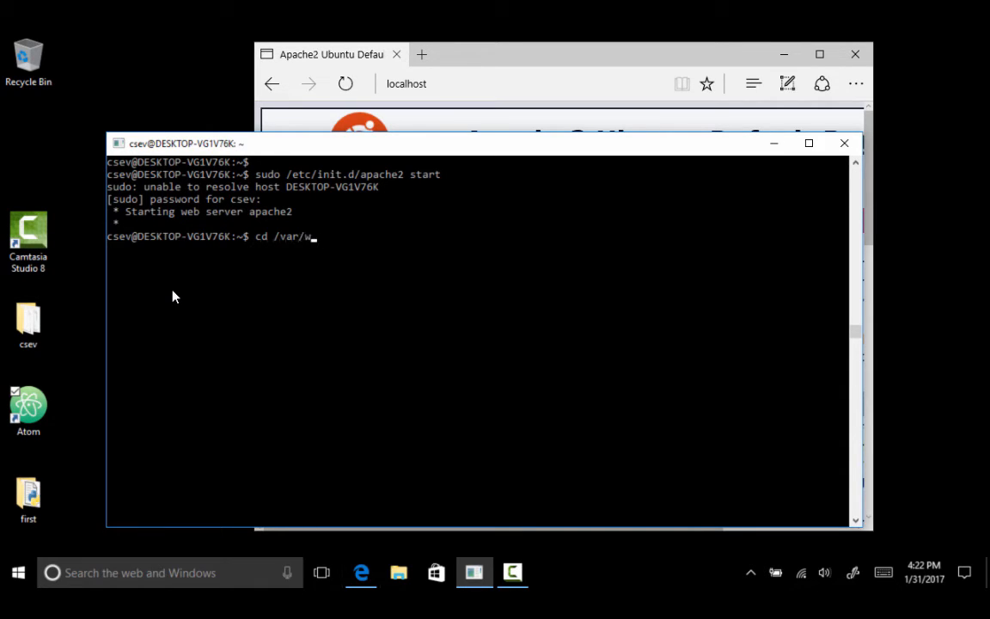
{"action": "type", "text": "ww/html/"}
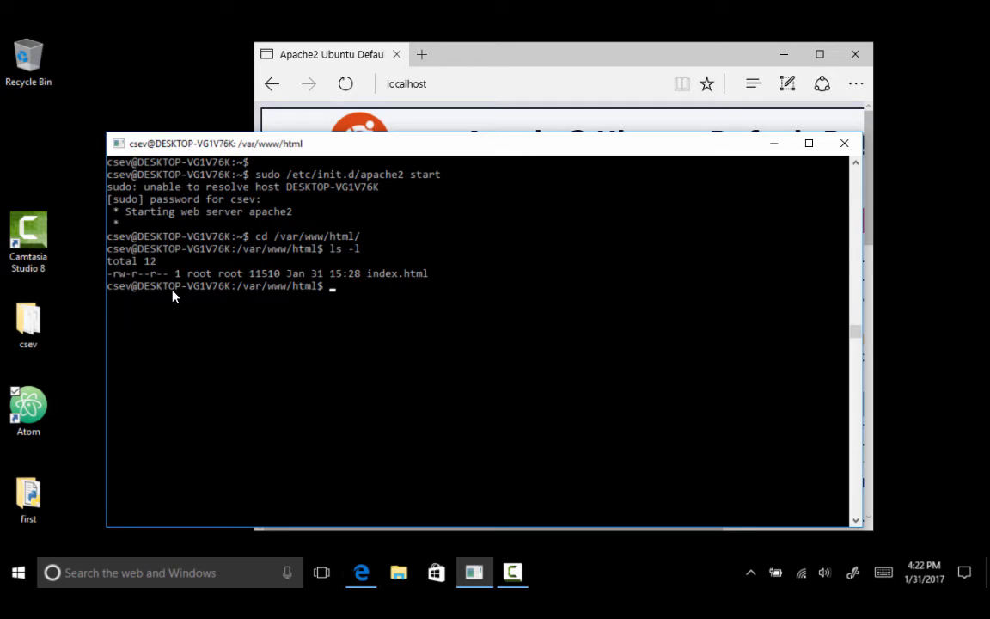
{"action": "type", "text": "vi test.htm"}
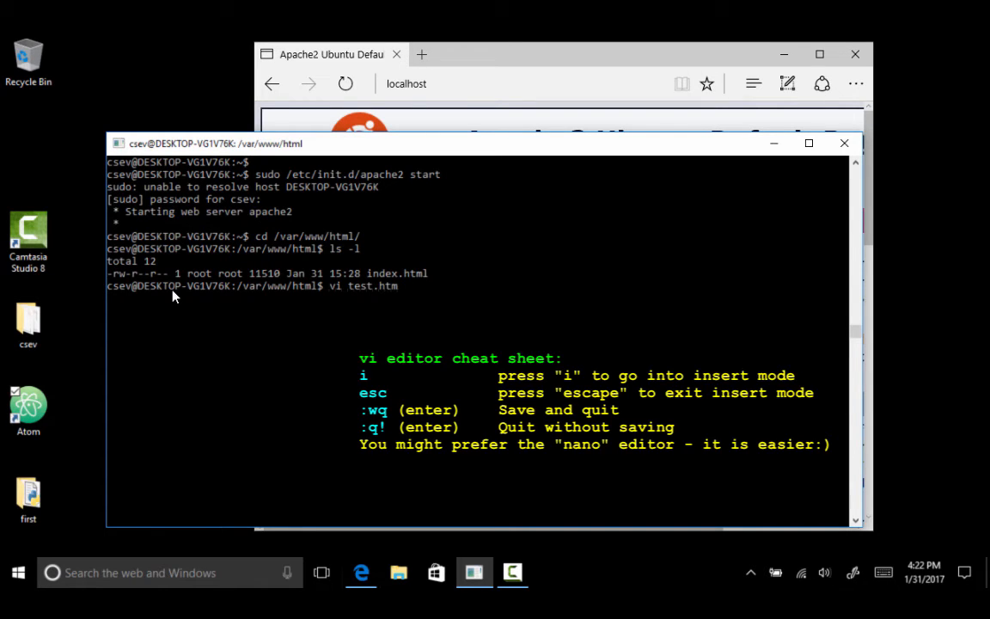
{"action": "key", "text": "Return"}
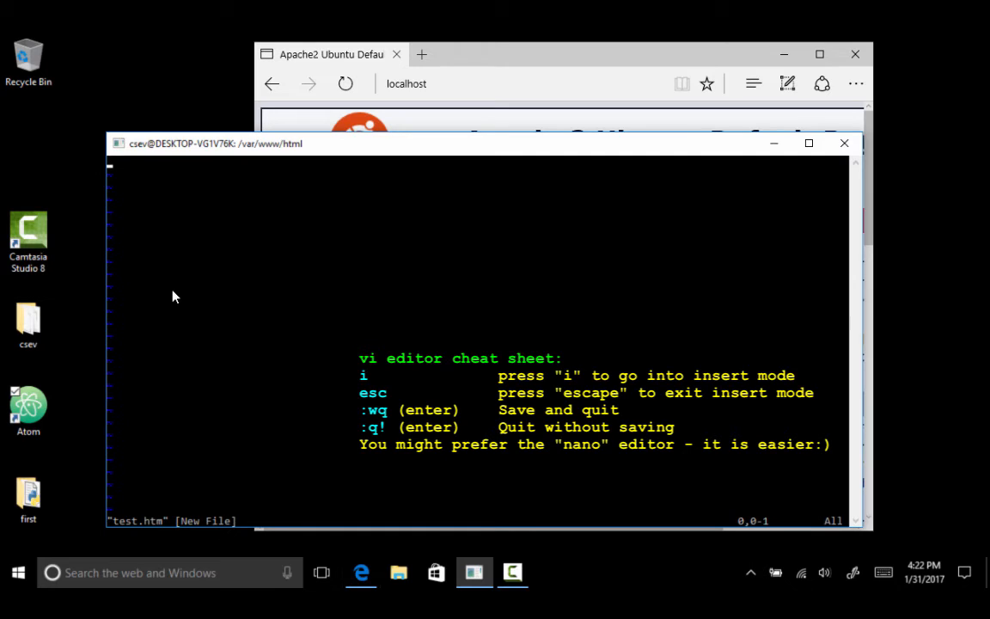
Insert an <h1> line, hit the can't-open-for-writing error on save, and quit without saving.
{"action": "key", "text": "i"}
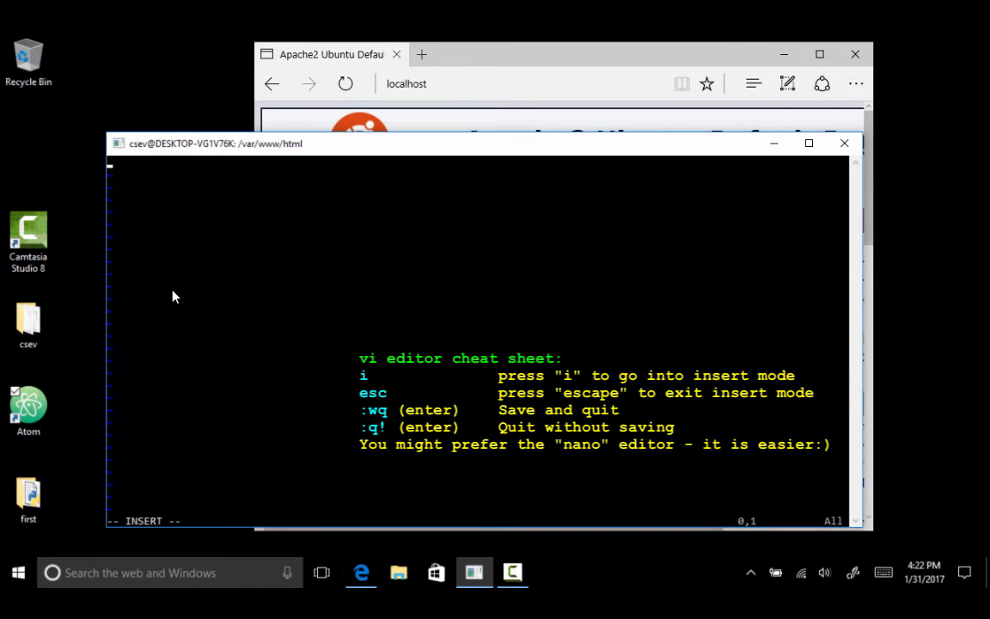
{"action": "type", "text": "<h1>Hello World</h1>"}
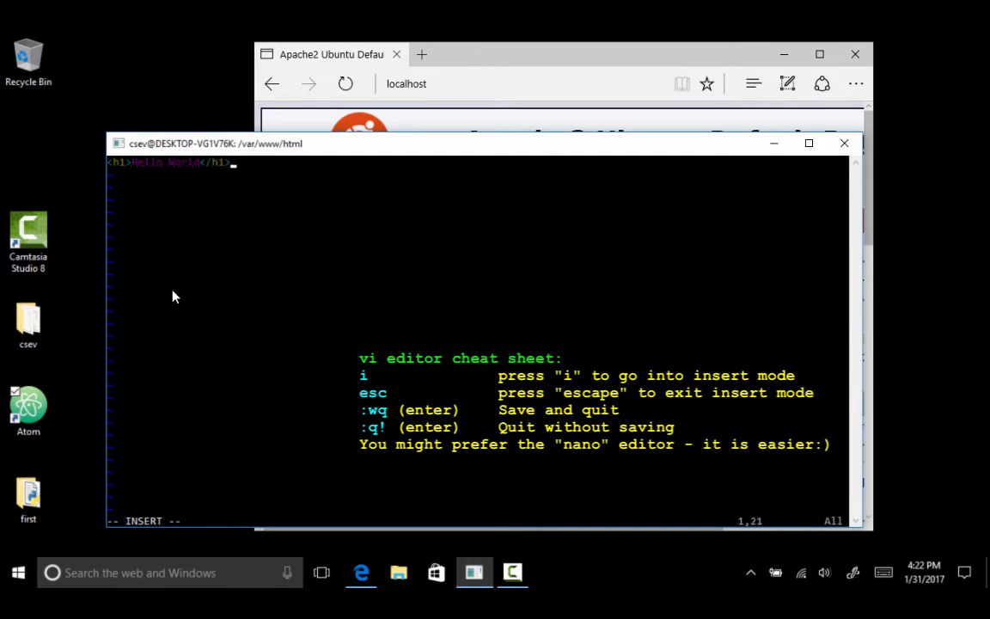
{"action": "key", "text": "Escape"}
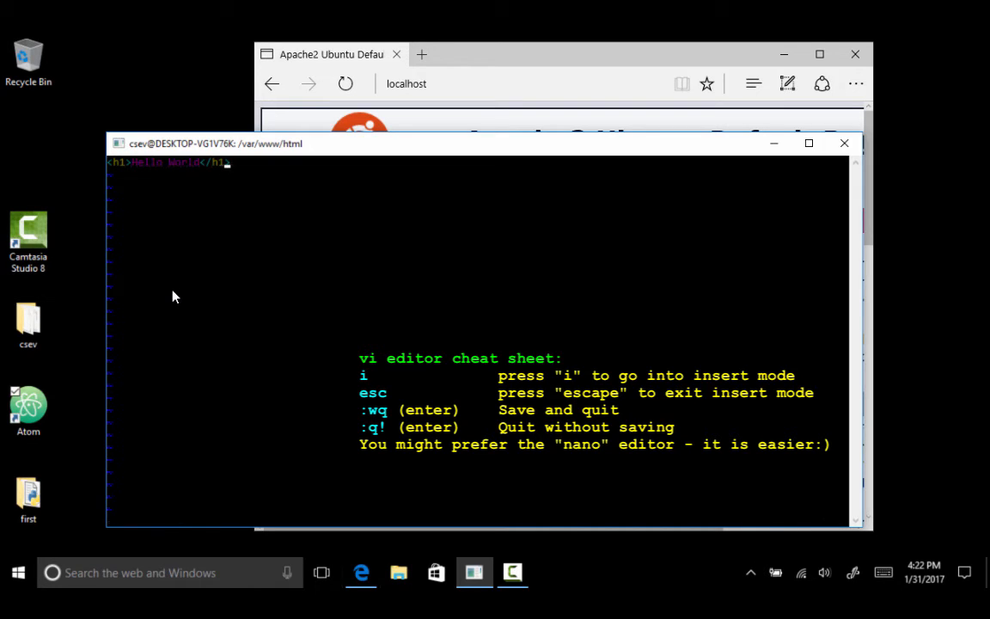
{"action": "key", "text": "Return"}
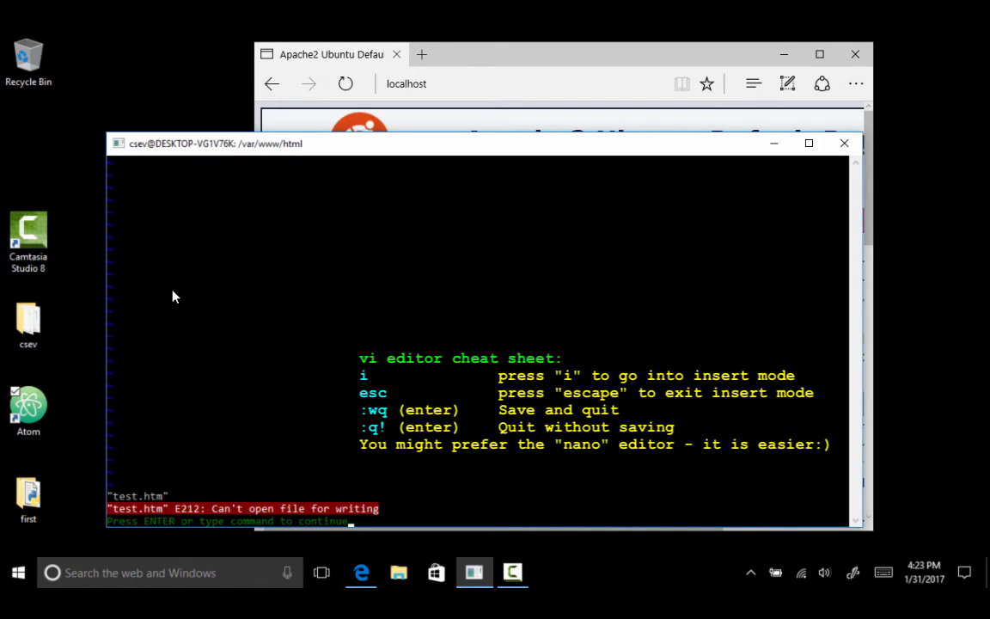
{"action": "key", "text": "Return"}
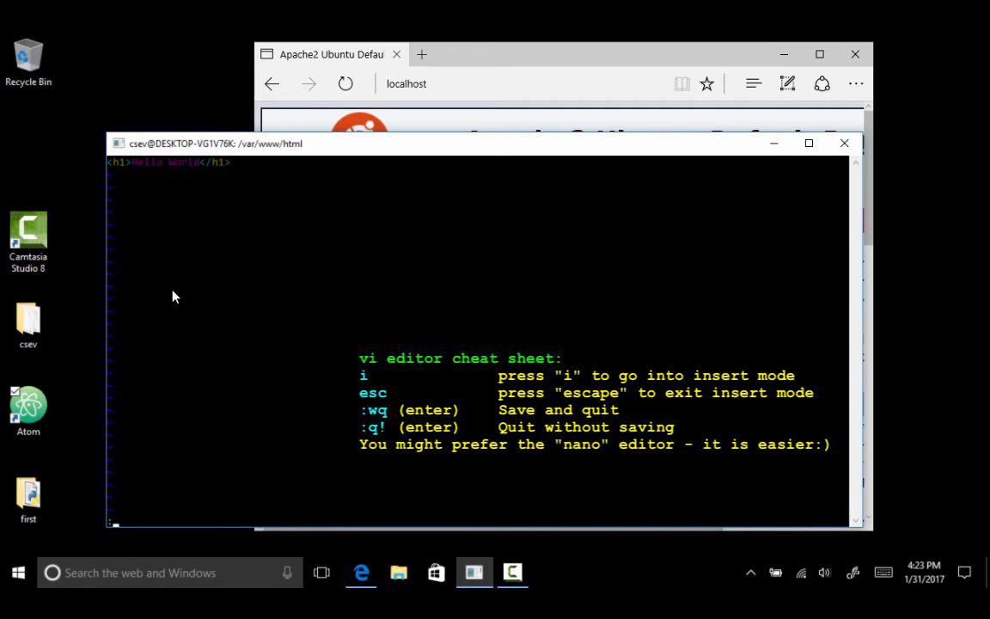
{"action": "key", "text": "Return"}
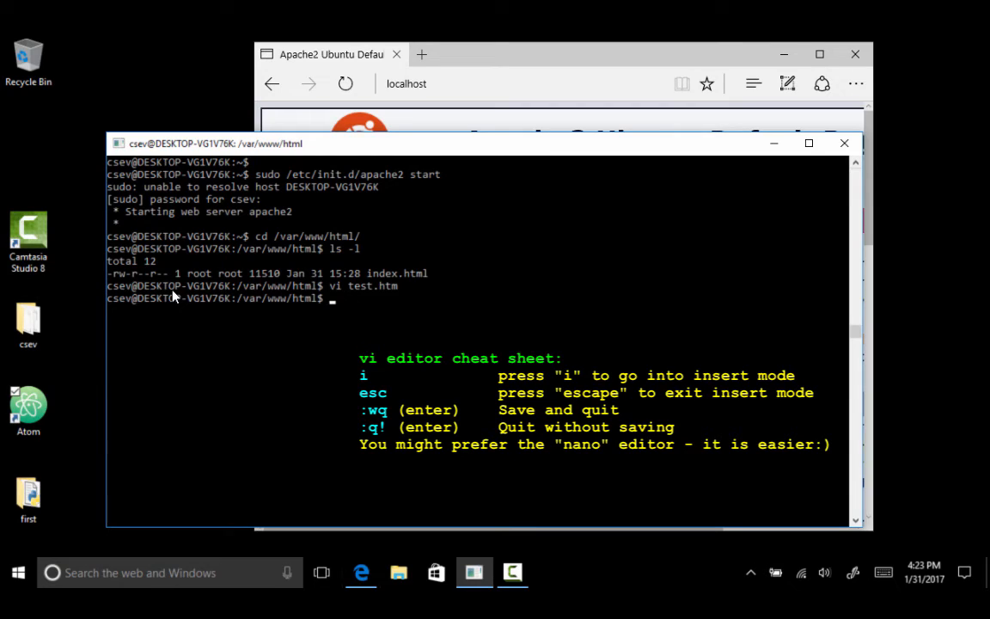
Start a root shell with sudo bash.
{"action": "type", "text": "sudo sh"}
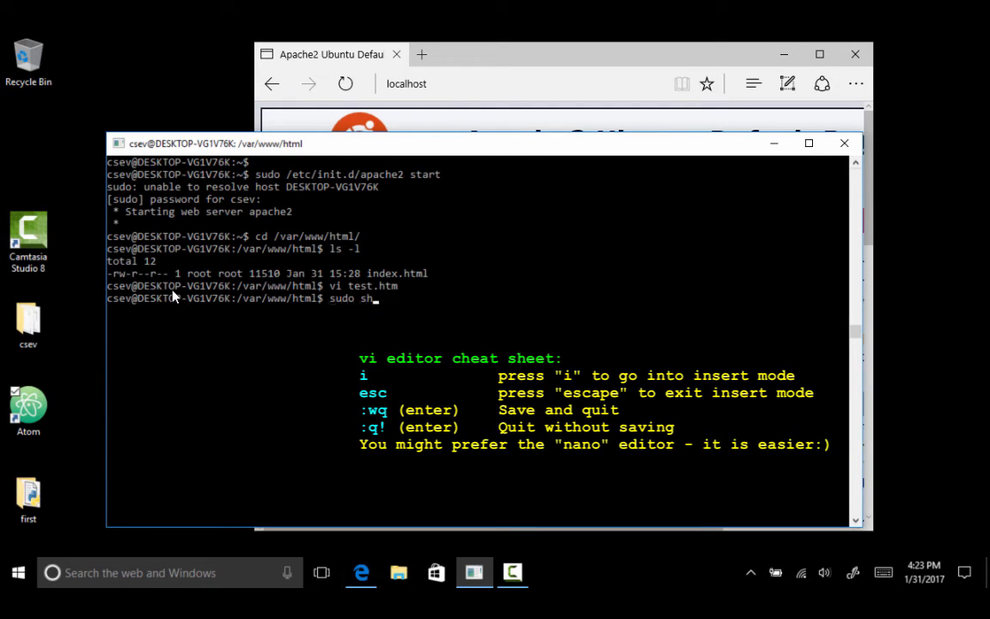
{"action": "type", "text": "n"}
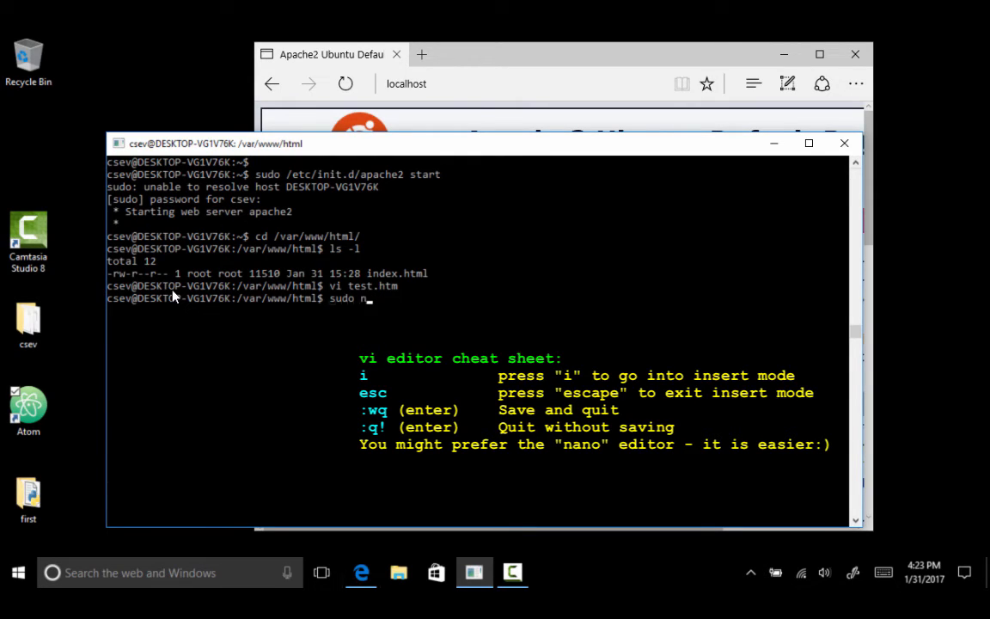
{"action": "key", "text": "Backspace"}
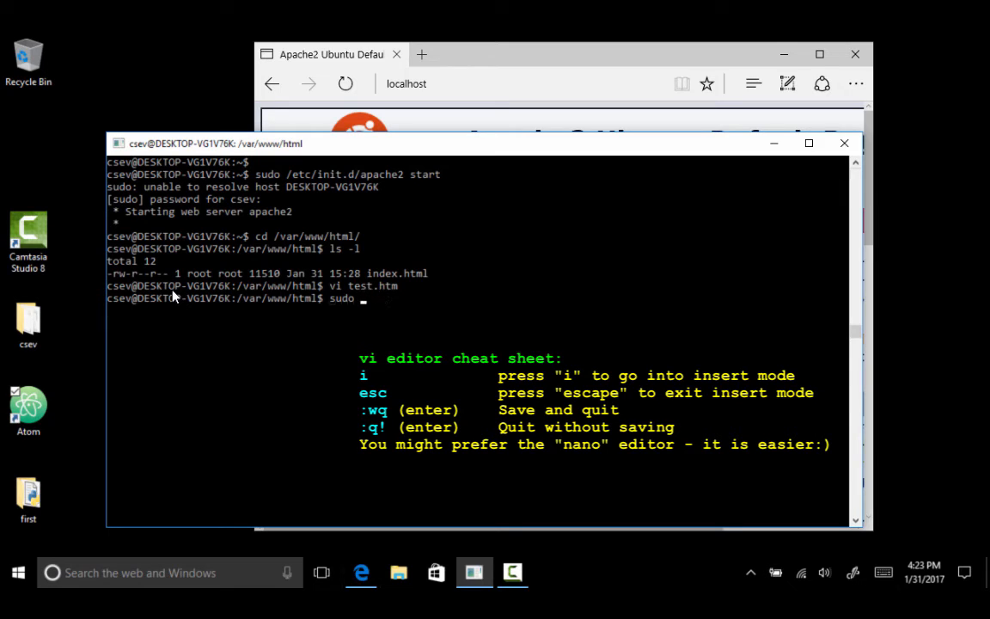
{"action": "type", "text": "bash"}
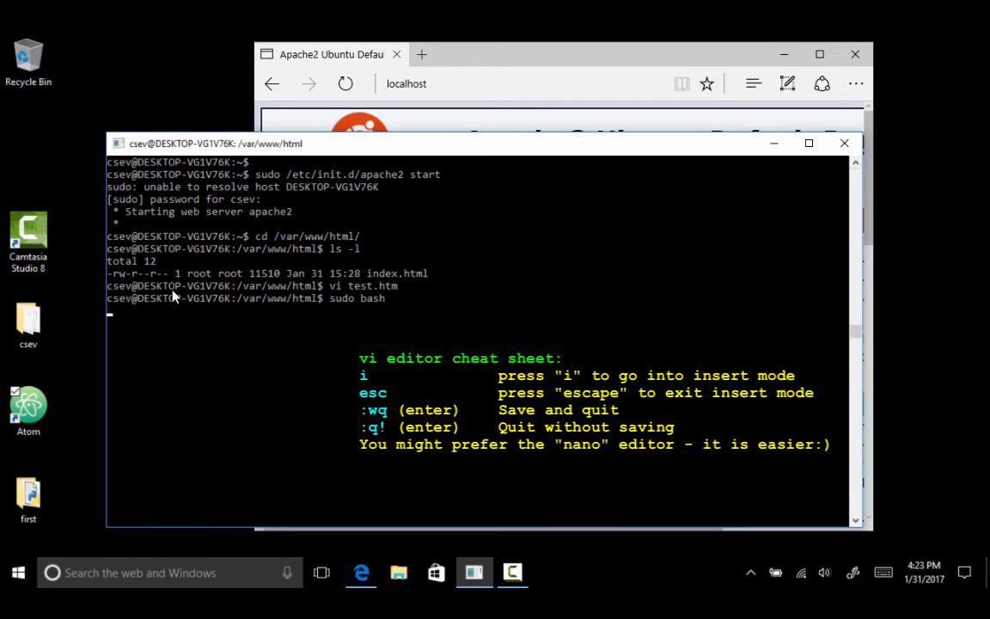
{"action": "key", "text": "Return"}
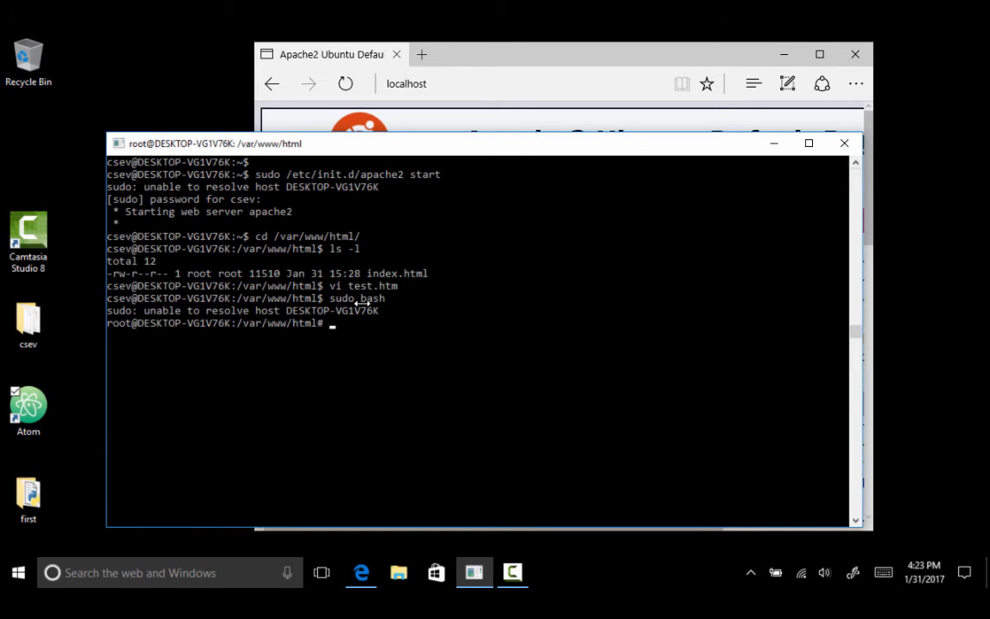
Create test.htm in vi containing <h1>Hello World!</h1> and save it.
{"action": "type", "text": "vi"}
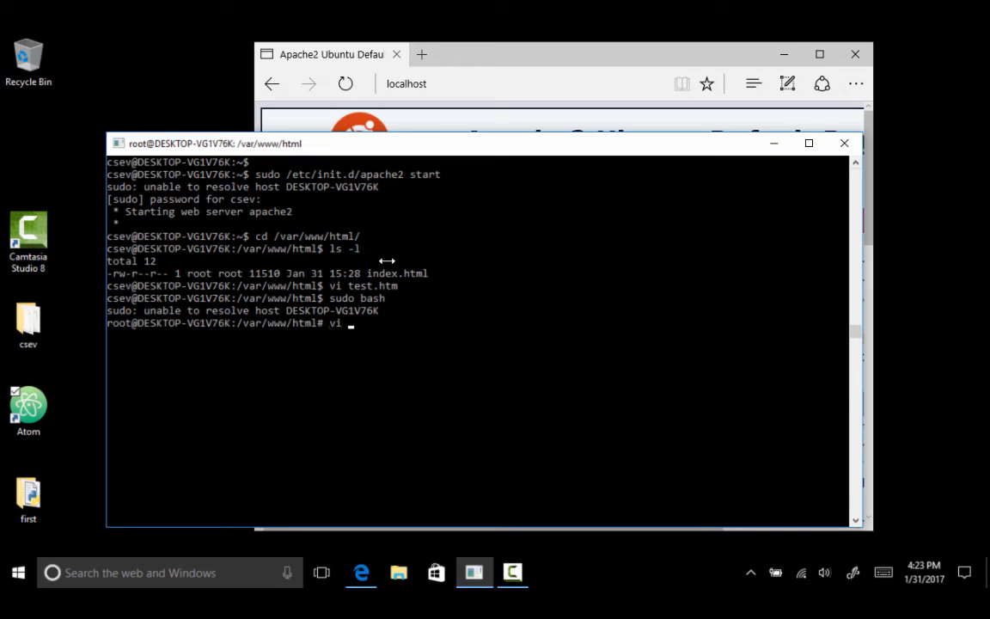
{"action": "type", "text": "test.html"}
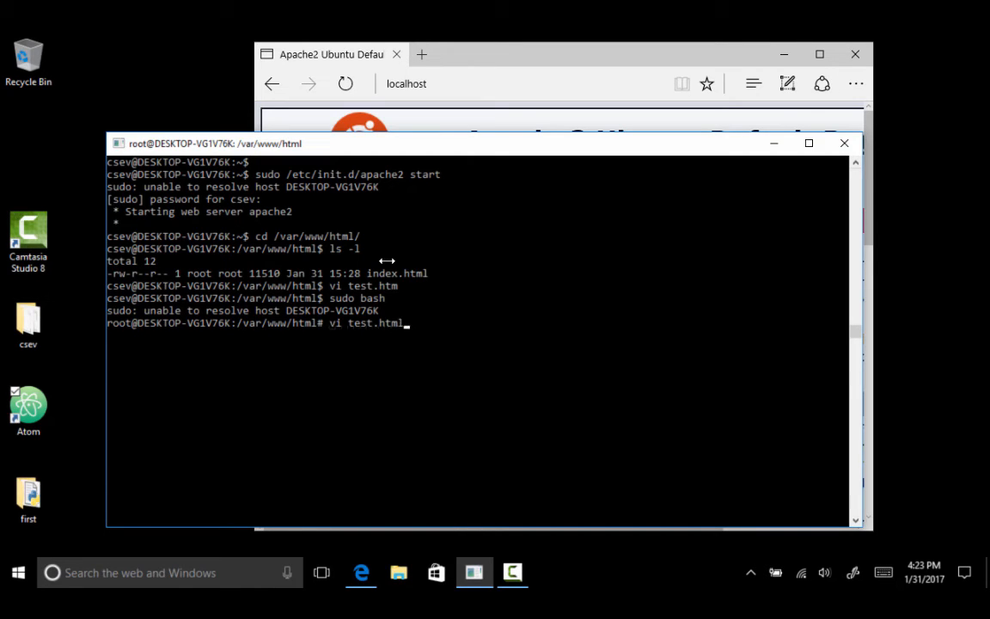
{"action": "key", "text": "Return"}
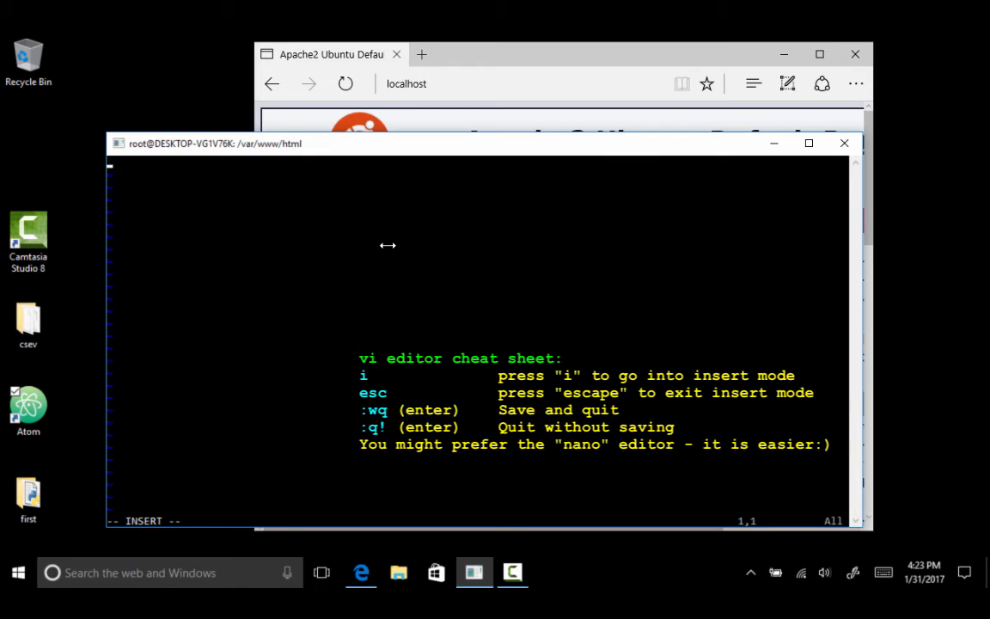
{"action": "type", "text": "<h1>"}
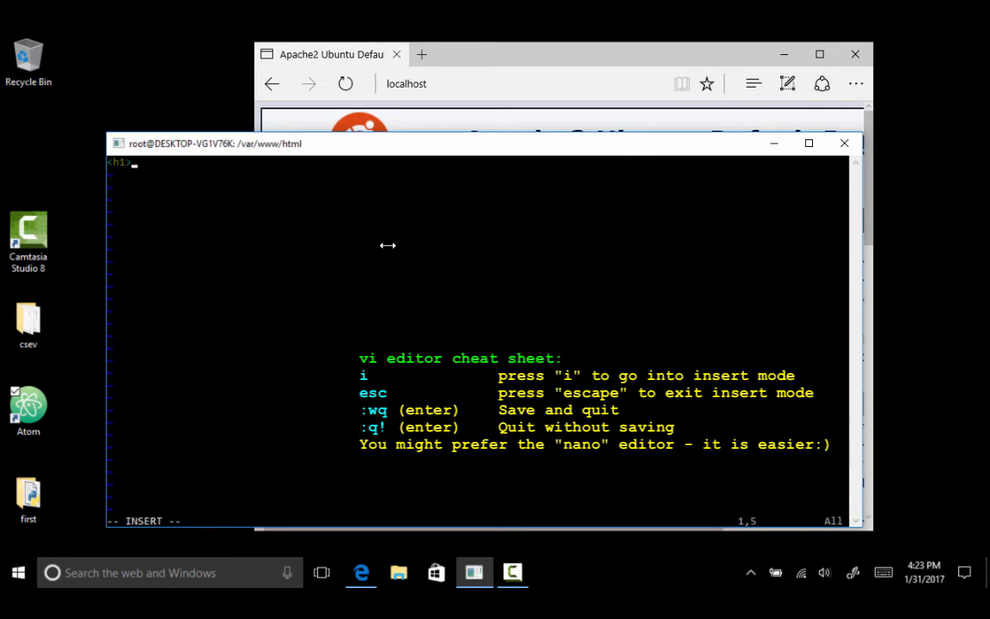
{"action": "type", "text": "Hello World!"}
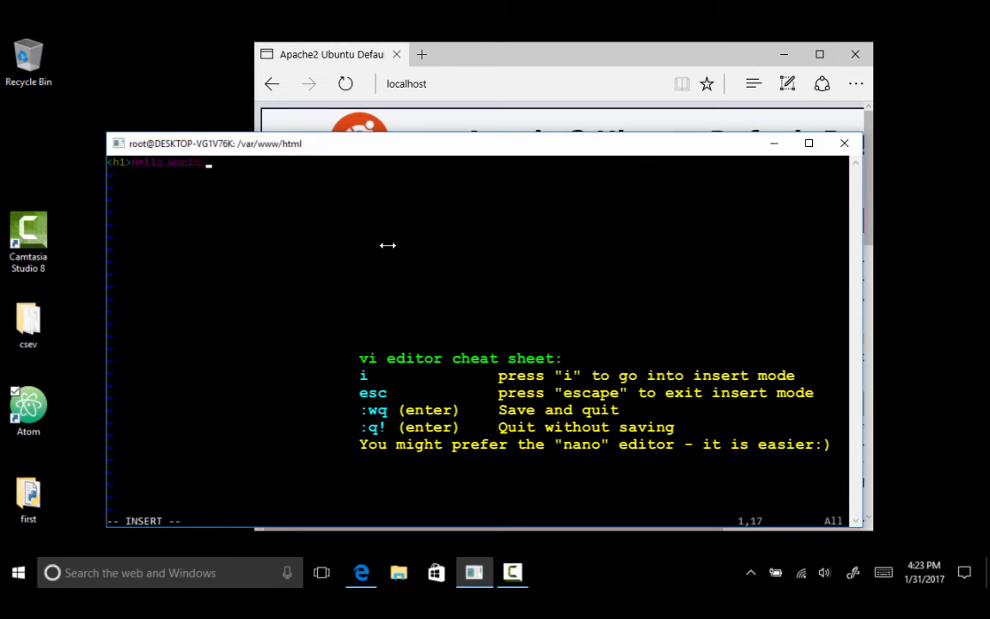
{"action": "type", "text": "</h1>"}
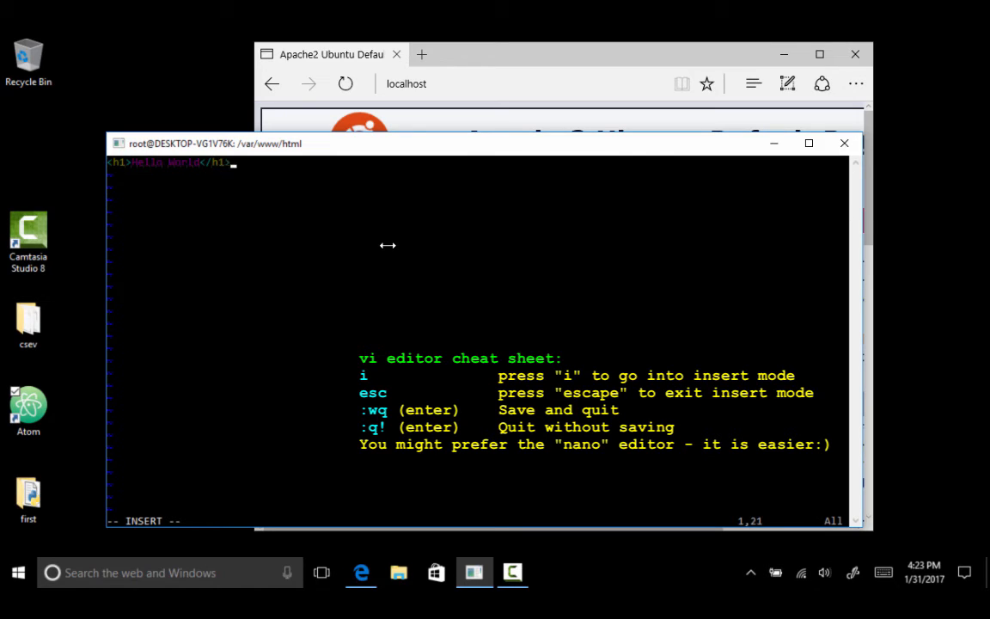
{"action": "key", "text": "escape"}
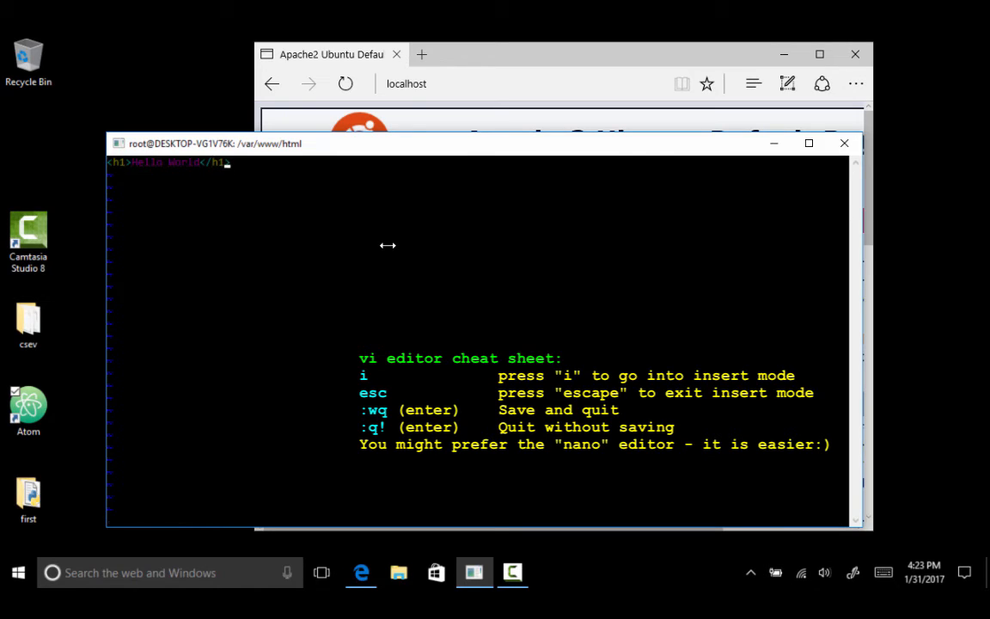
{"action": "type", "text": ":wq"}
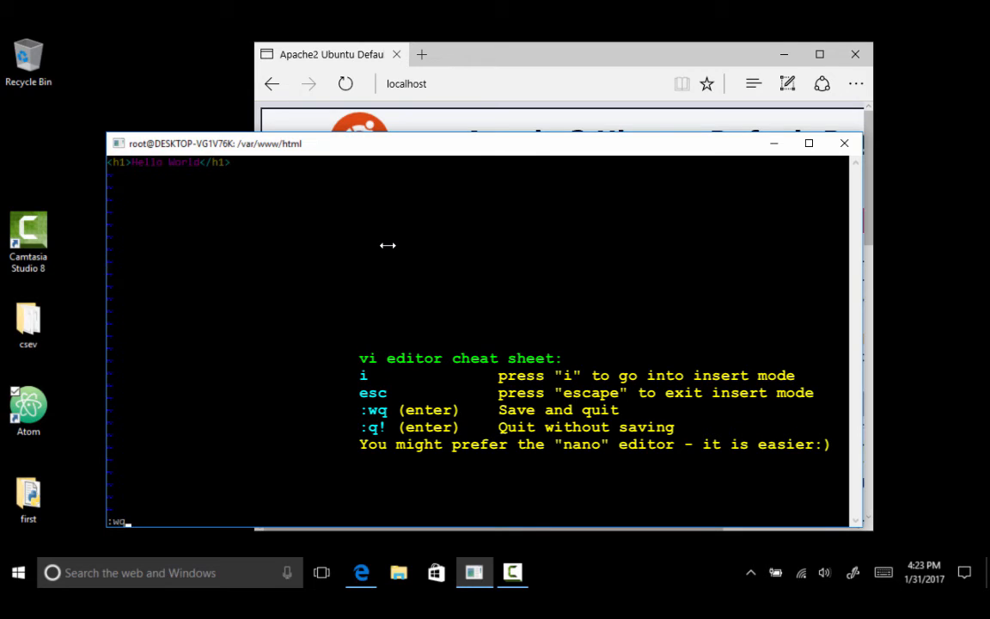
{"action": "key", "text": "Return"}
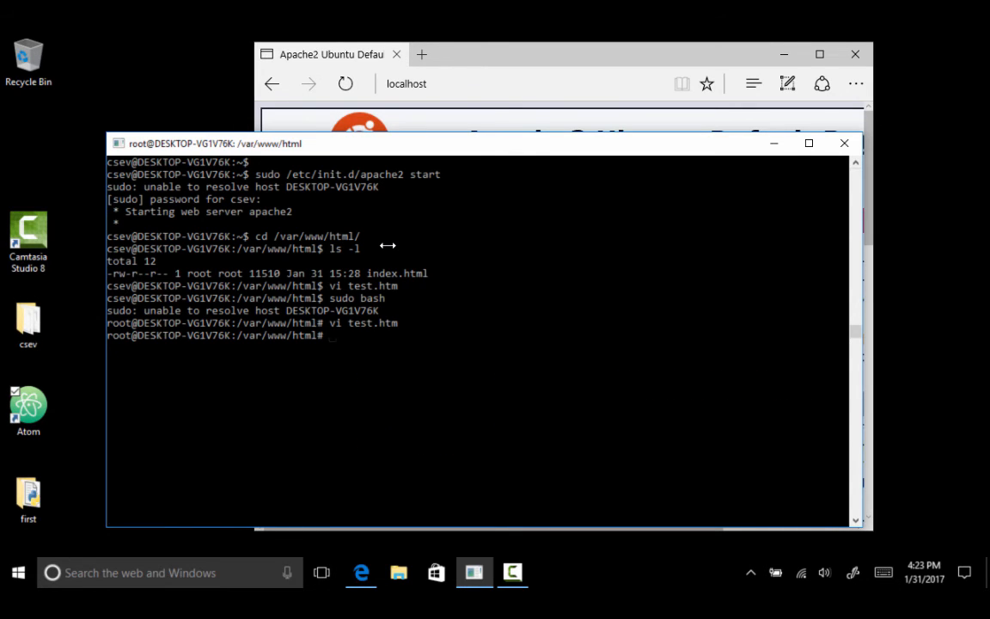
List the web folder, then load localhost/test.htm in Edge to show Hello World.
{"action": "type", "text": "ls"}
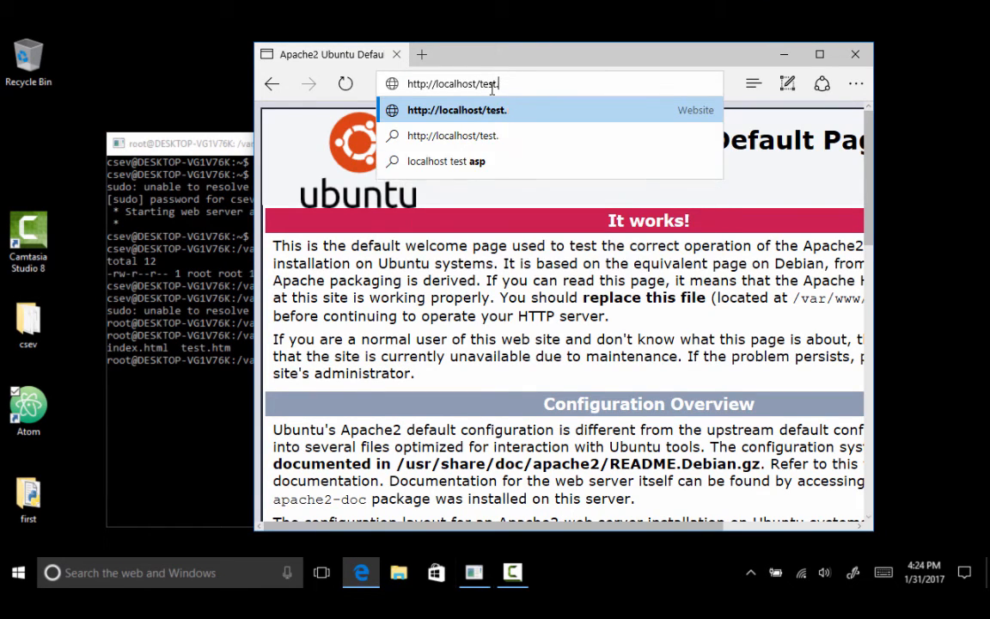
{"action": "left_click", "coordinate": [457, 110]}
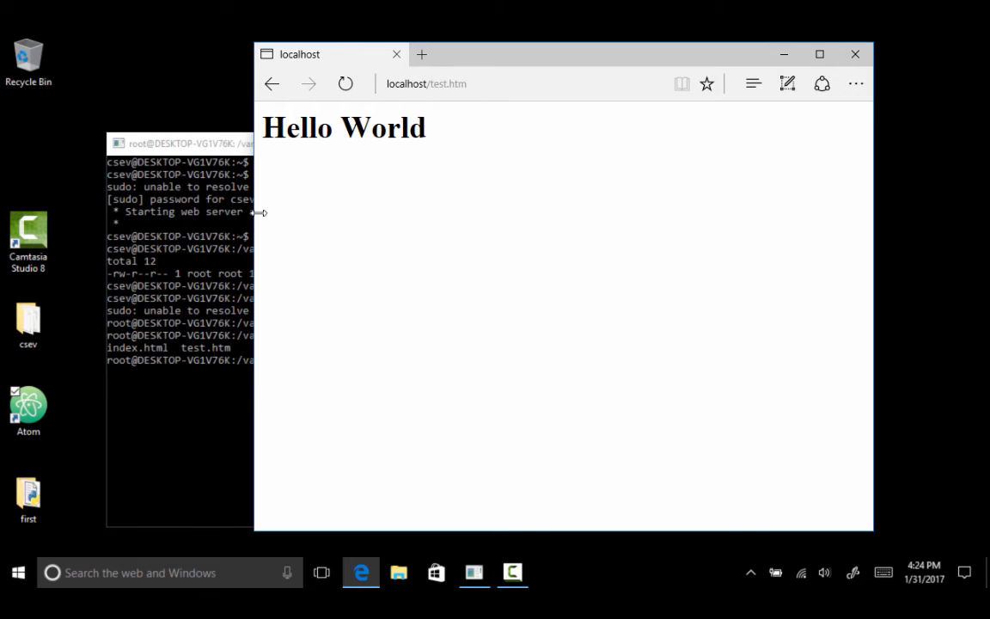
{"action": "mouse_move", "coordinate": [207, 235]}
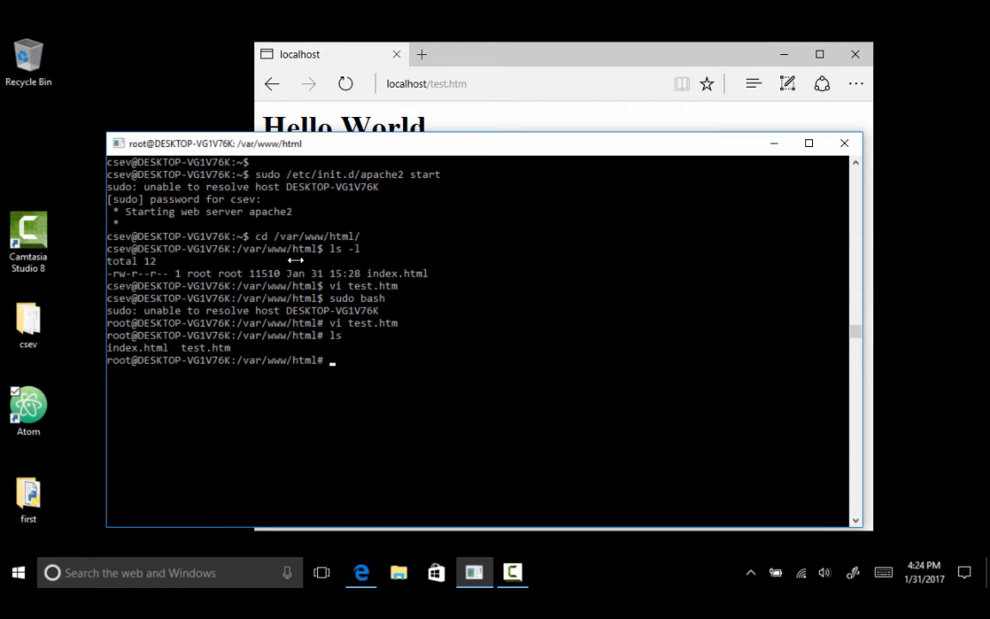
{"action": "mouse_move", "coordinate": [467, 210]}
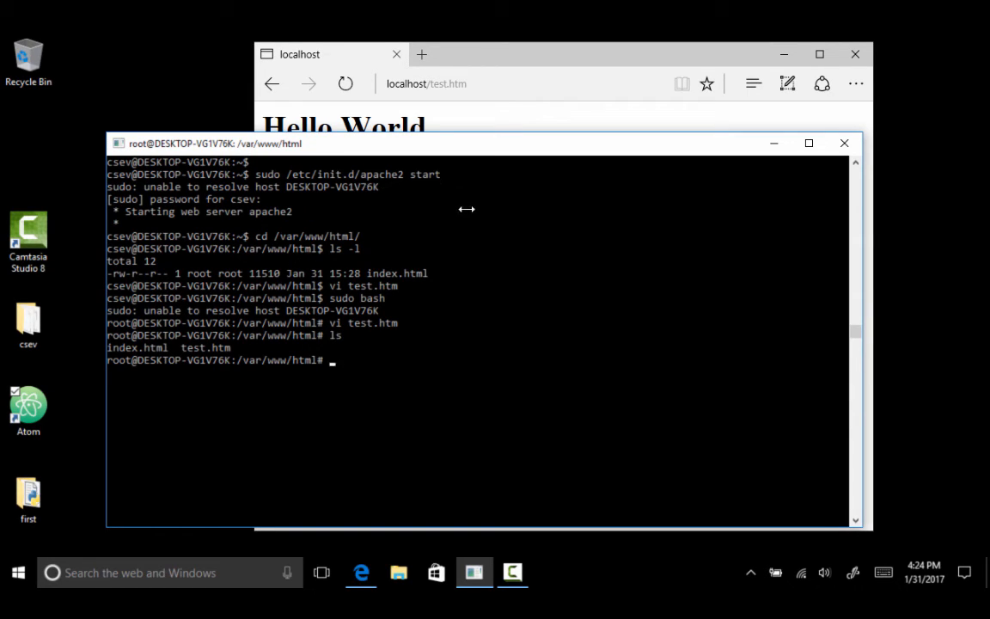
{"action": "mouse_move", "coordinate": [478, 275]}
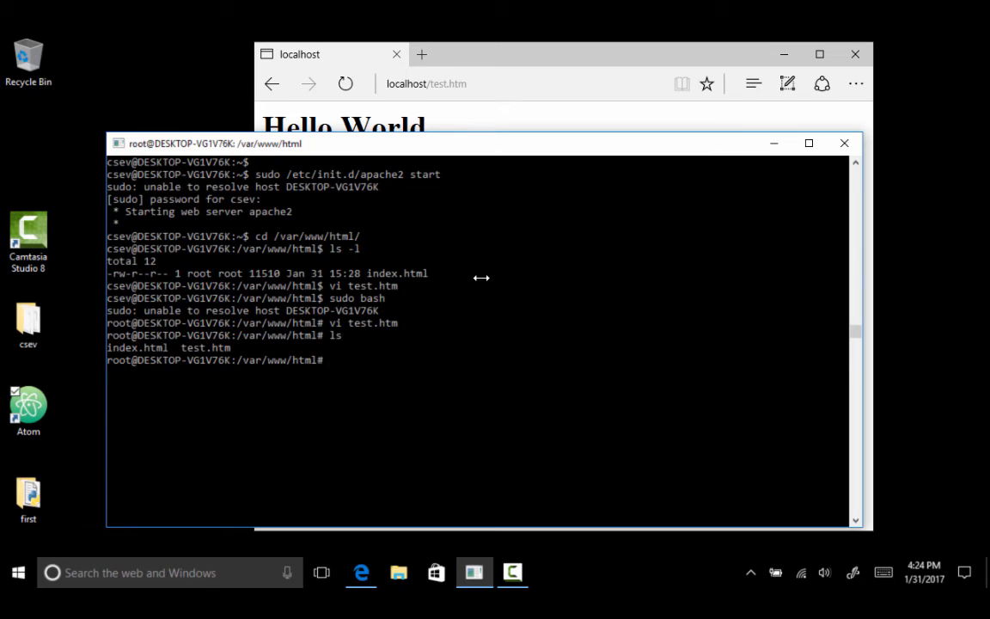
Run mysql -u root -p and hit ERROR 2002: cannot connect to the local MySQL socket.
{"action": "type", "text": "mysql -u"}
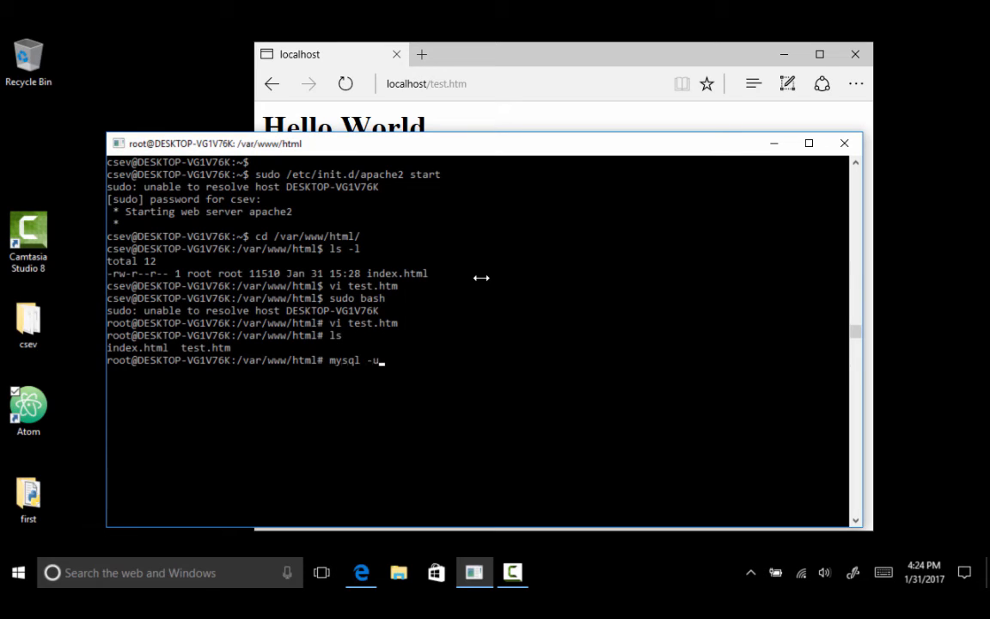
{"action": "type", "text": "roo"}
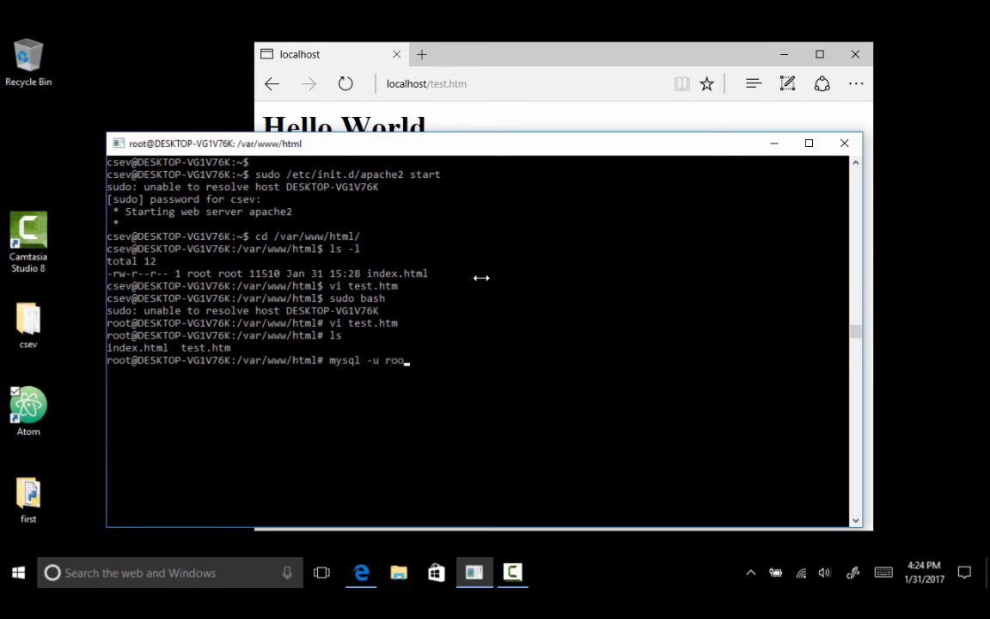
{"action": "type", "text": "t -p"}
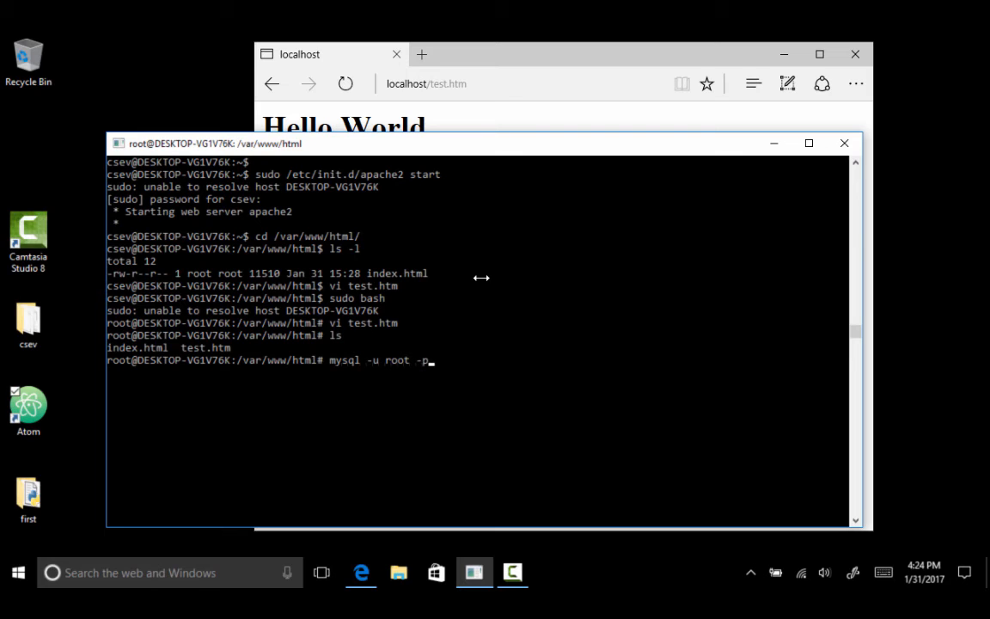
{"action": "key", "text": "Return"}
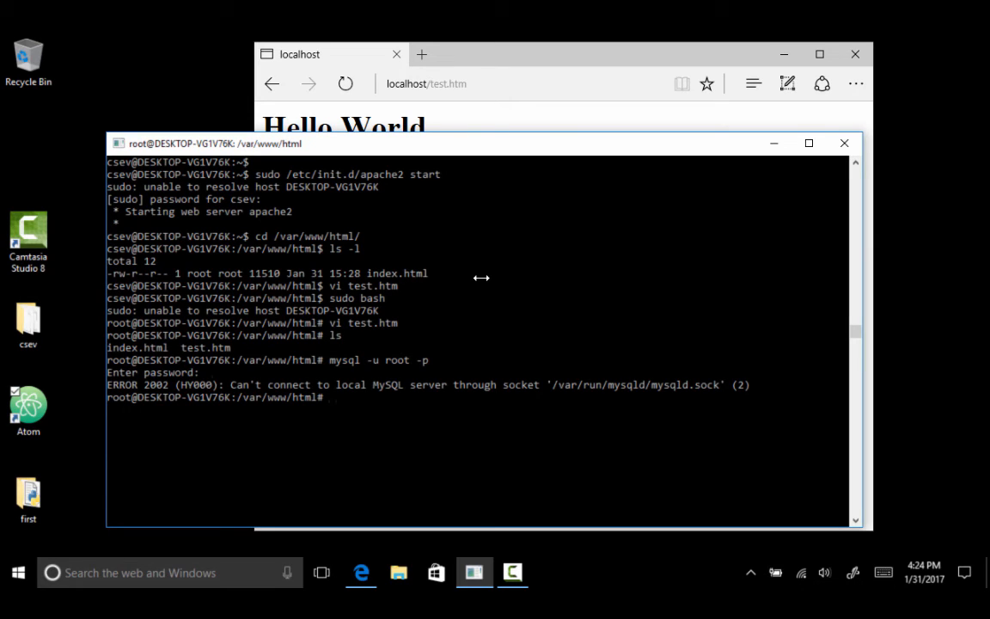
Begin entering the /etc/init.d/ path for the MySQL start command.
{"action": "type", "text": "/"}
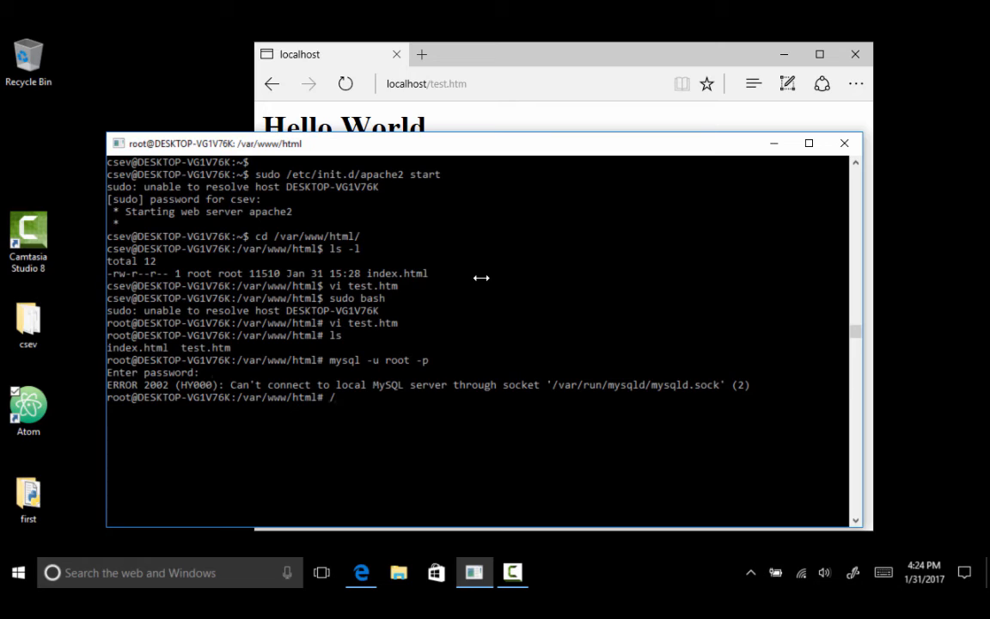
{"action": "type", "text": "etc/i"}
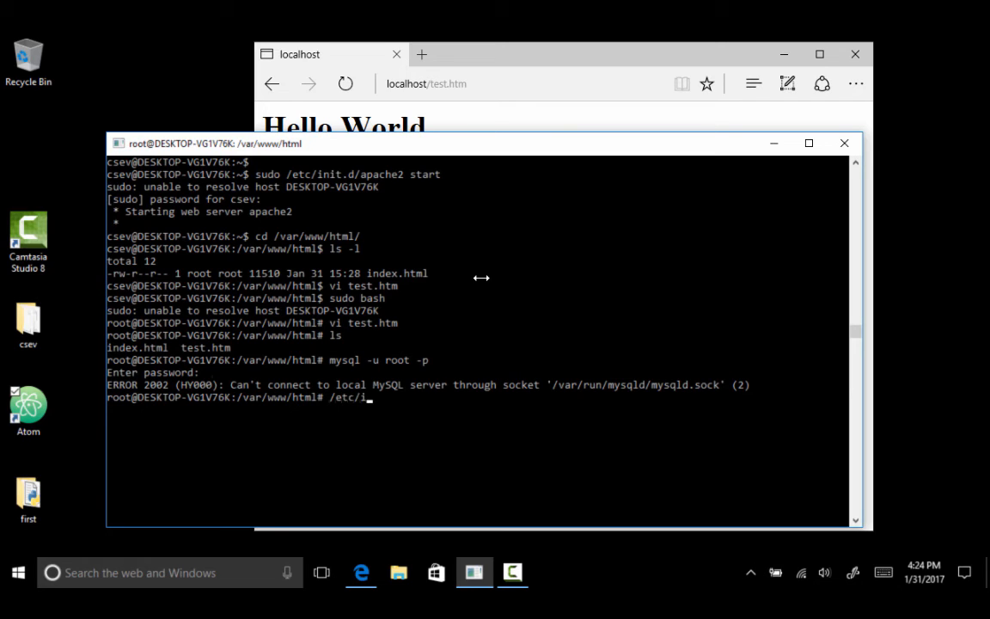
{"action": "type", "text": "nit.d/"}
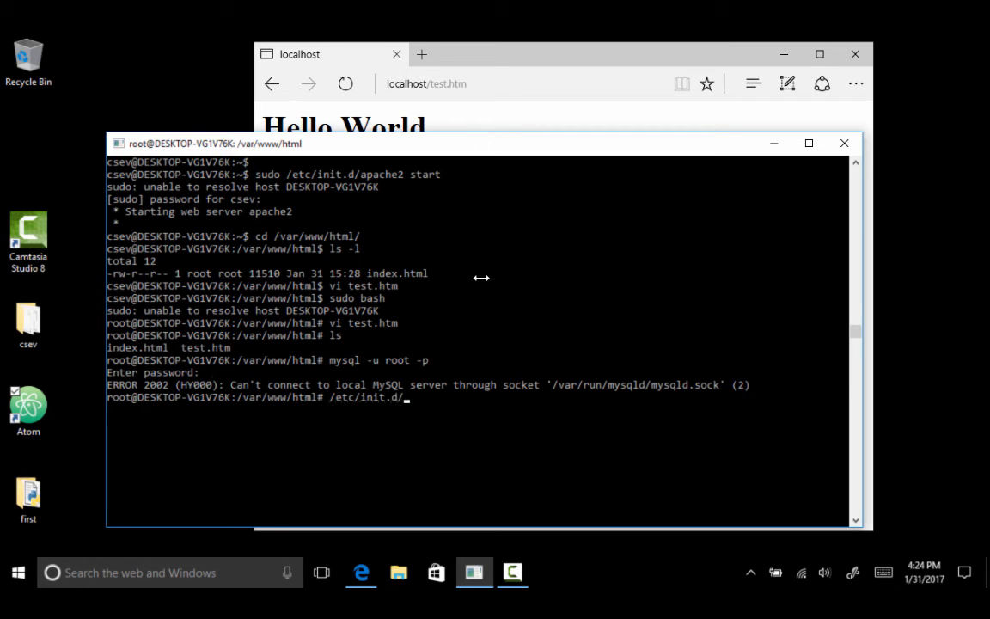
Start the server with /etc/init.d/mysql start, then log in with mysql -u root -p.
{"action": "type", "text": "mysql st"}
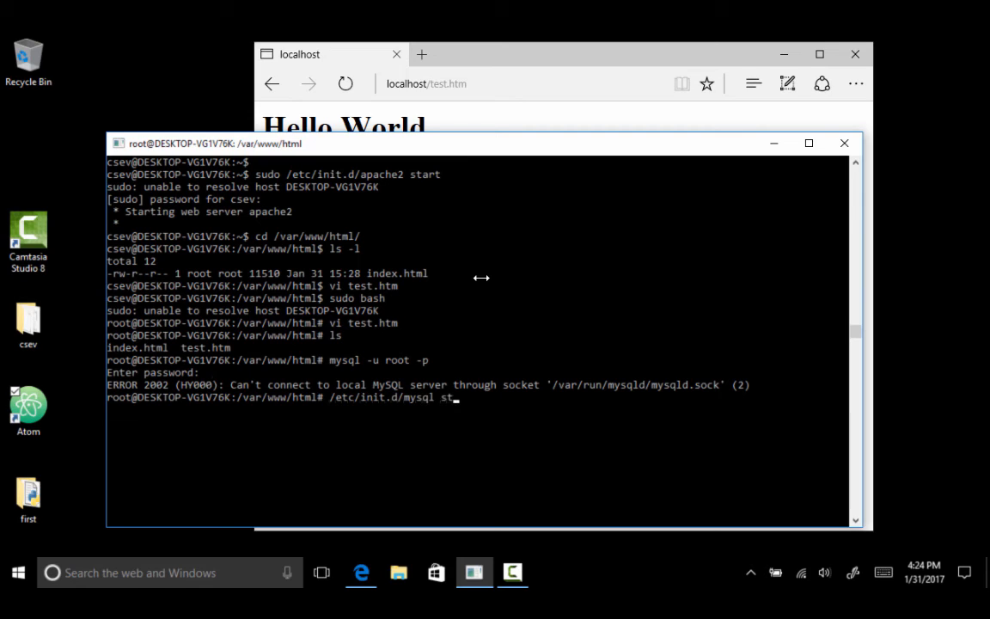
{"action": "key", "text": "Return"}
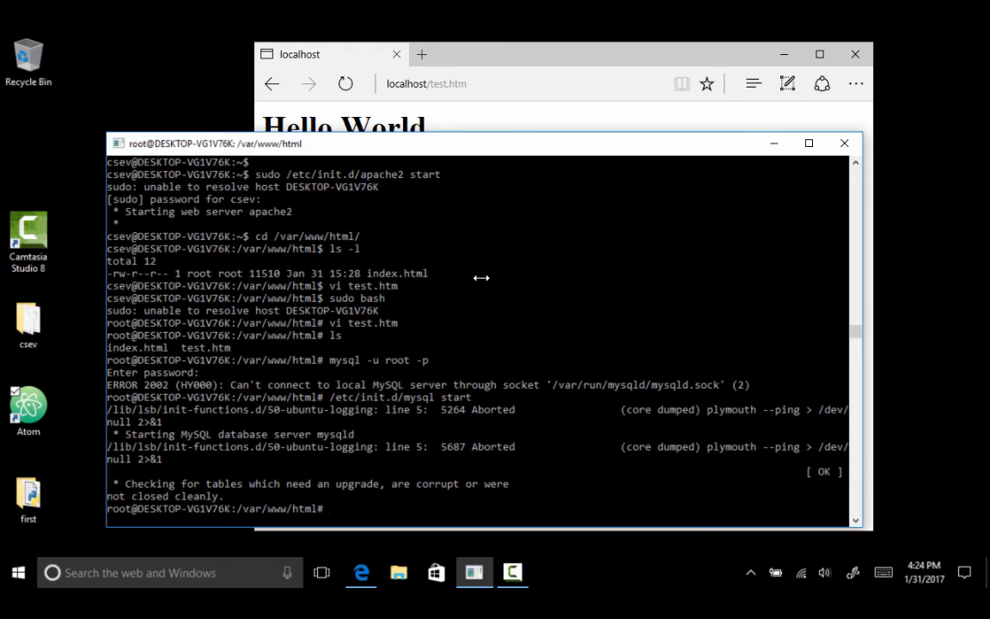
{"action": "type", "text": "mysql -u"}
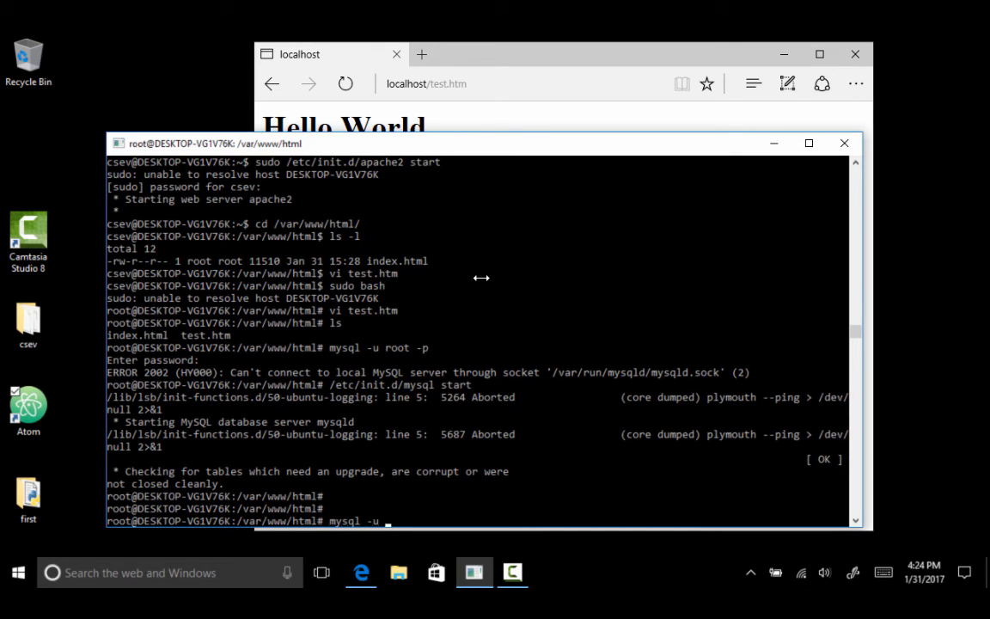
{"action": "type", "text": "root -p"}
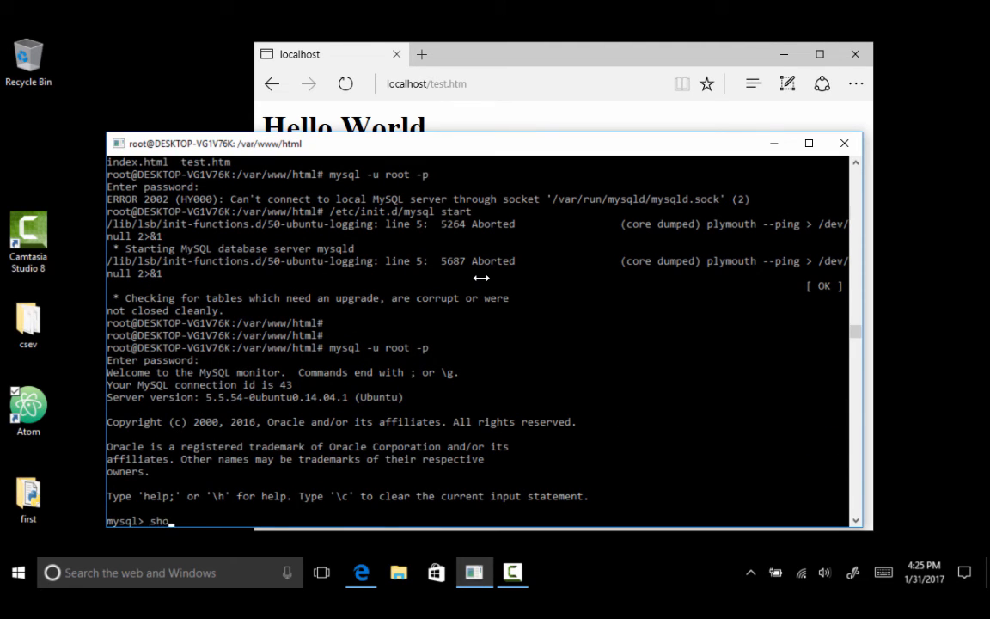
Run show databases; then create database misc; in the MySQL monitor.
{"action": "type", "text": "w databases;"}
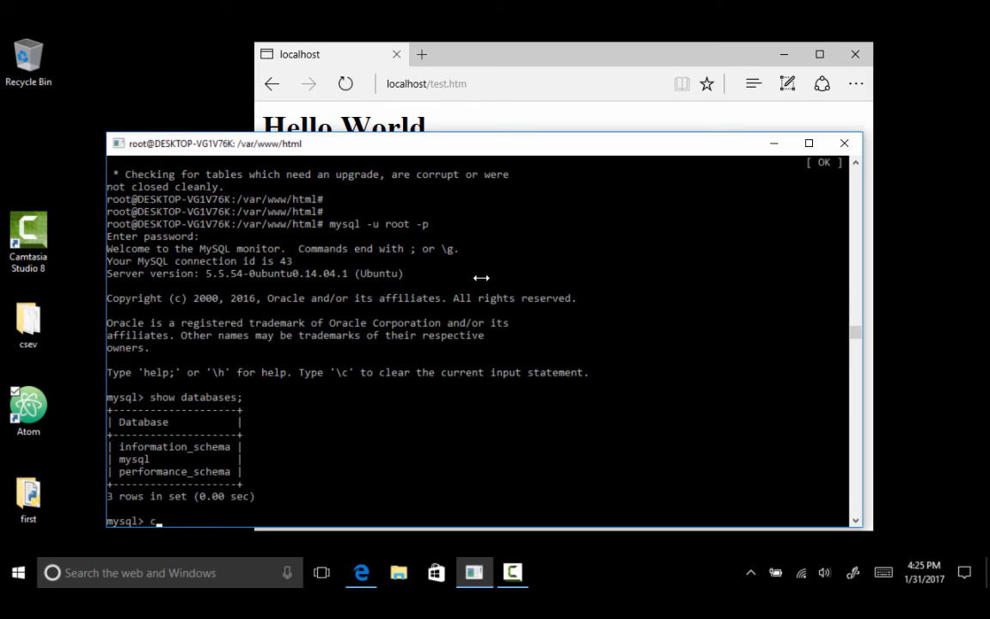
{"action": "type", "text": "reate databases"}
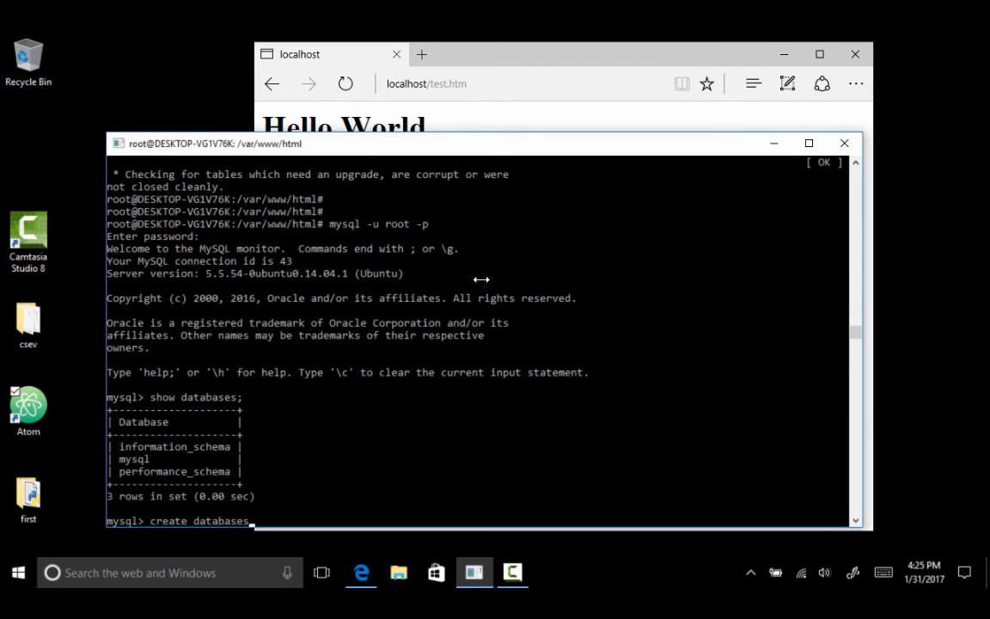
{"action": "key", "text": "BackSpace"}
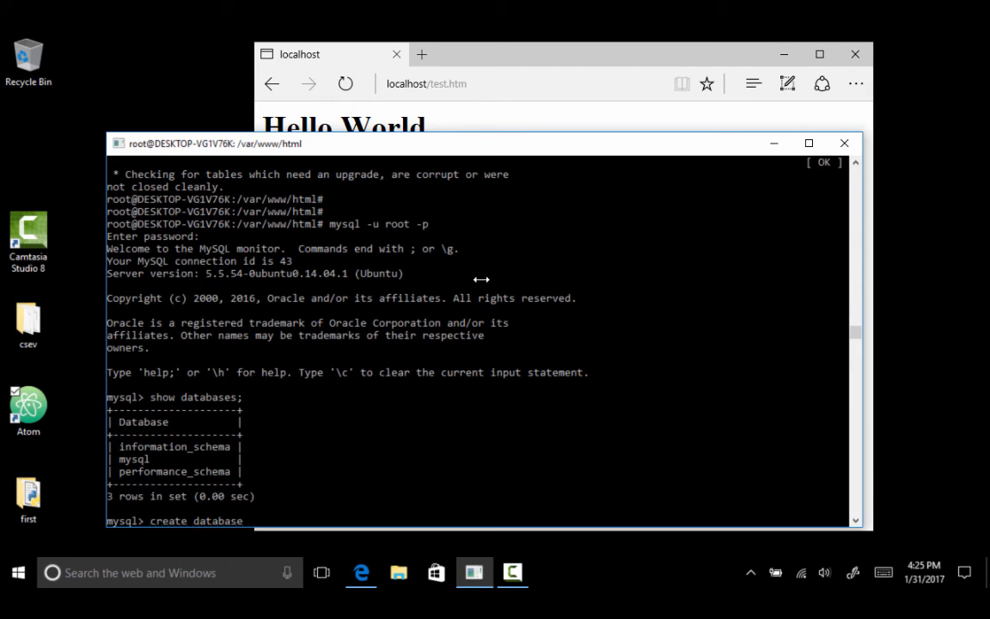
{"action": "type", "text": "misc;"}
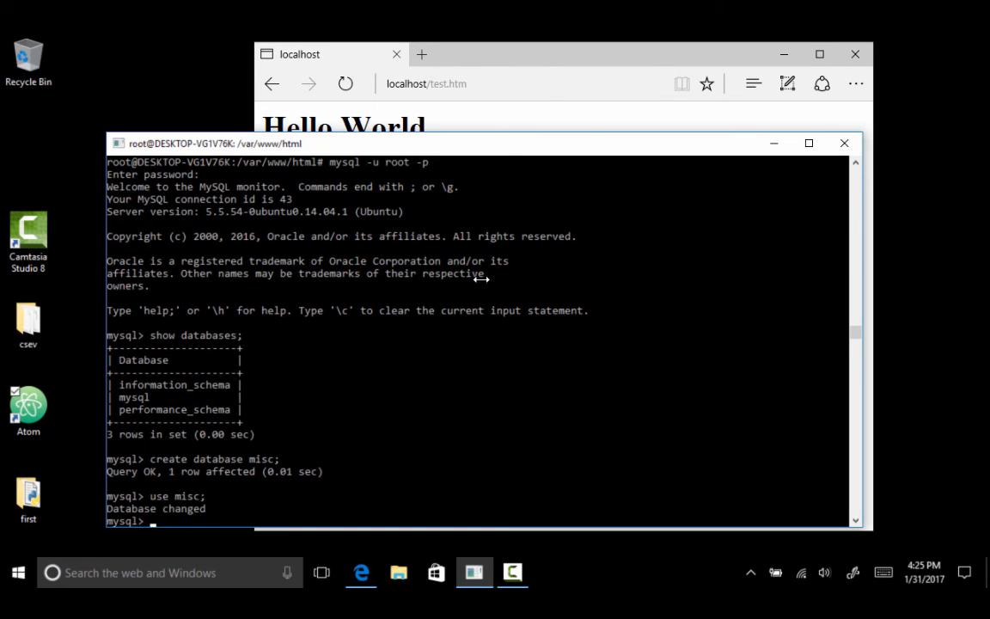
List databases again to confirm misc exists, then leave the MySQL monitor.
{"action": "type", "text": "show"}
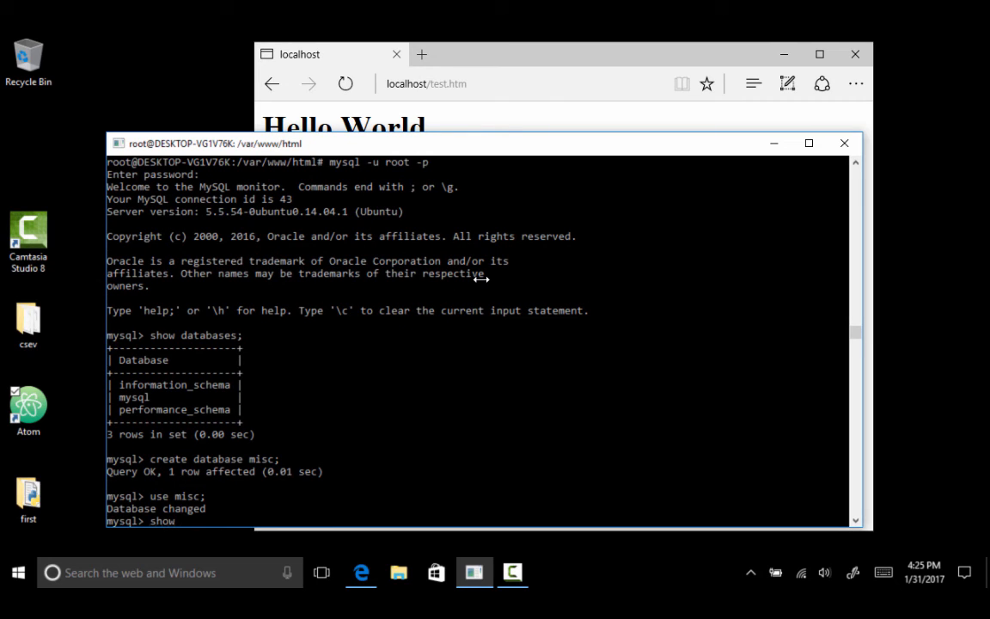
{"action": "type", "text": "datab"}
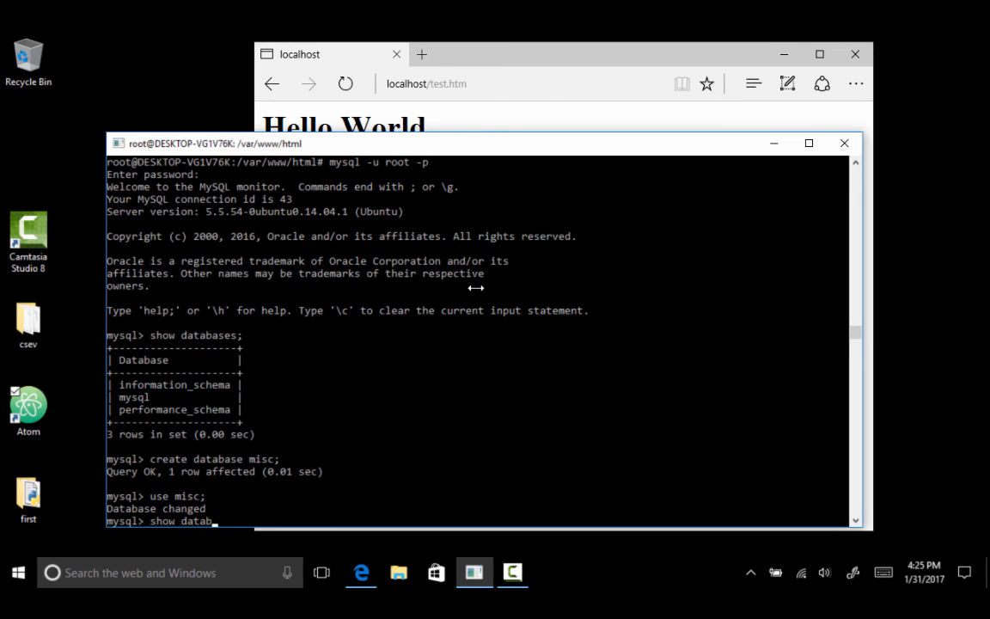
{"action": "key", "text": "Return"}
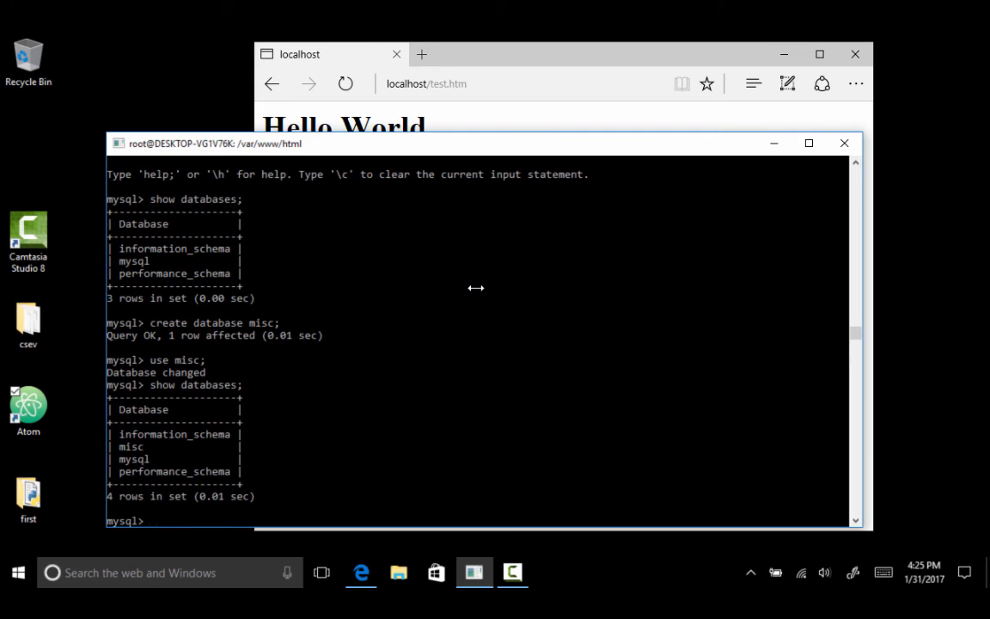
{"action": "type", "text": "SKTOP-VG1V76K:/var/www/html#"}
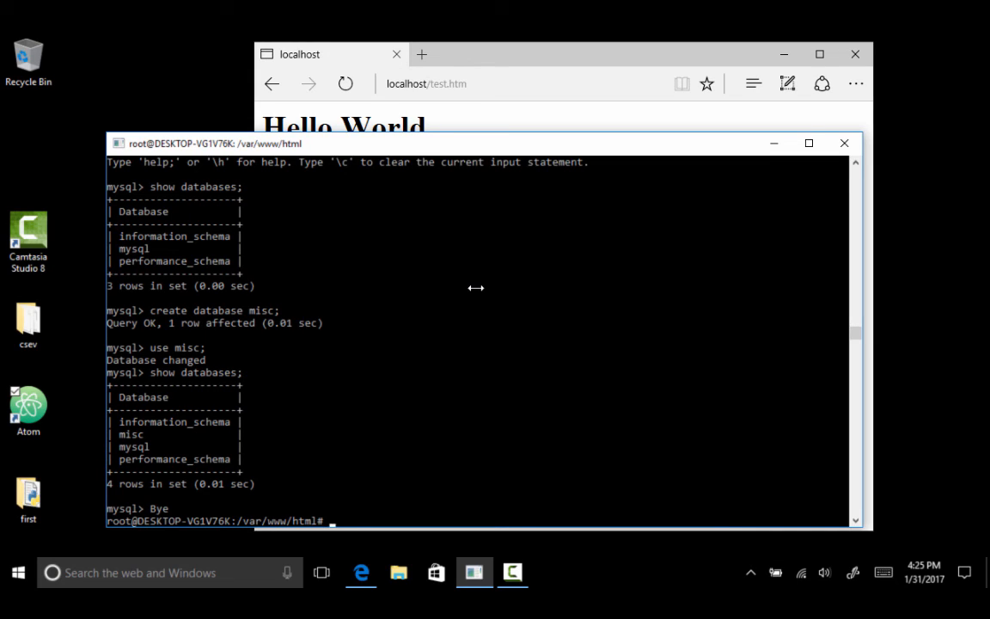
Stop the Apache web server with /etc/init.d/apache2 stop.
{"action": "type", "text": "/"}
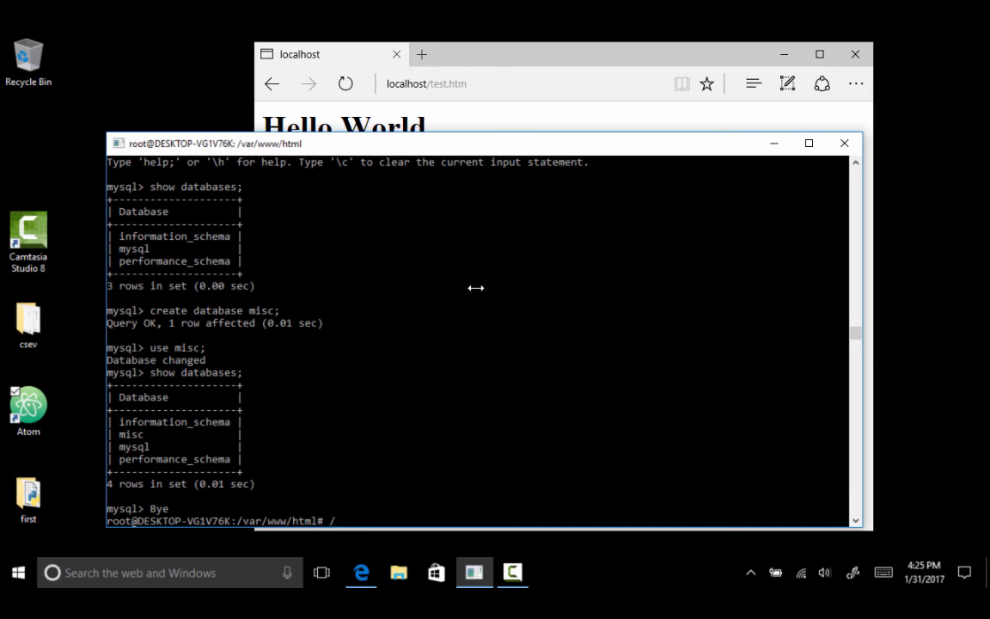
{"action": "type", "text": "/etc/int"}
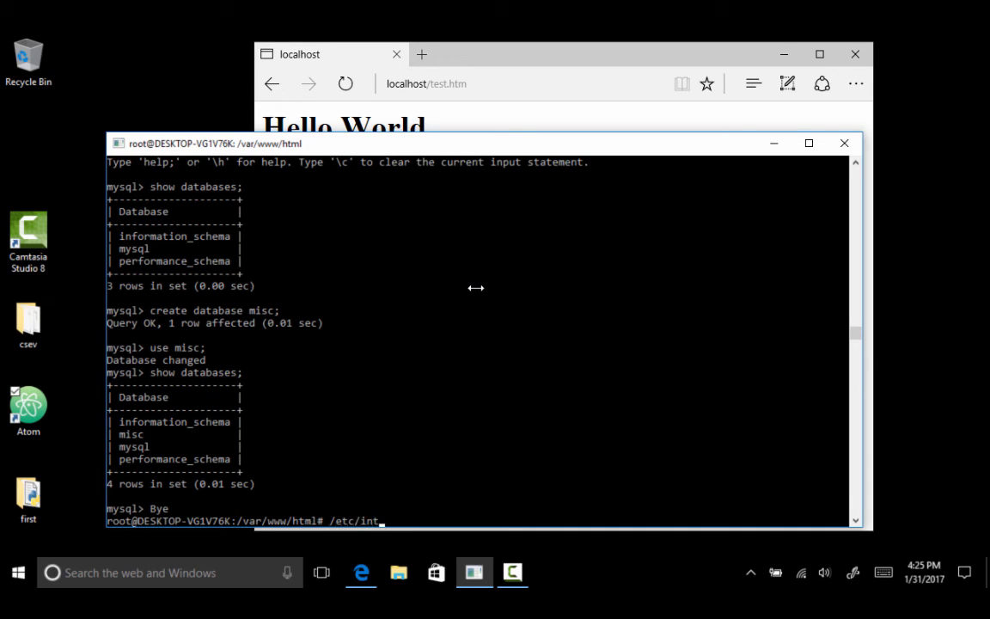
{"action": "type", "text": "it.d/"}
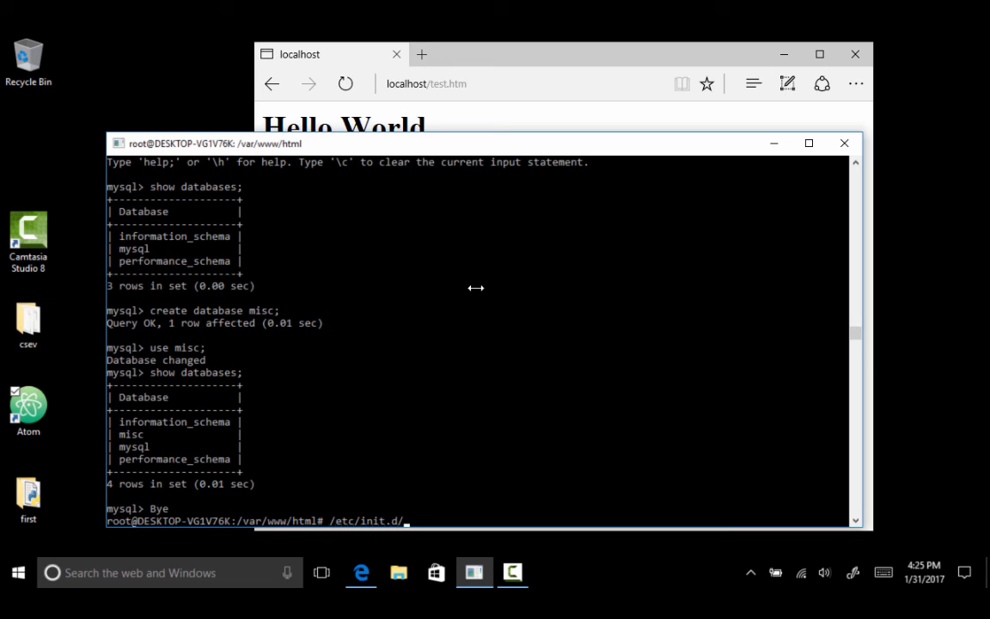
{"action": "type", "text": "apache2"}
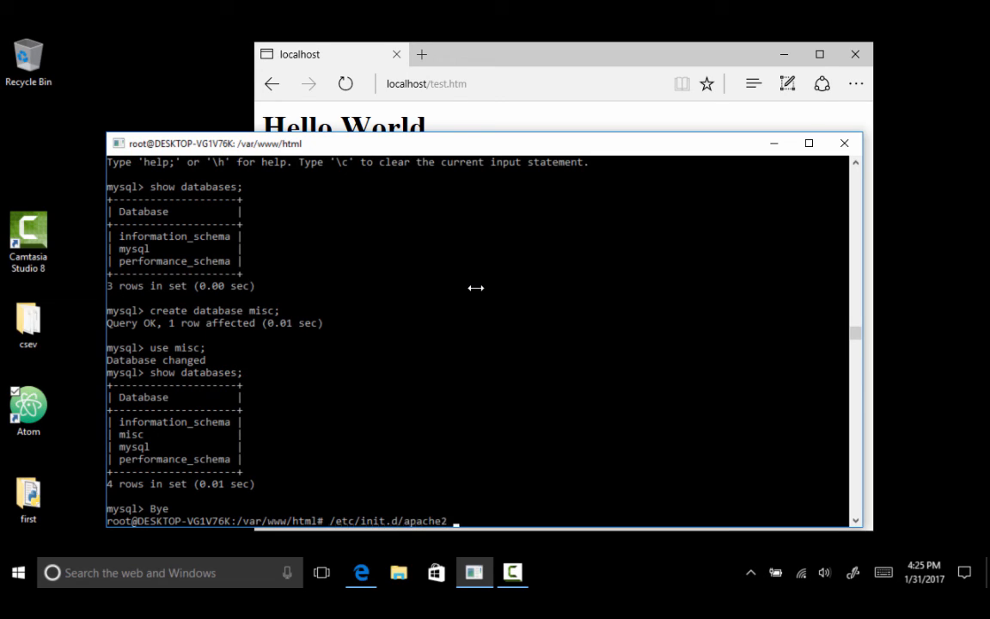
{"action": "type", "text": "stop"}
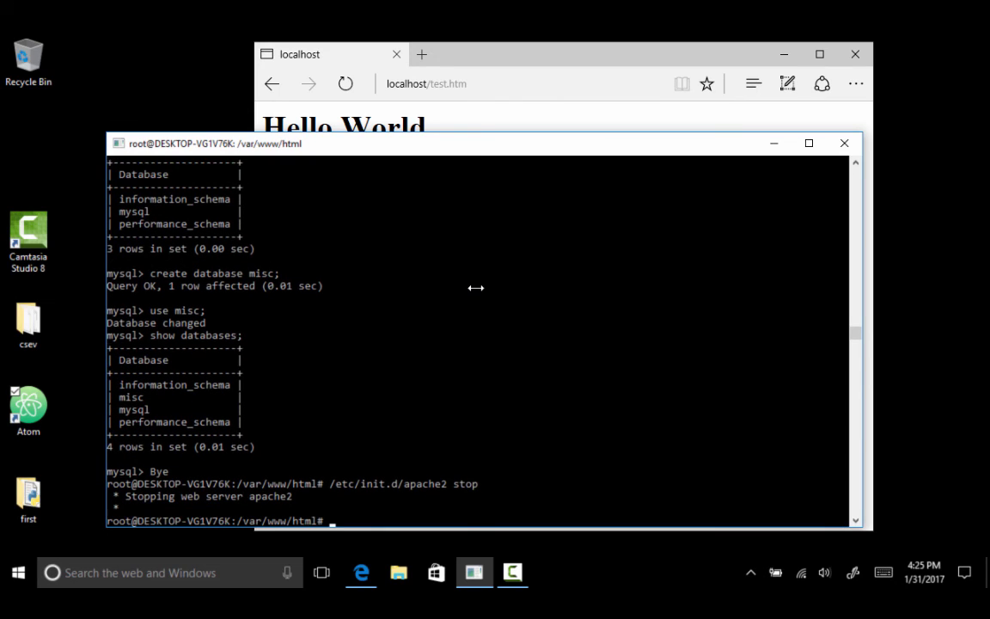
Stop the MySQL server with /etc/init.d/mysql stop and close the Bash window.
{"action": "type", "text": "/etc/i"}
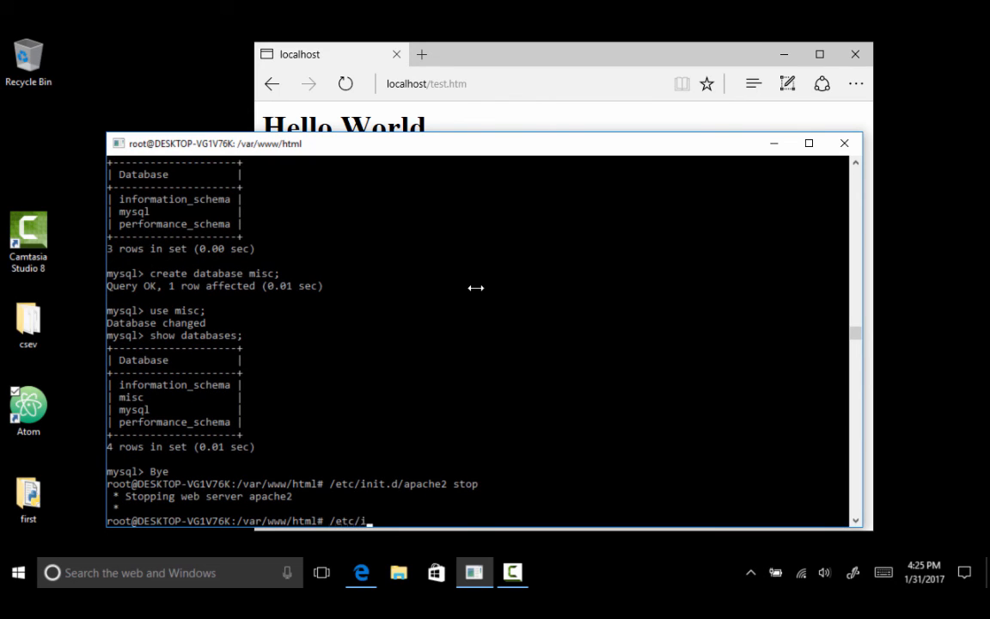
{"action": "type", "text": "nit.d/"}
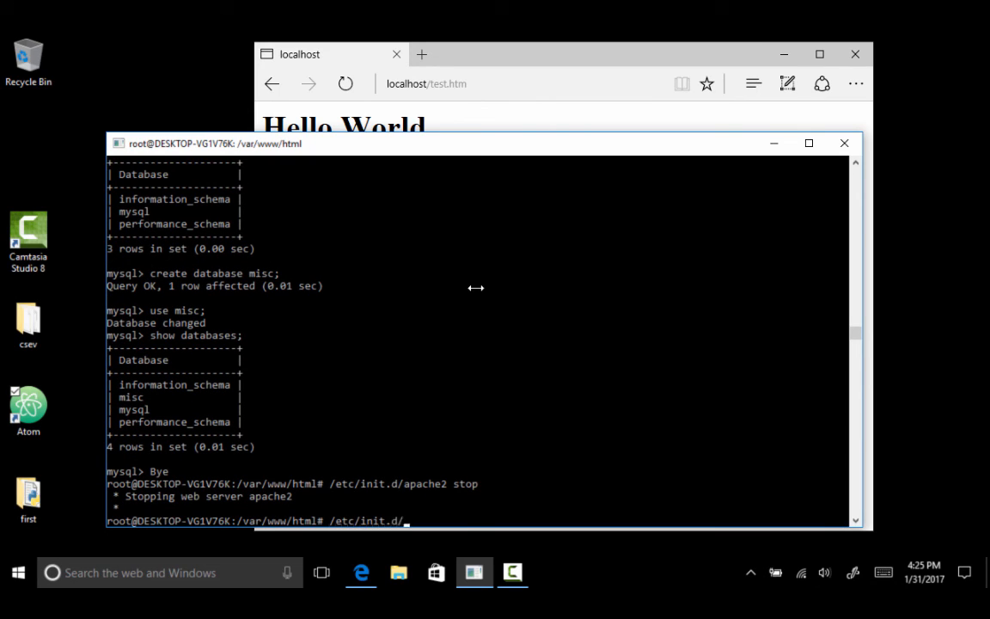
{"action": "type", "text": "mysql stop"}
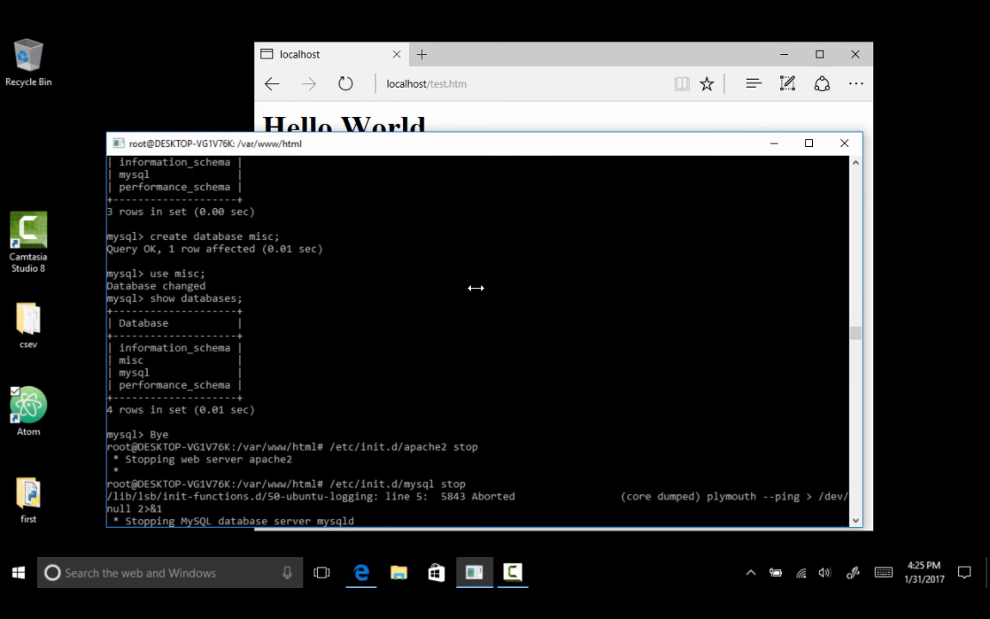
{"action": "scroll", "scroll_direction": "down", "scroll_amount": 3}
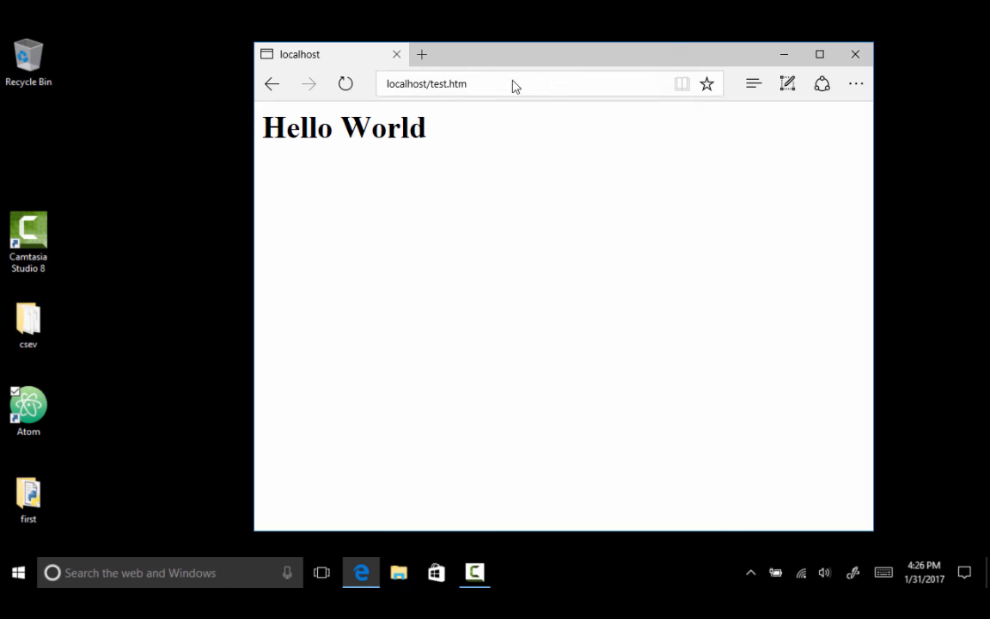
Open wa4e.com in a new Edge tab beside the localhost page.
{"action": "left_click", "coordinate": [421, 54]}
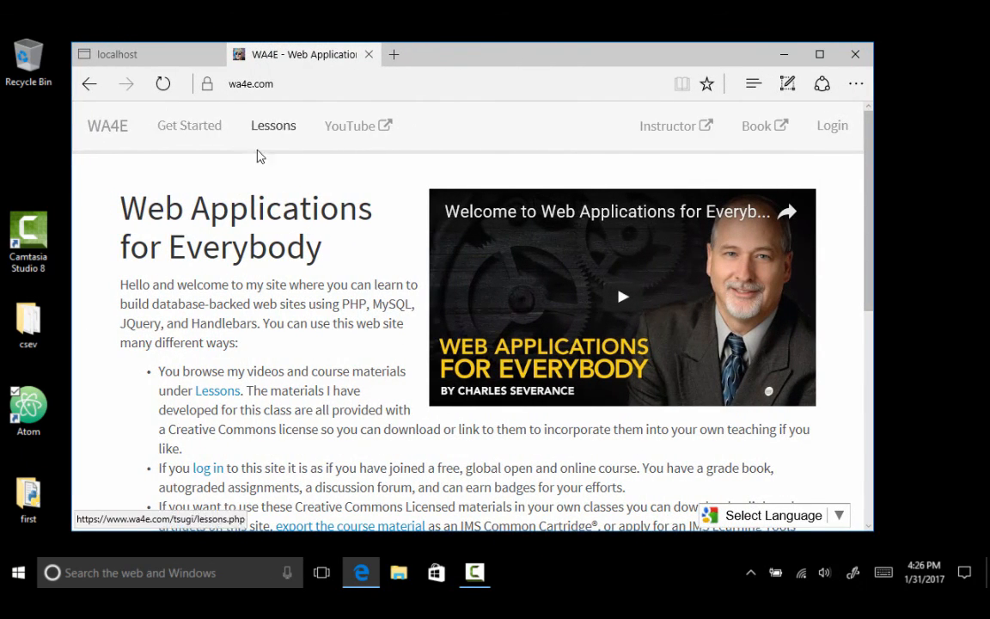
{"action": "mouse_move", "coordinate": [189, 125]}
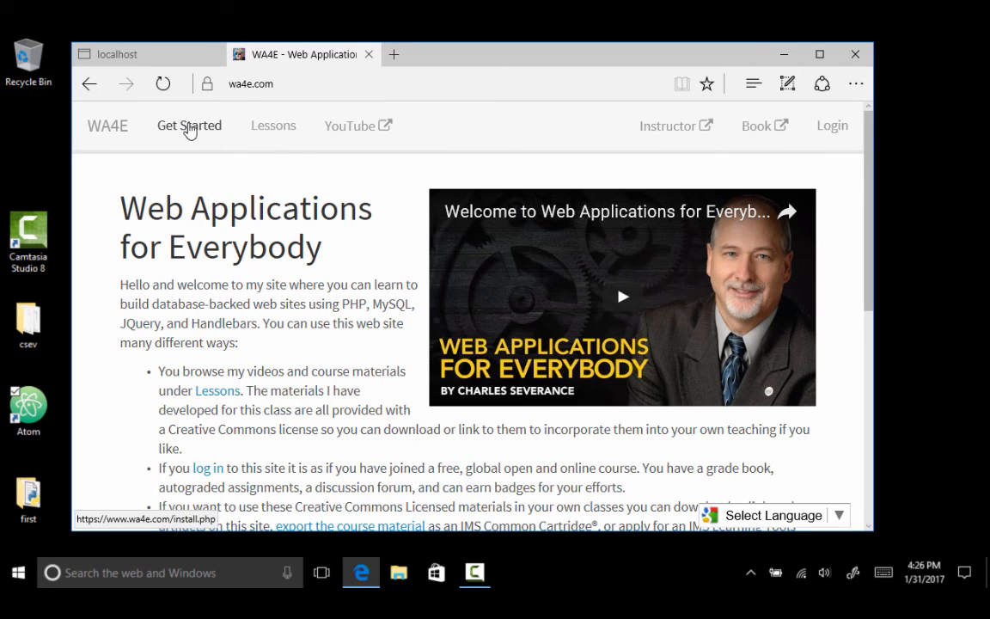
{"action": "mouse_move", "coordinate": [295, 186]}
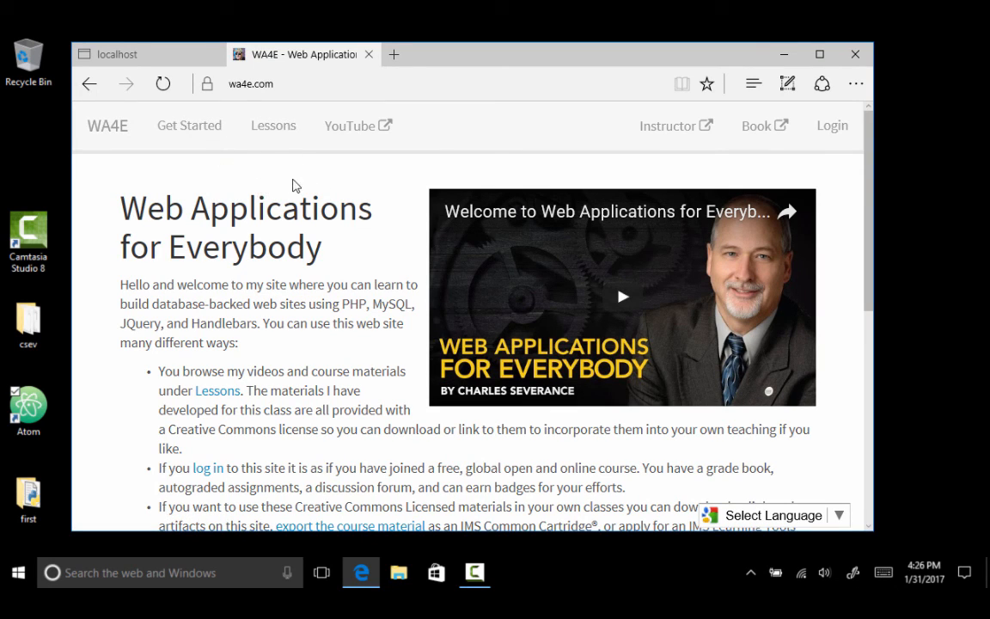
{"action": "mouse_move", "coordinate": [375, 184]}
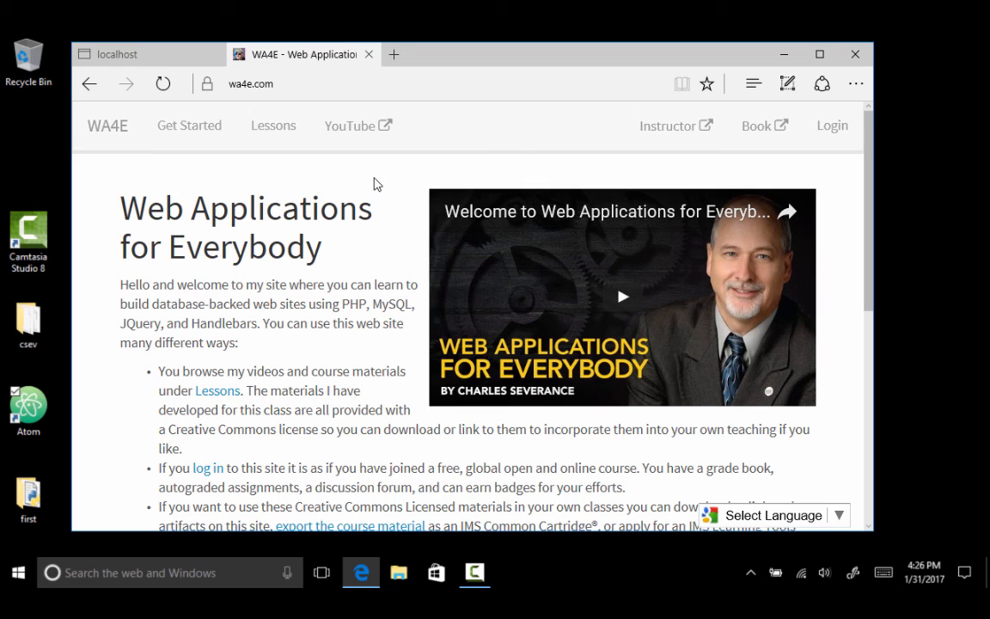
{"action": "mouse_move", "coordinate": [394, 53]}
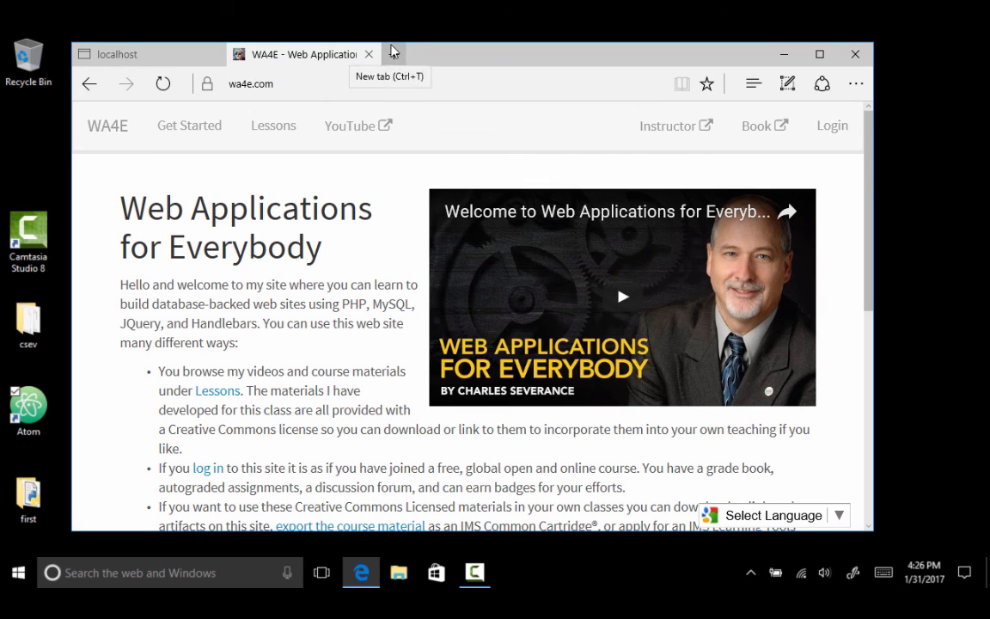
Search Bing for 'bash windows 10 how to install apache' in a new tab, then return to WA4E.
{"action": "left_click", "coordinate": [392, 53]}
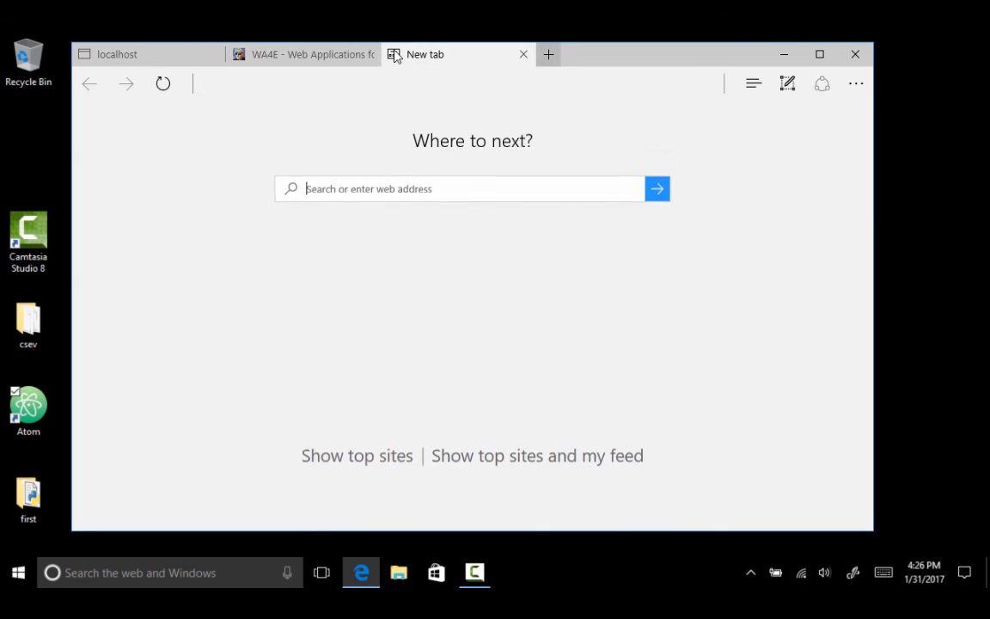
{"action": "type", "text": "bash"}
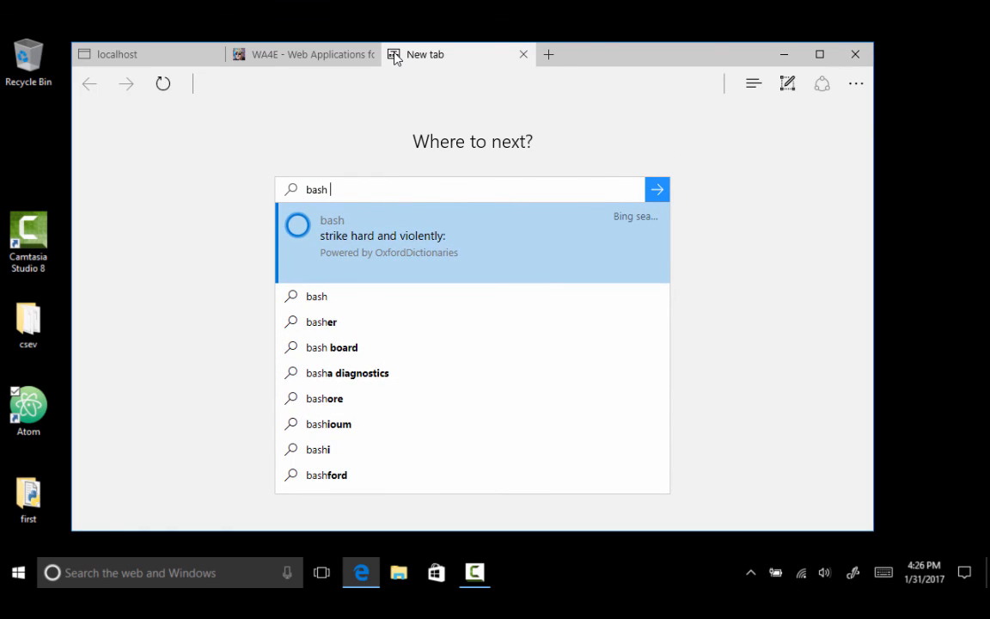
{"action": "type", "text": "windows 10"}
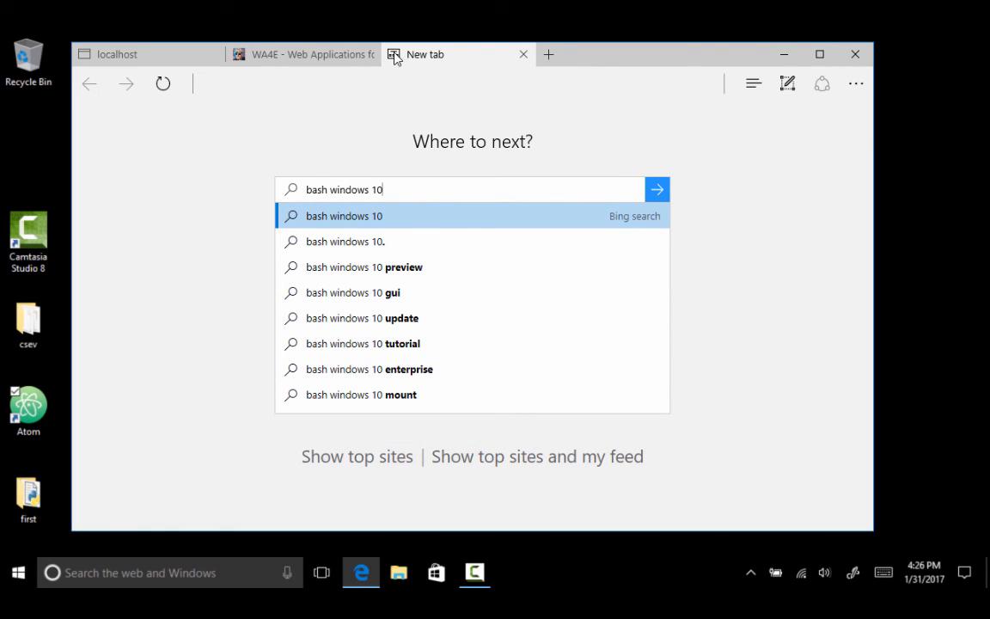
{"action": "type", "text": "how to"}
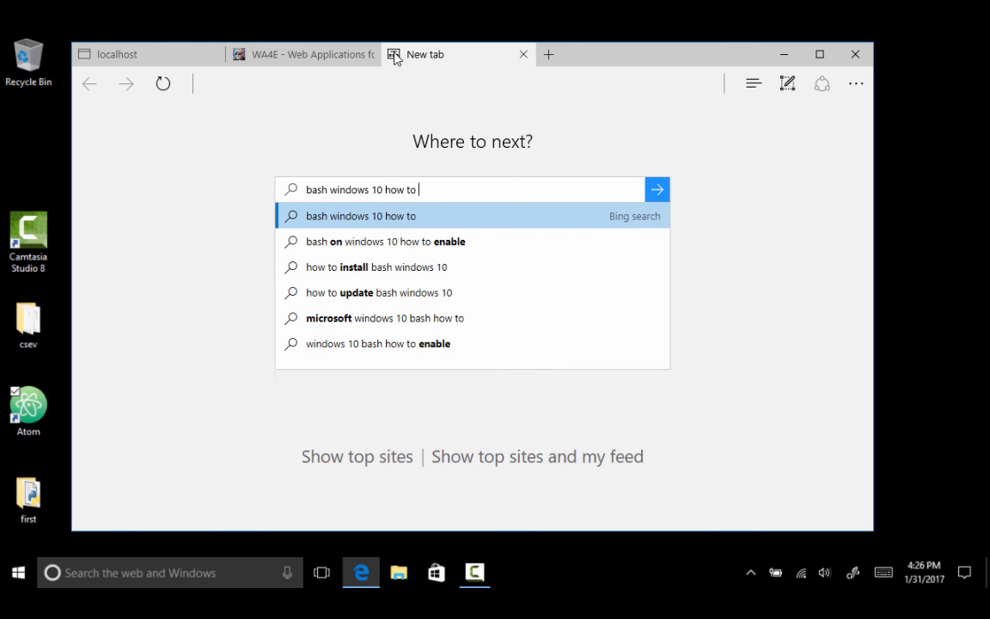
{"action": "type", "text": "install apache"}
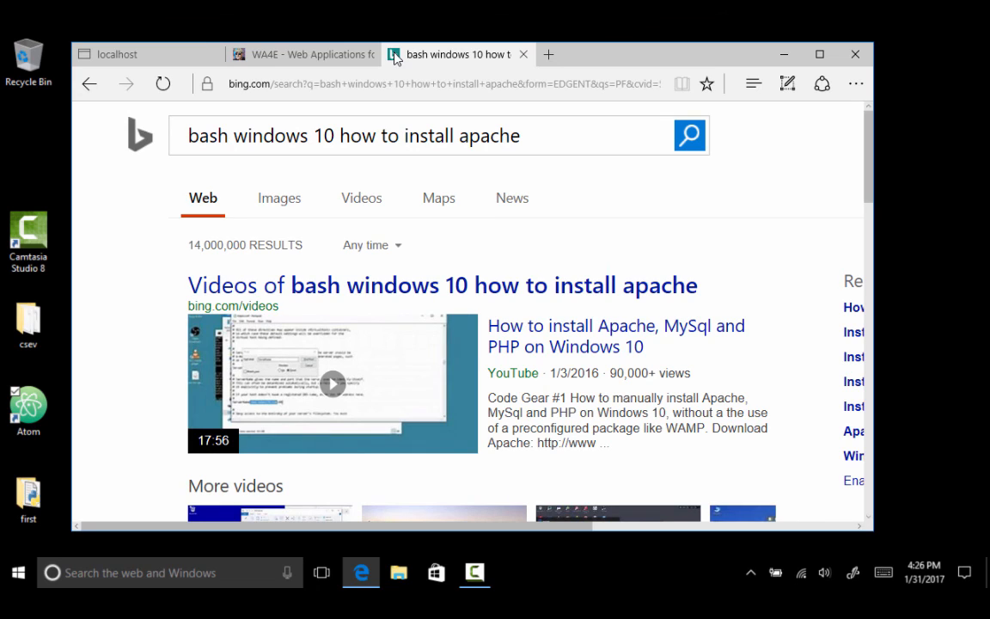
{"action": "mouse_move", "coordinate": [602, 285]}
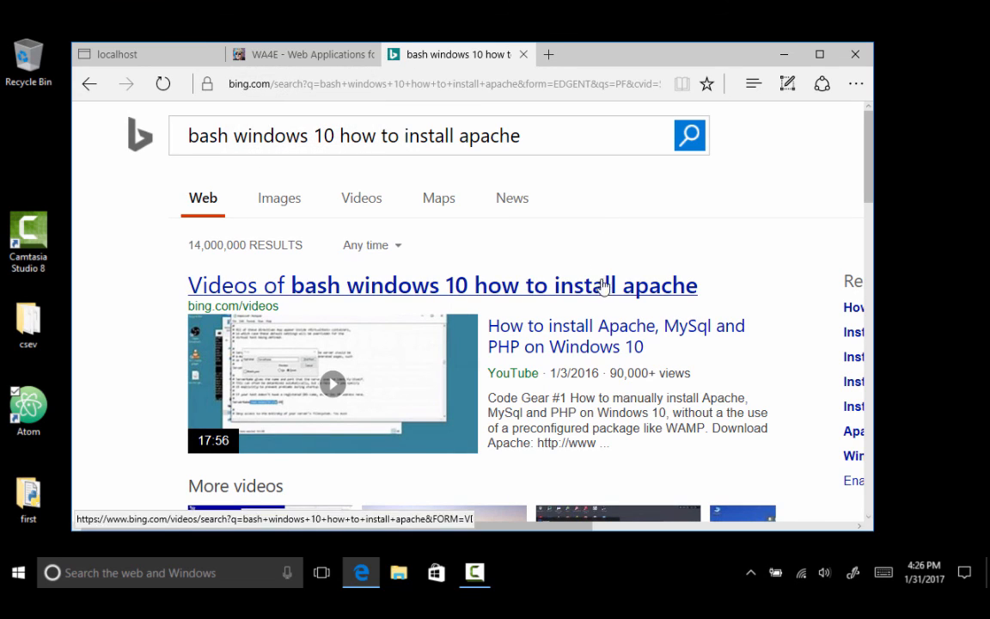
{"action": "mouse_move", "coordinate": [361, 234]}
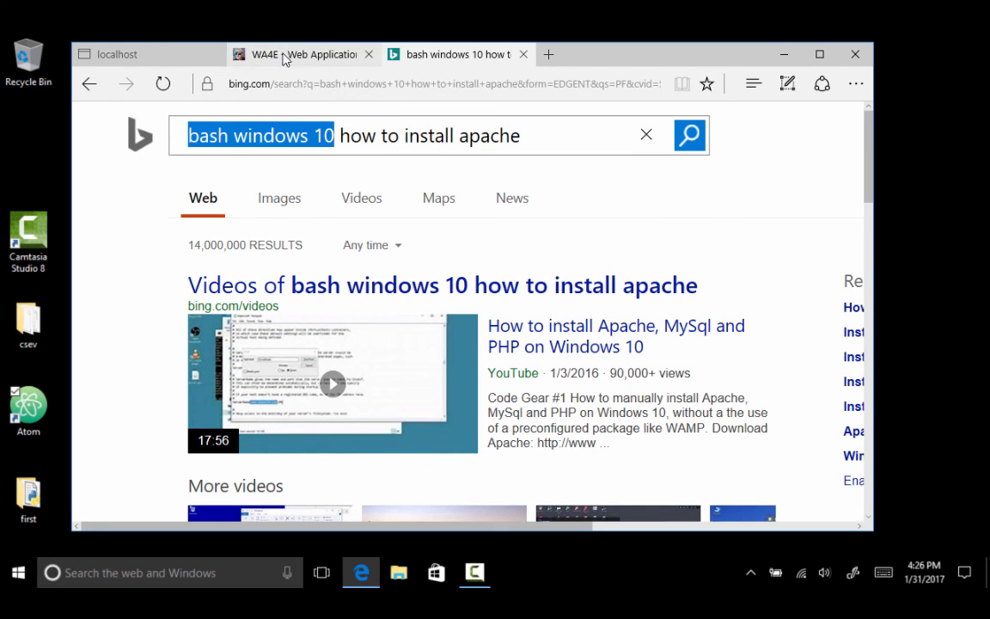
{"action": "mouse_move", "coordinate": [866, 203]}
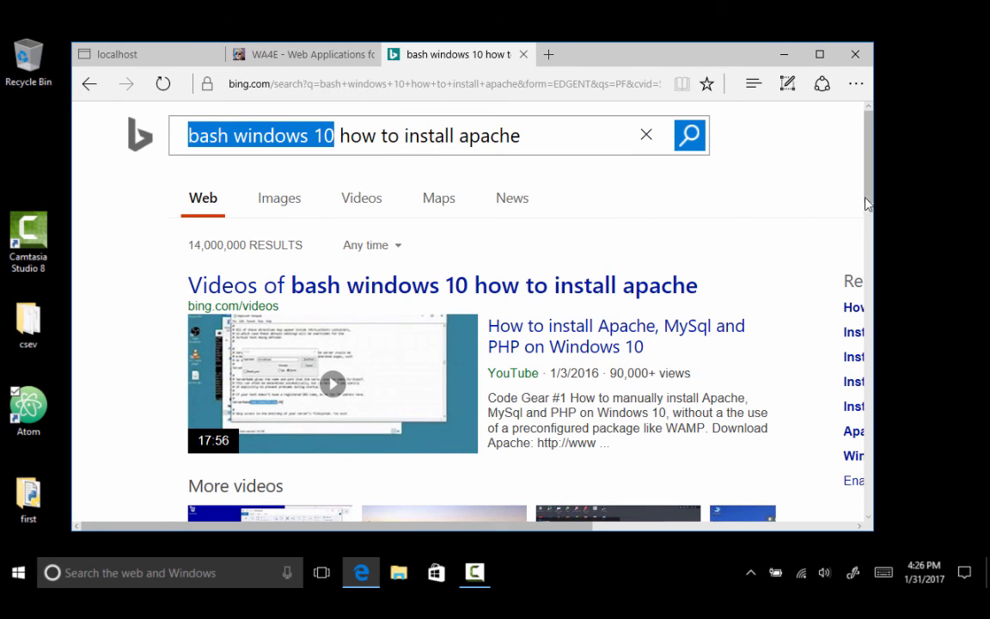
{"action": "mouse_move", "coordinate": [863, 206]}
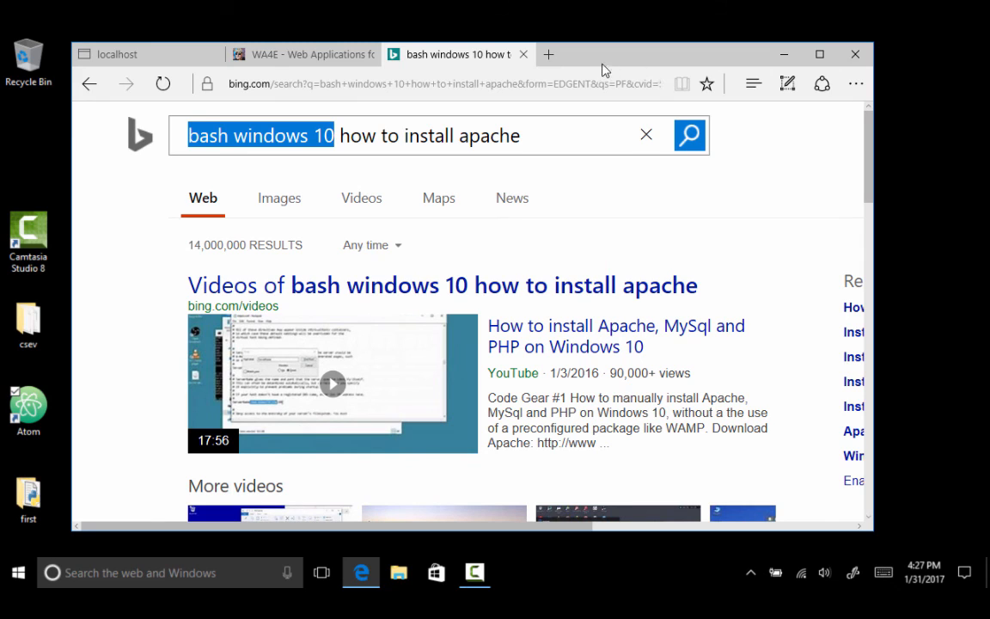
{"action": "left_click", "coordinate": [300, 53]}
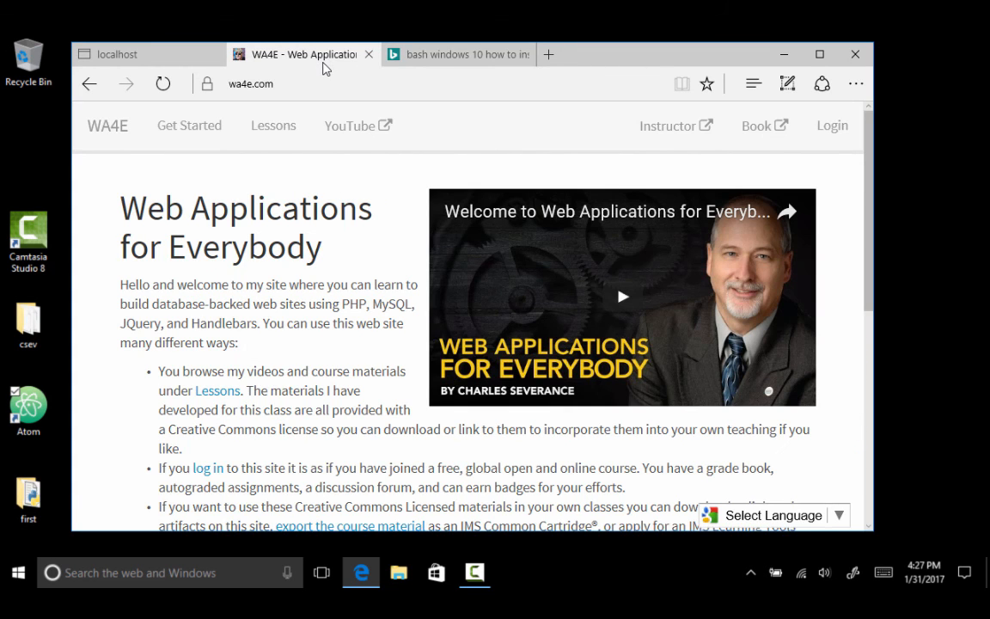
{"action": "mouse_move", "coordinate": [347, 82]}
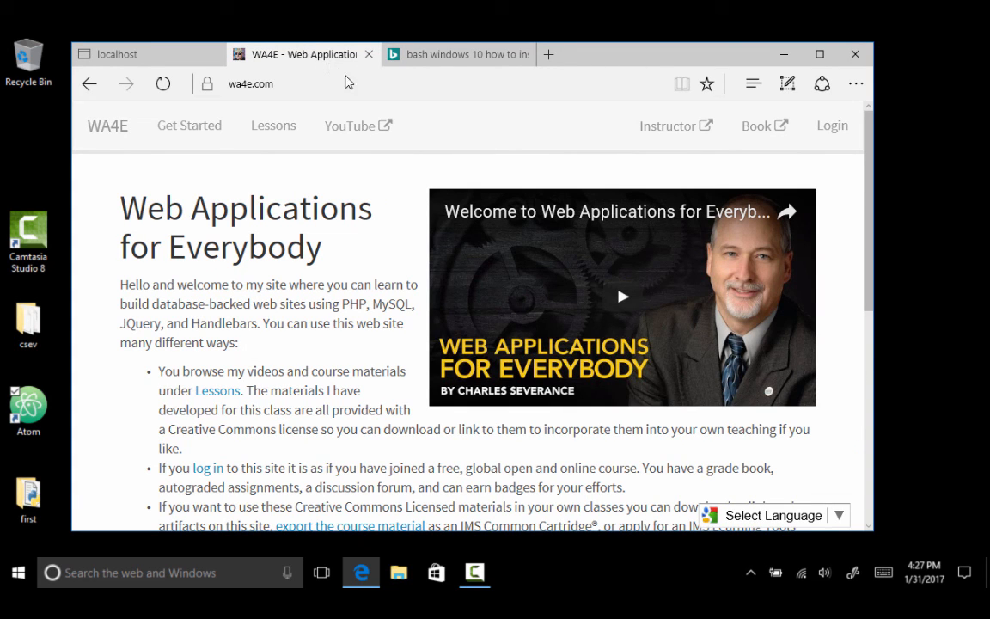